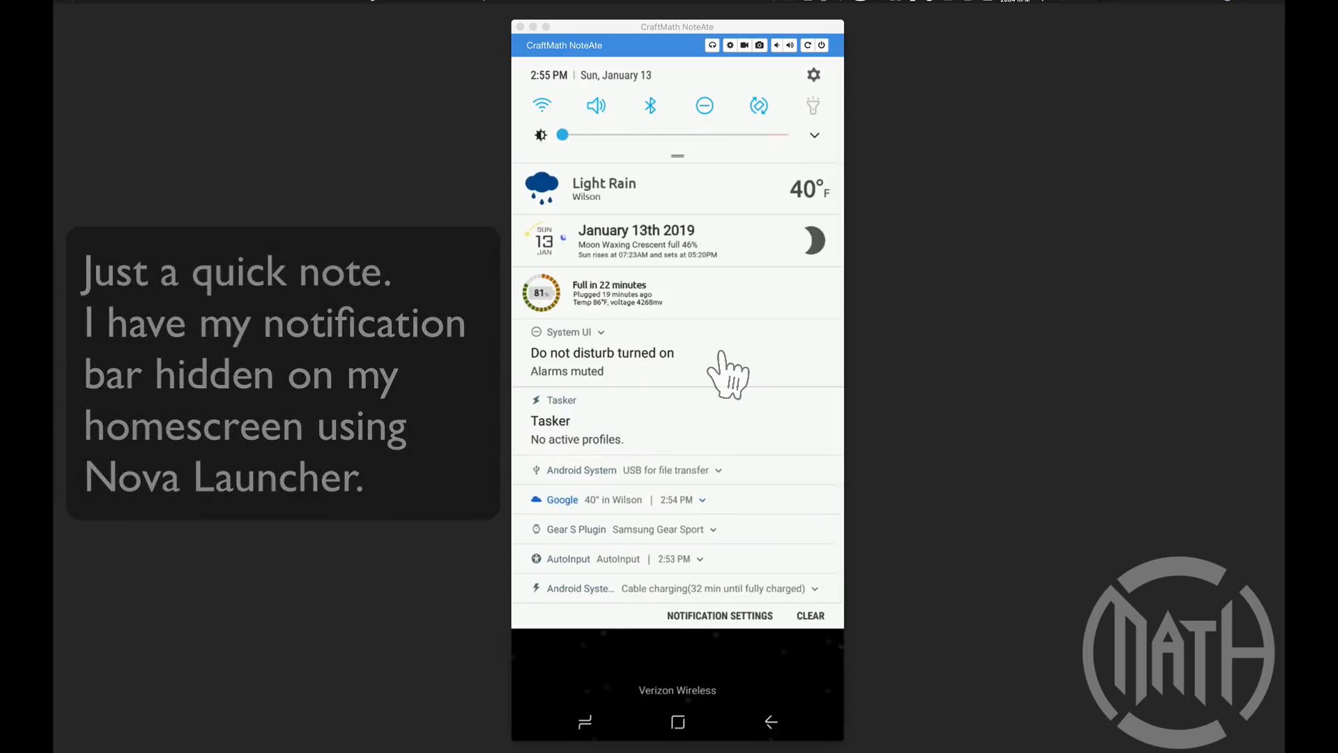
mouse_move(649, 243)
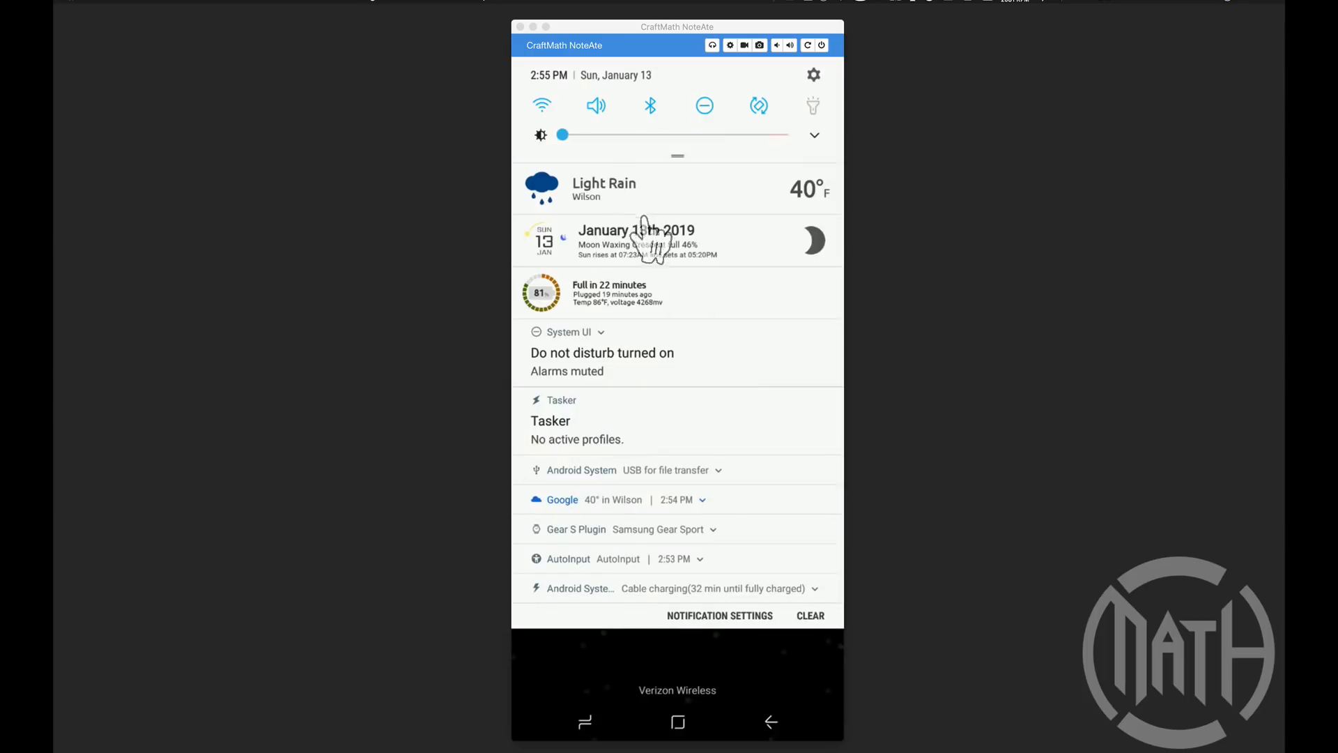
mouse_move(691, 333)
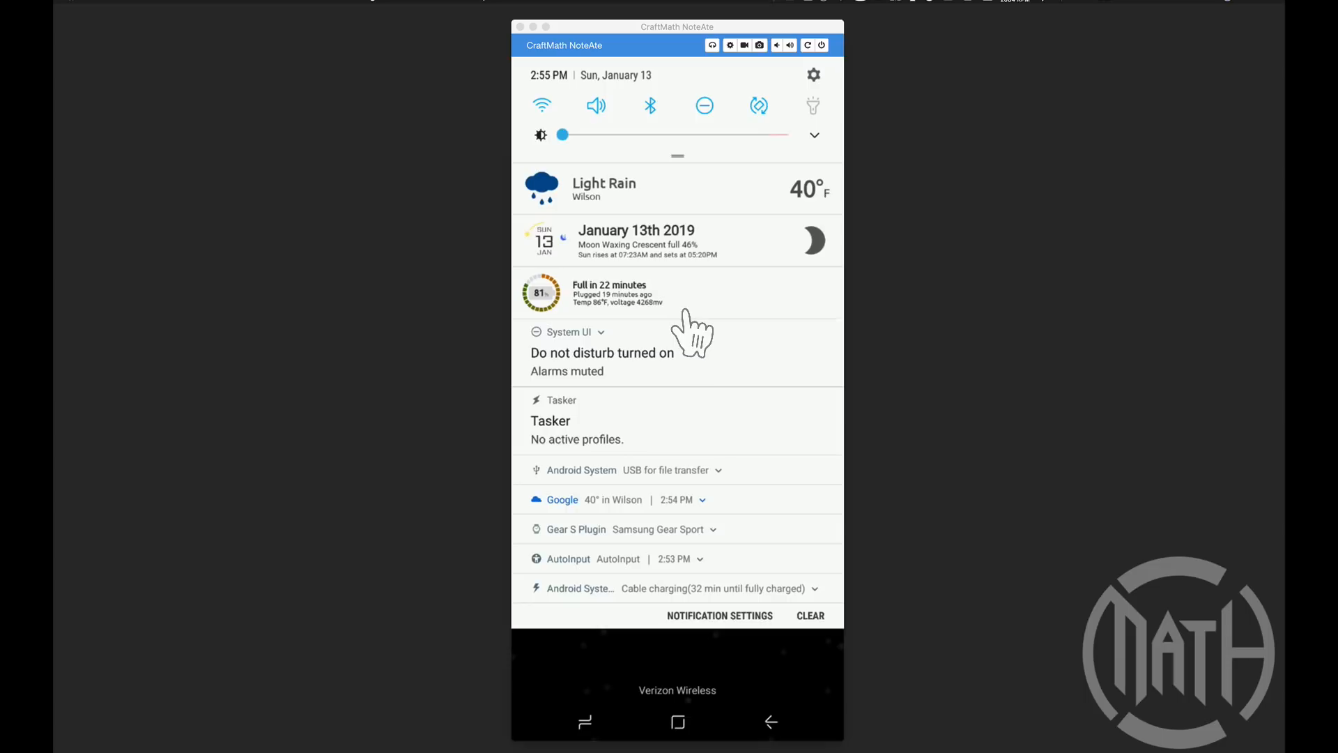
mouse_move(614, 213)
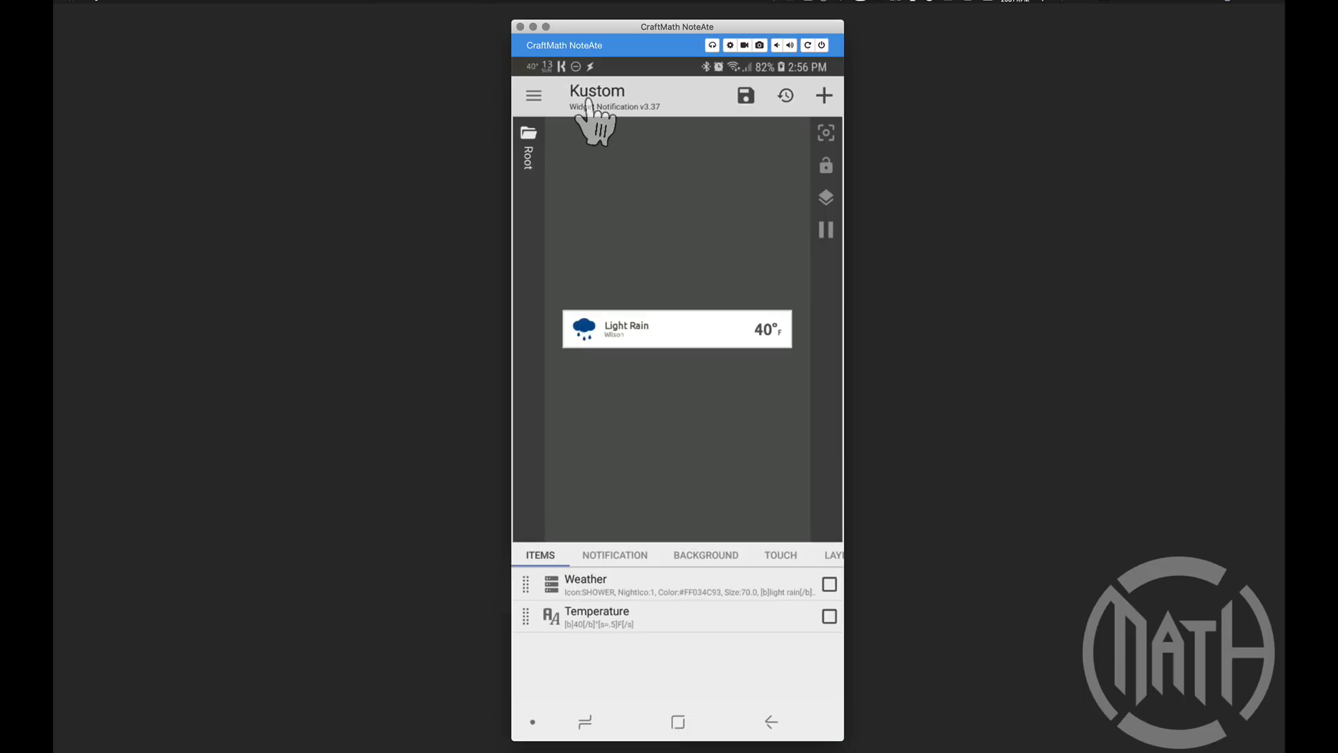
mouse_move(658, 226)
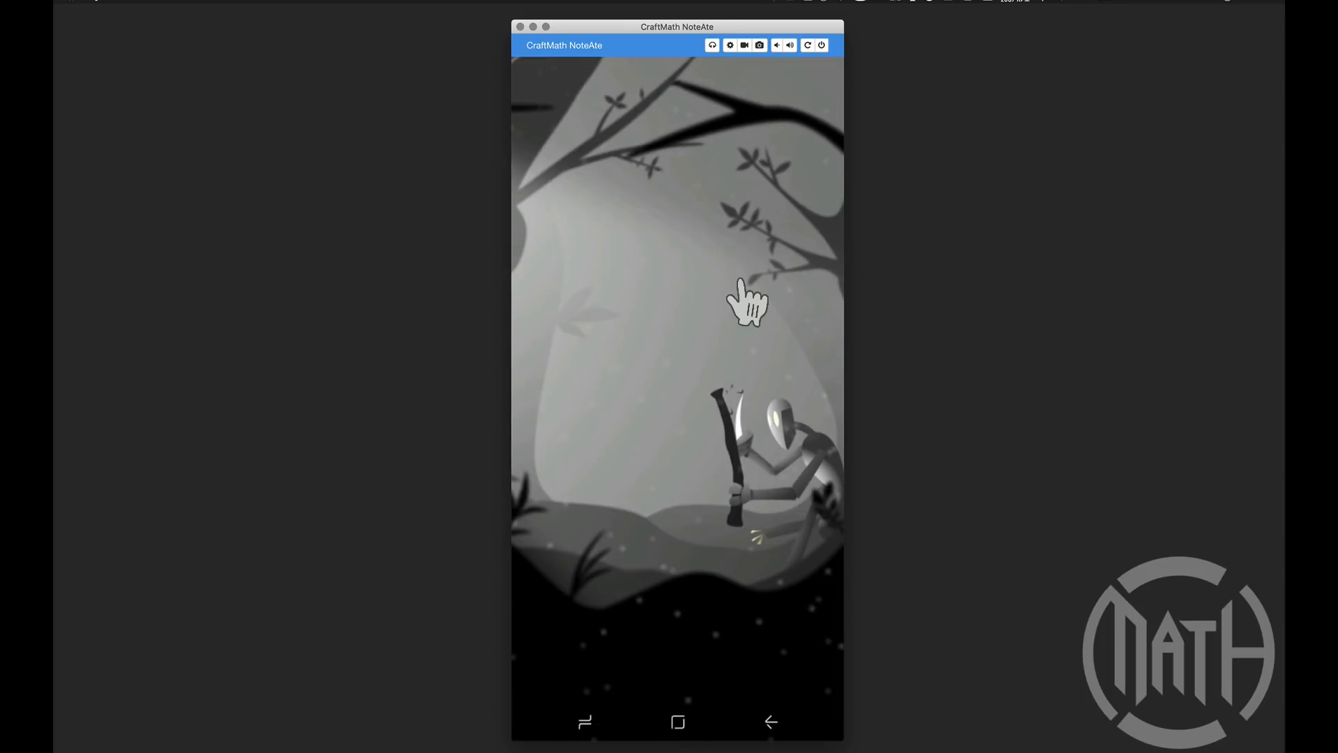
mouse_move(638, 263)
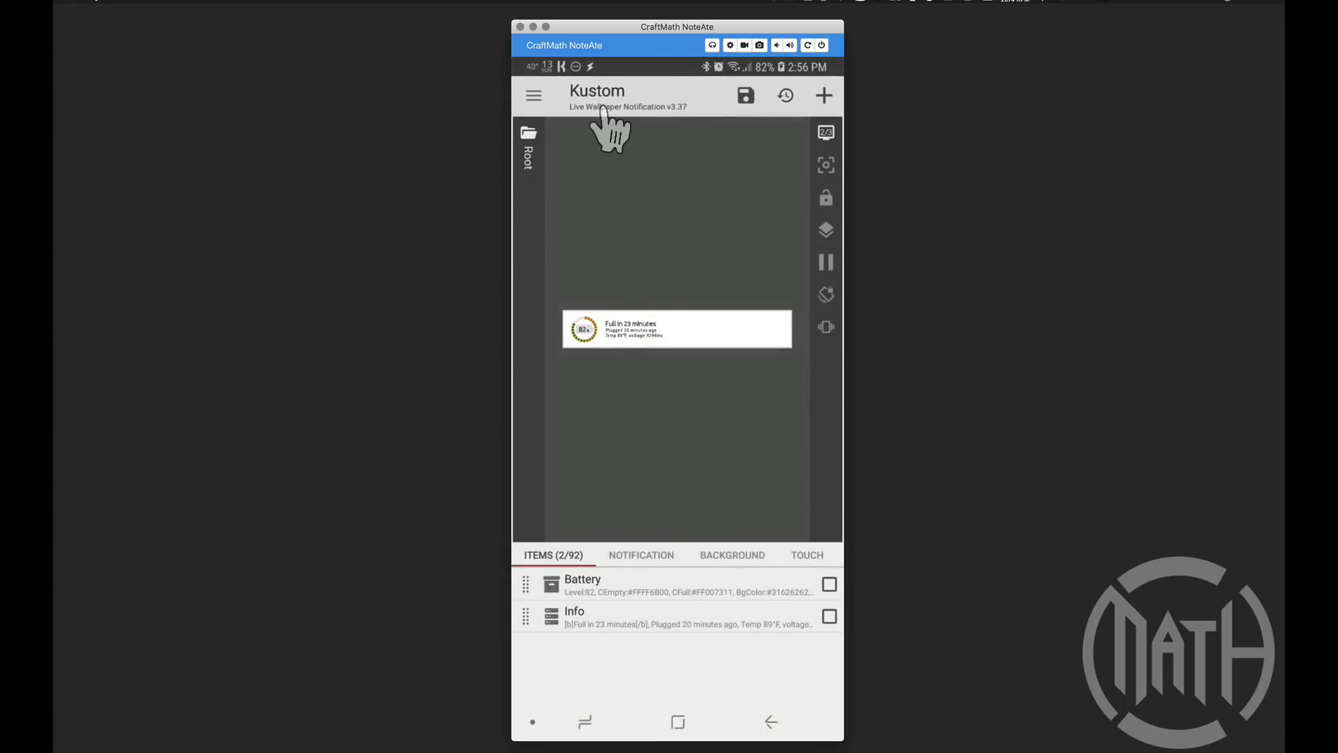
Leave the editor and view the non-optimized apps list, confirming the Kustom apps appear
left_click(677, 721)
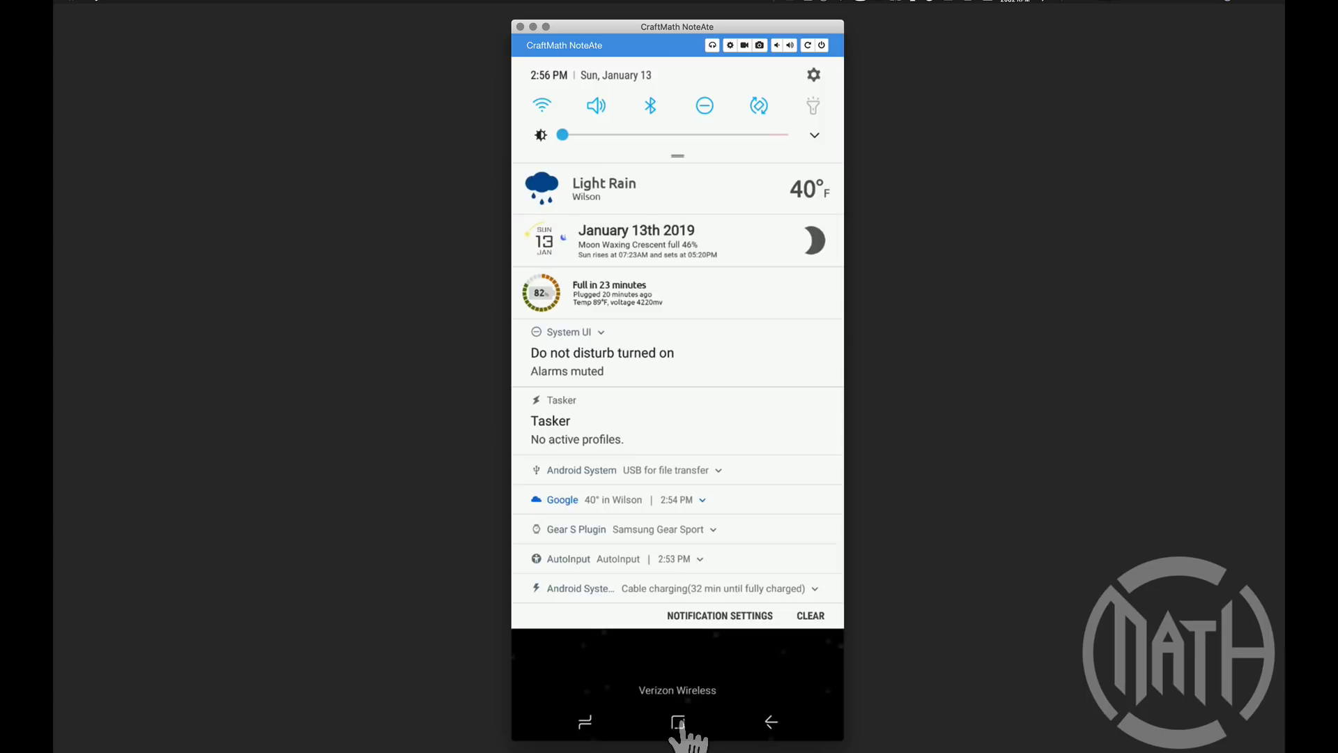
left_click(814, 75)
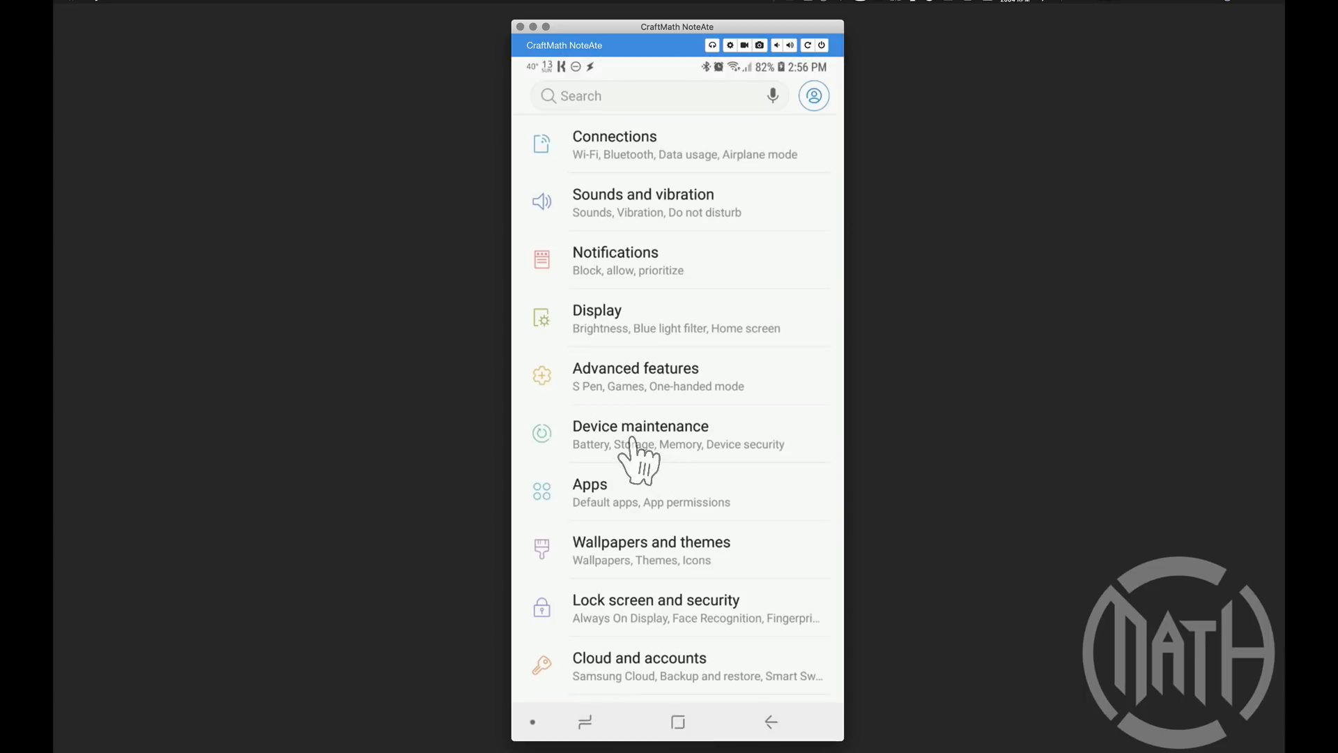
left_click(639, 434)
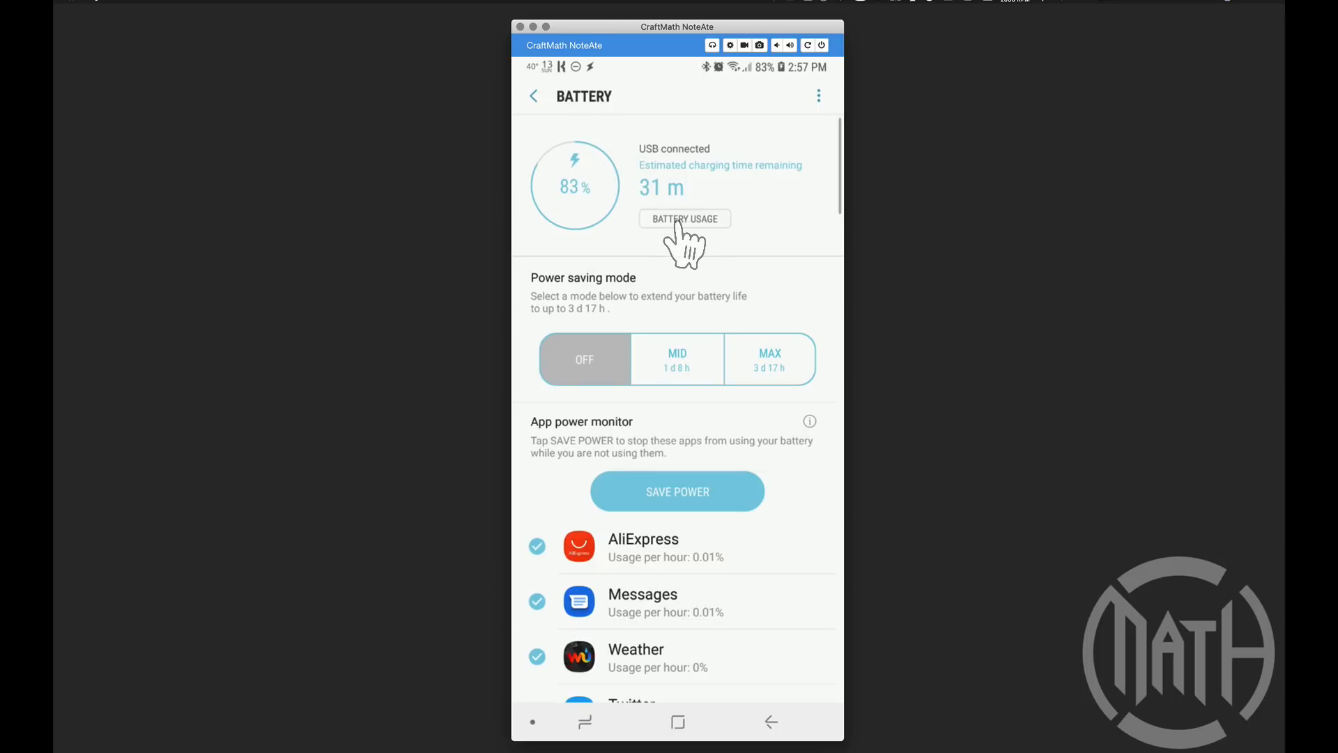
left_click(684, 219)
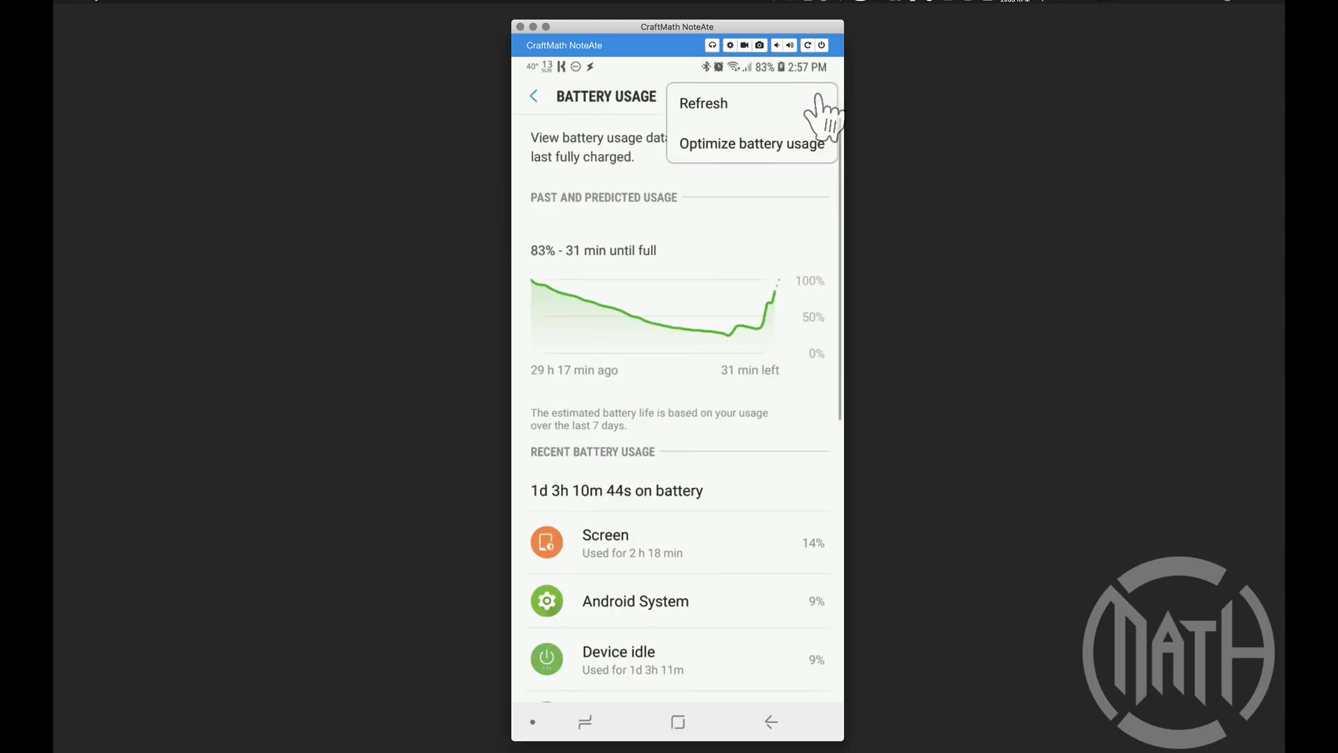
left_click(752, 143)
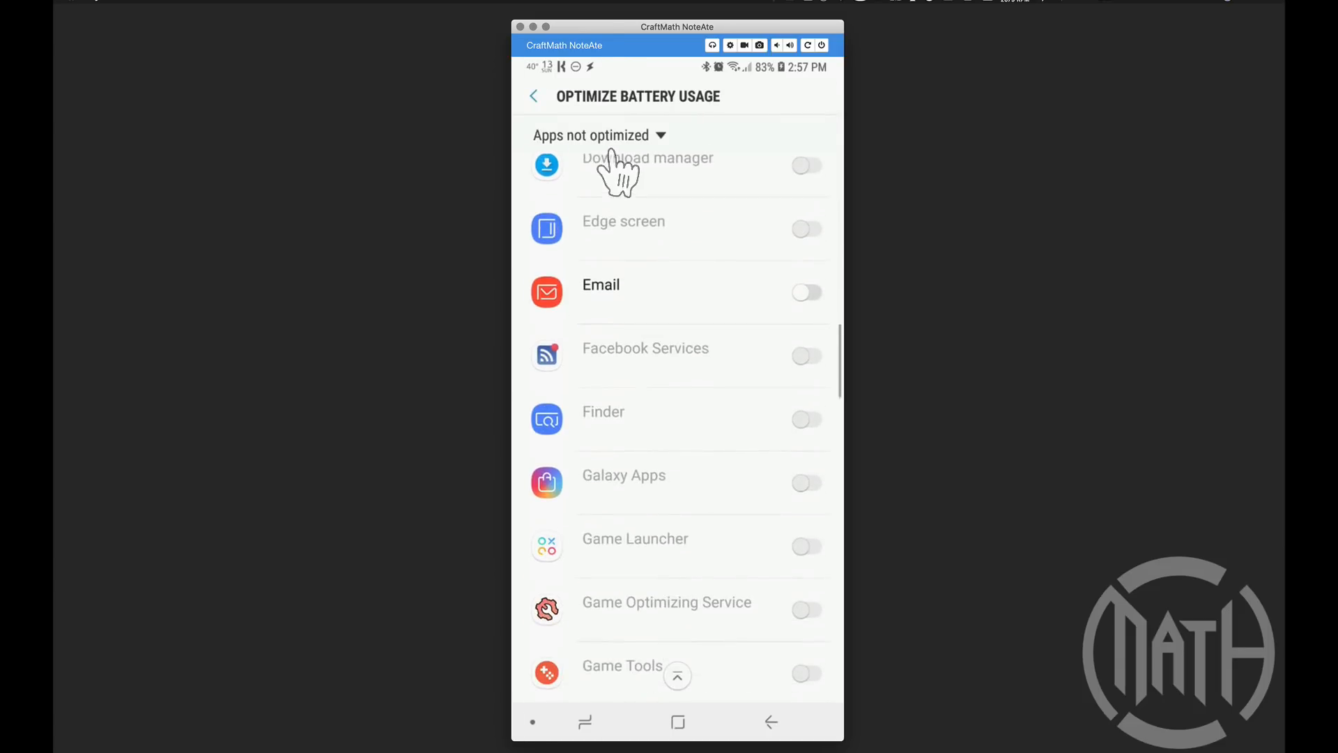
scroll("down", 3)
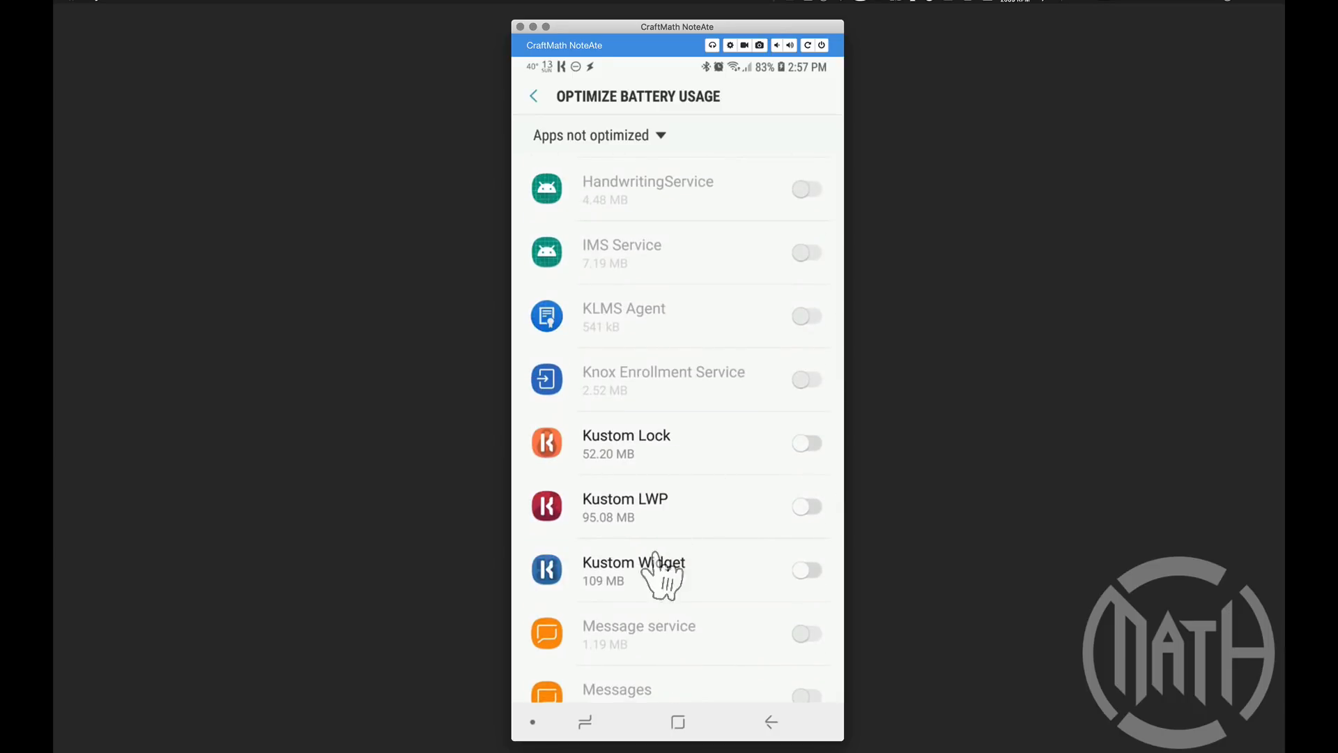
mouse_move(687, 726)
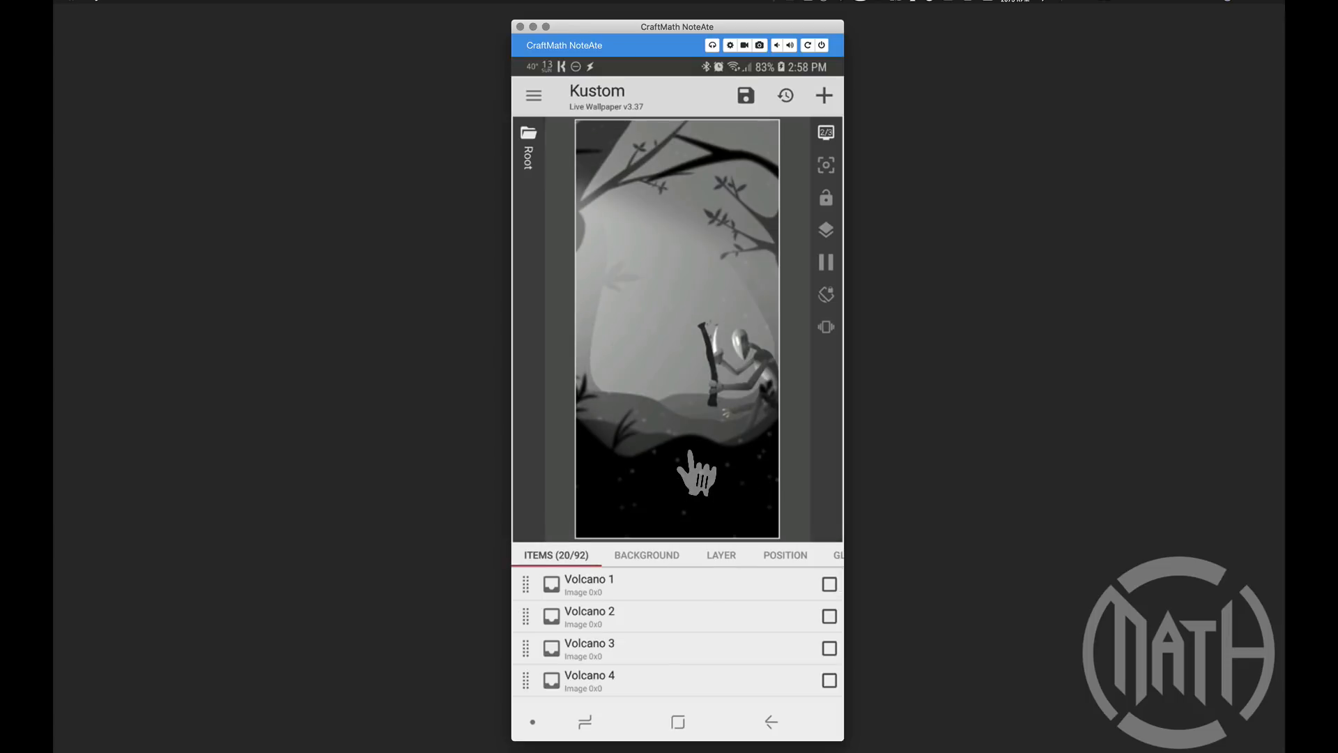
Open Kustom Settings and bring up the Notification Mode chooser
left_click(533, 95)
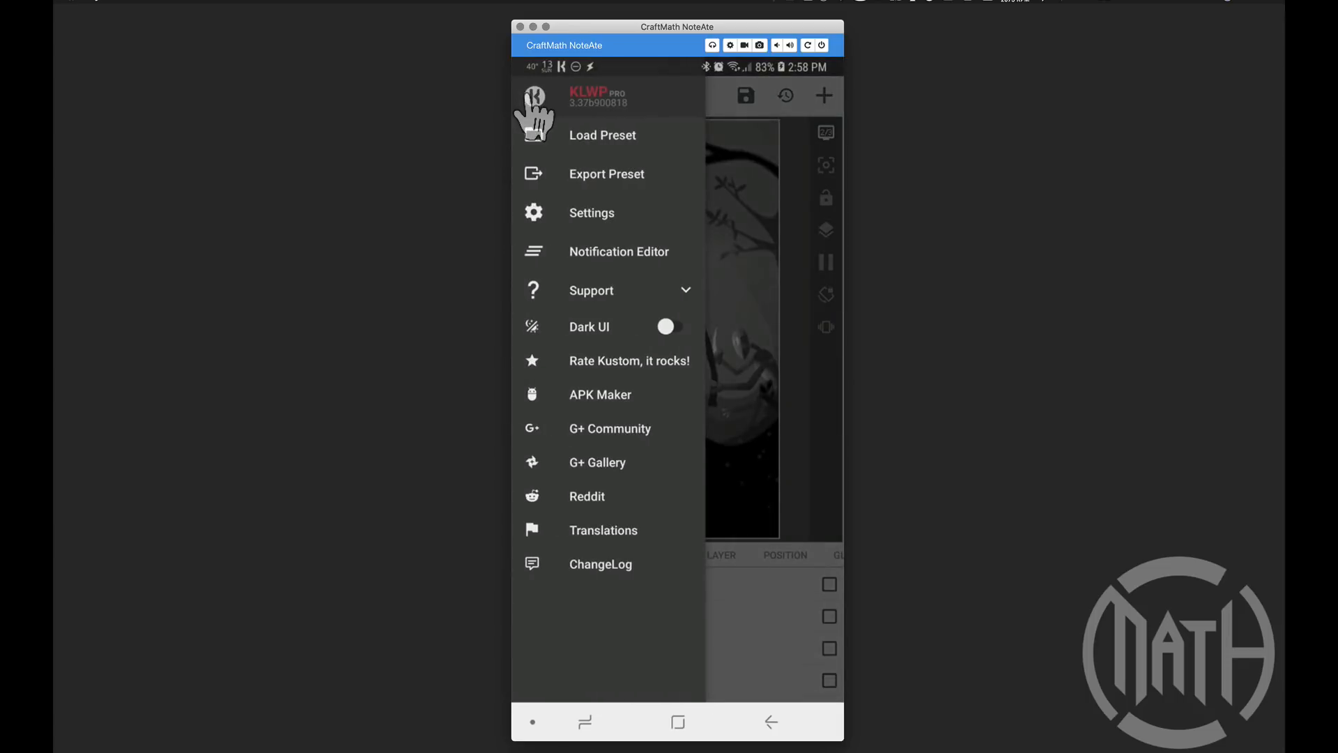
left_click(592, 213)
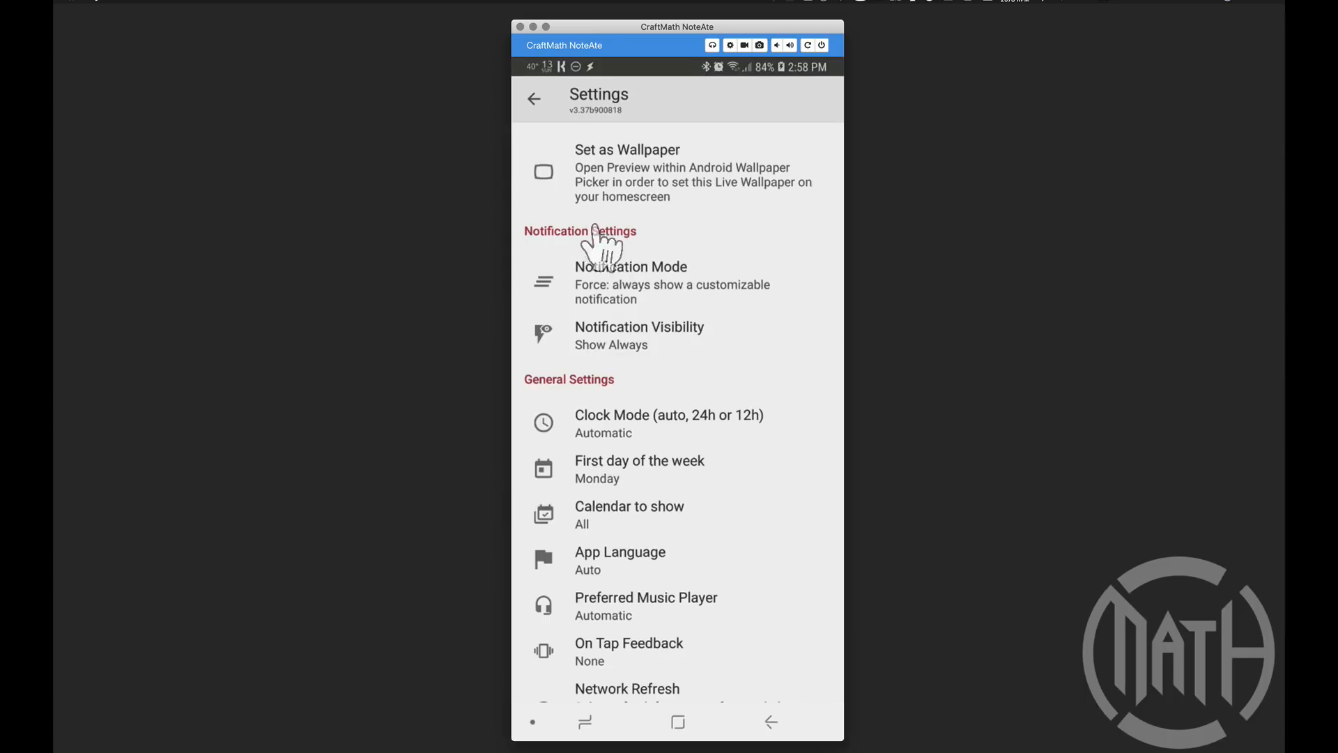
mouse_move(601, 256)
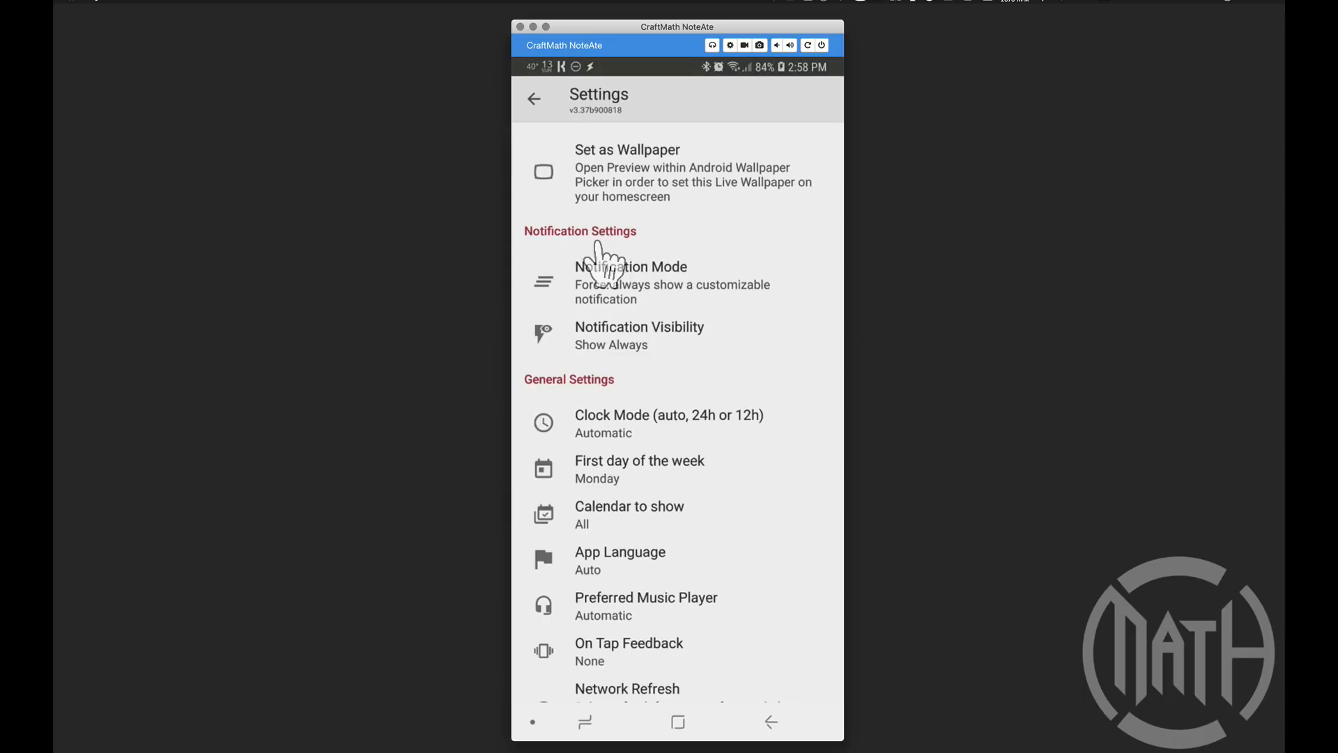
mouse_move(644, 307)
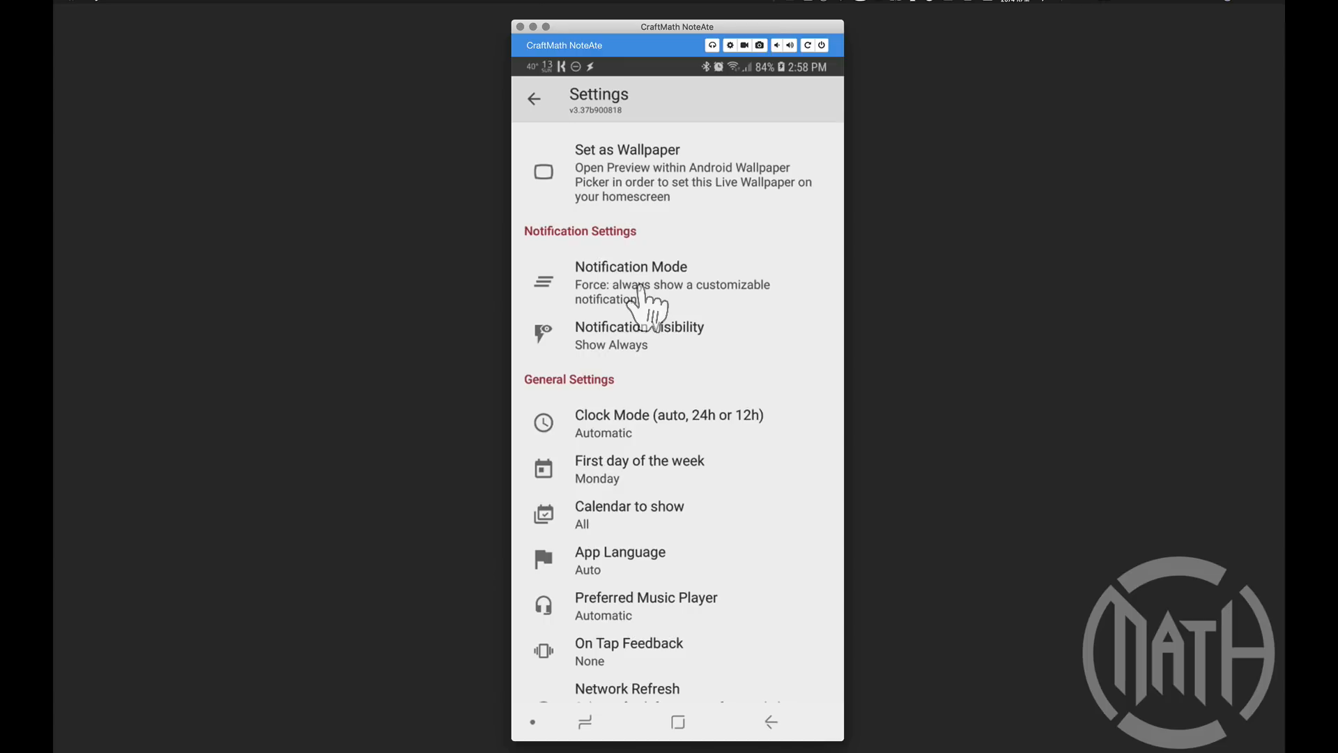
mouse_move(653, 354)
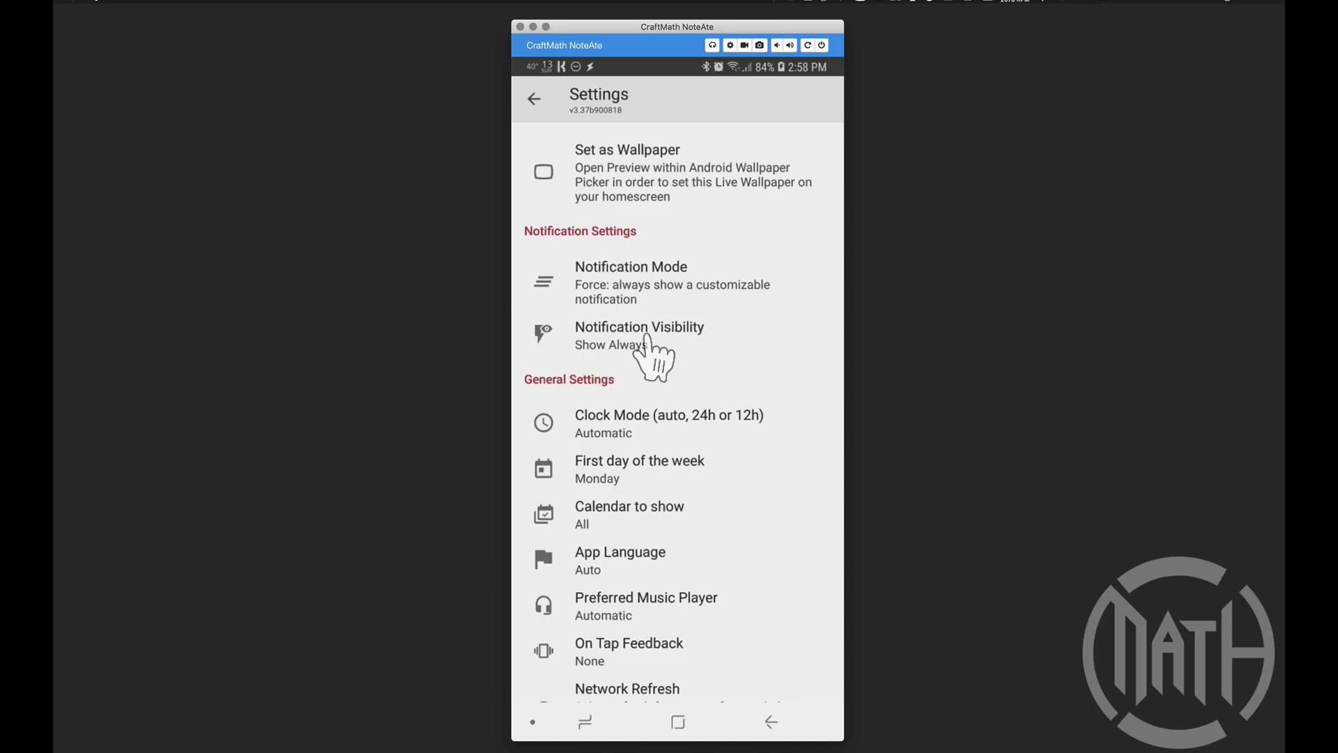
left_click(639, 335)
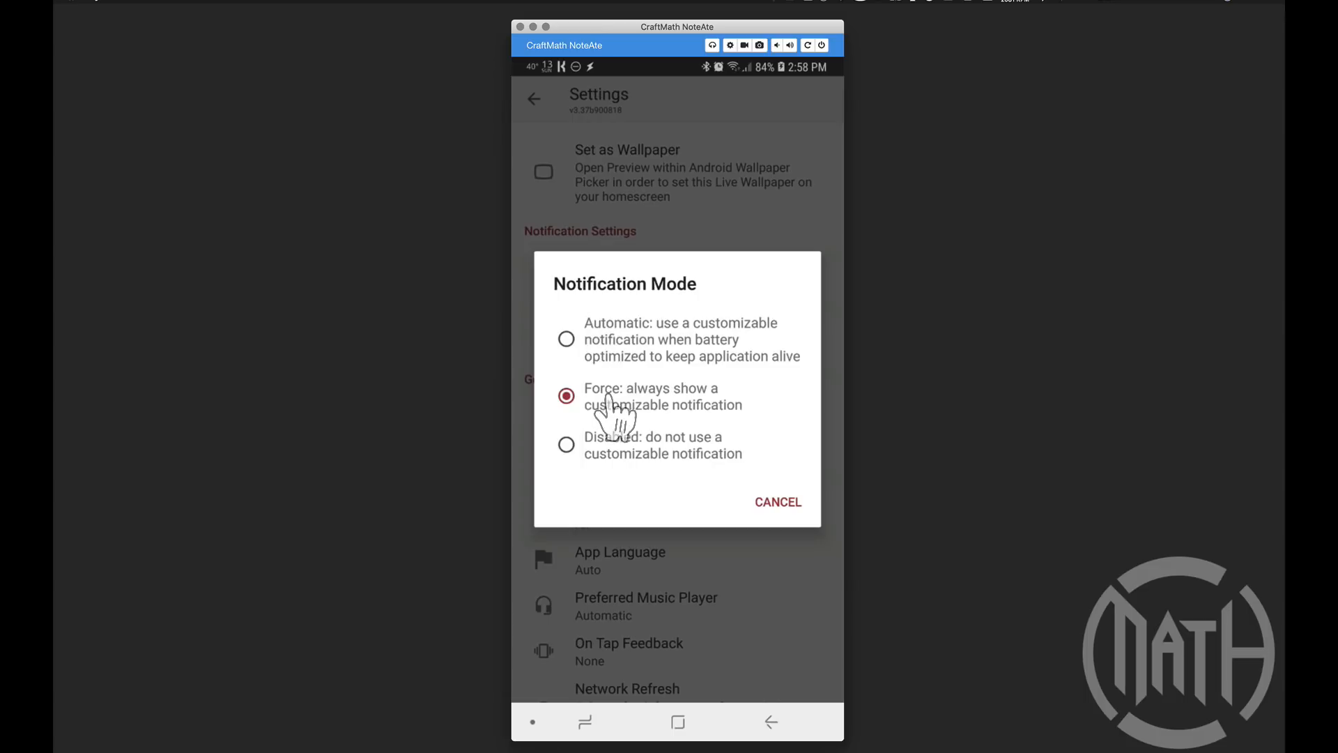
mouse_move(585, 465)
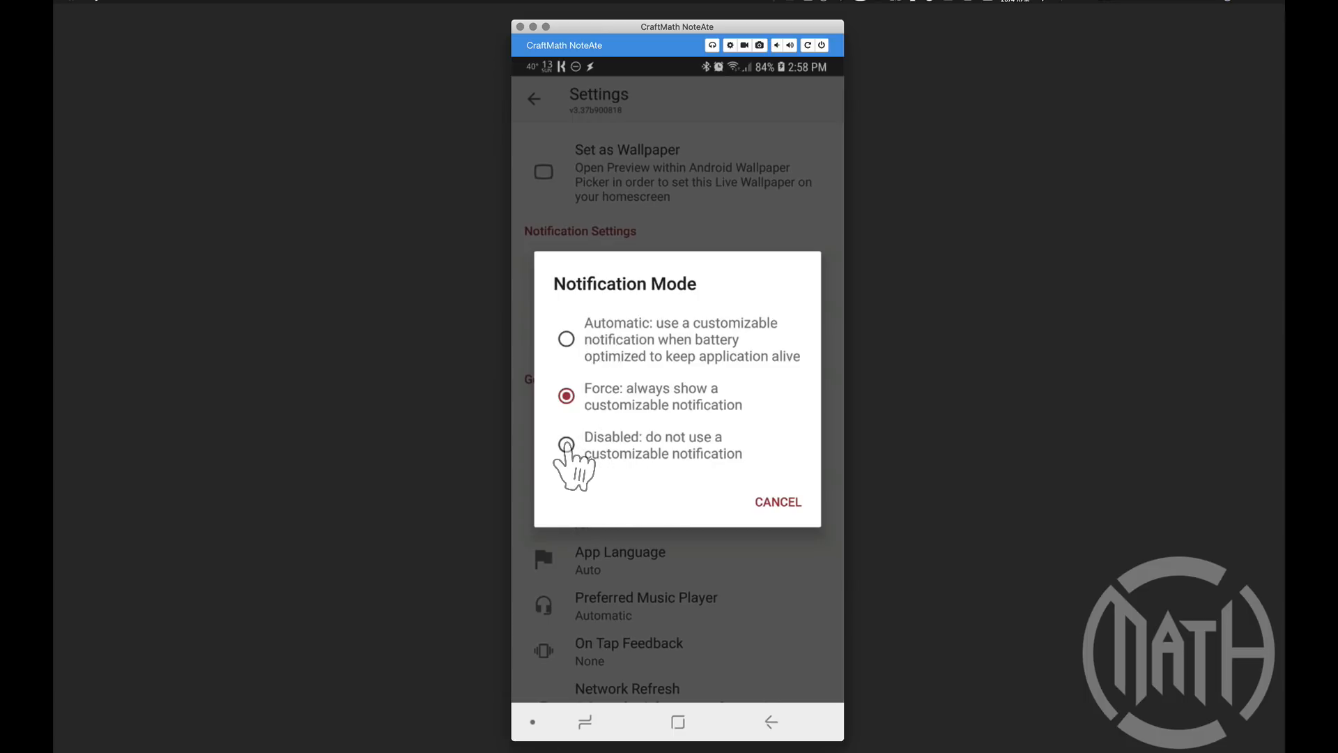
mouse_move(551, 90)
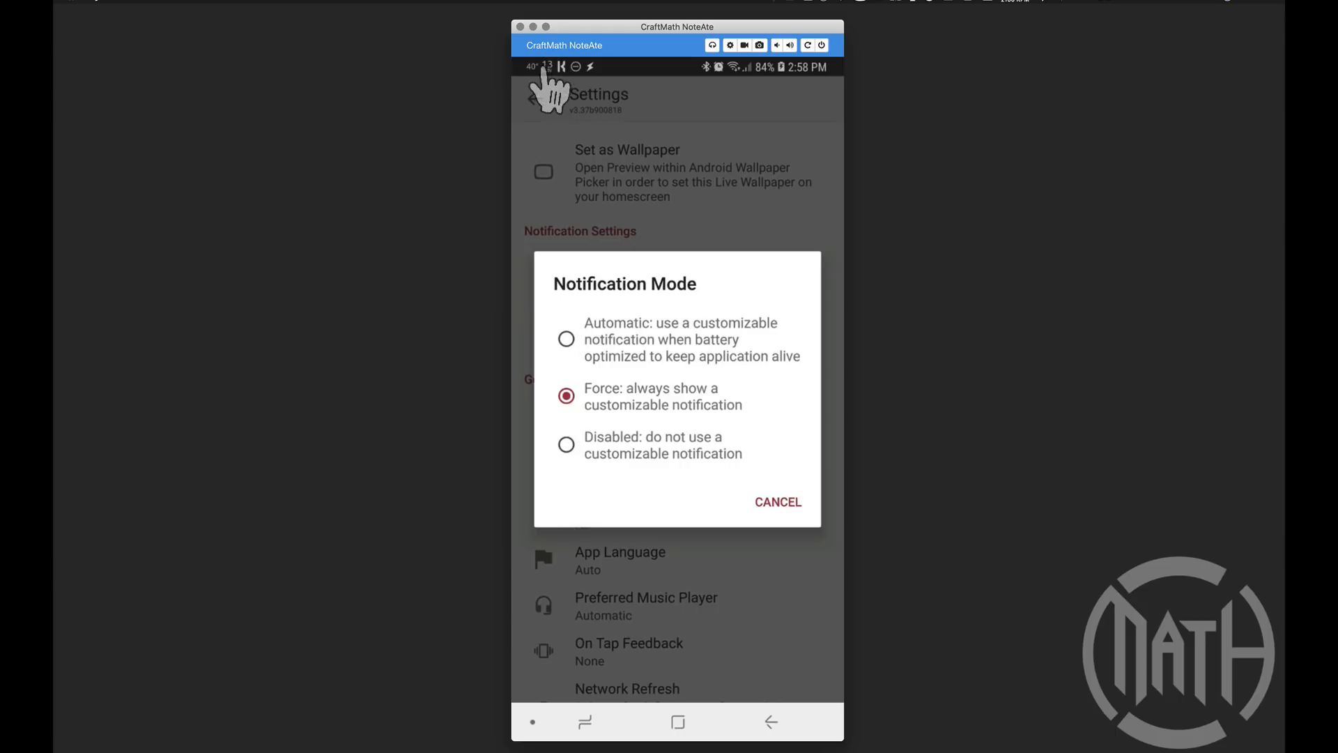
mouse_move(563, 102)
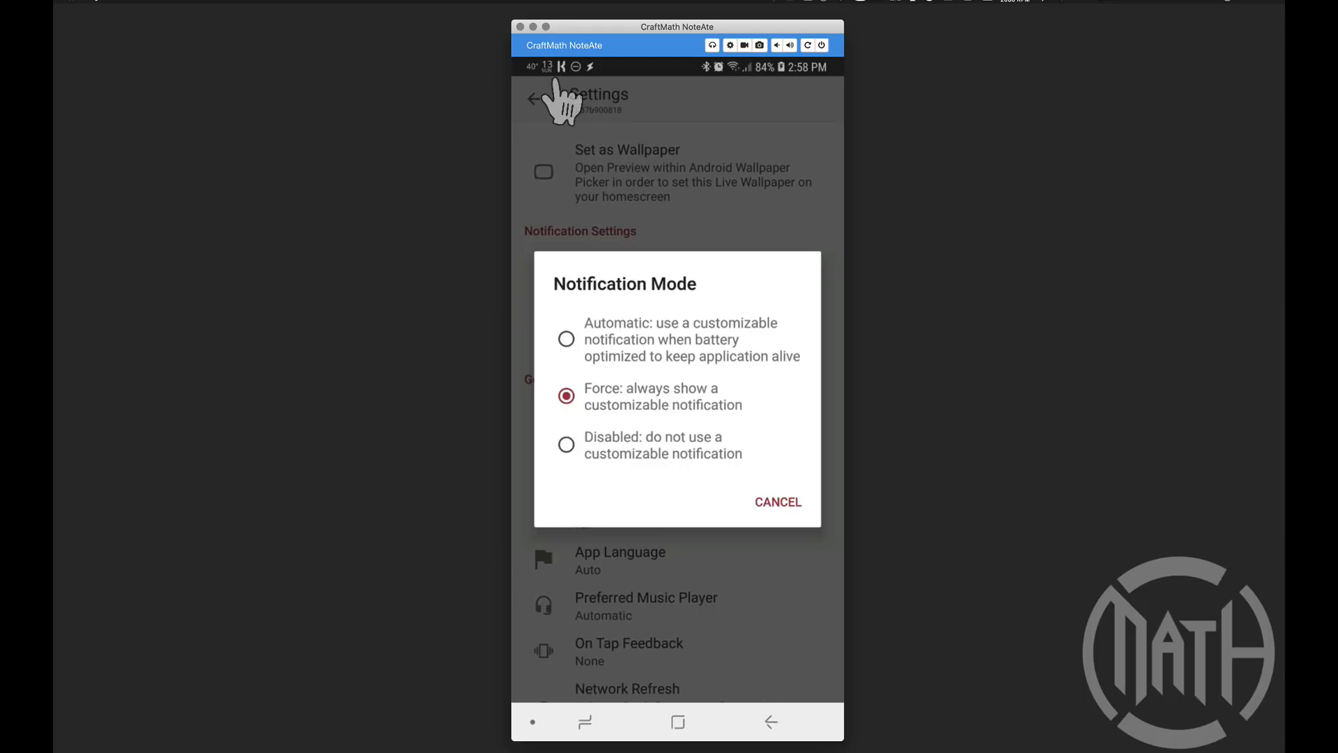
Set Notification Mode to Disabled, check the shade, then reopen the mode choices
left_click(566, 445)
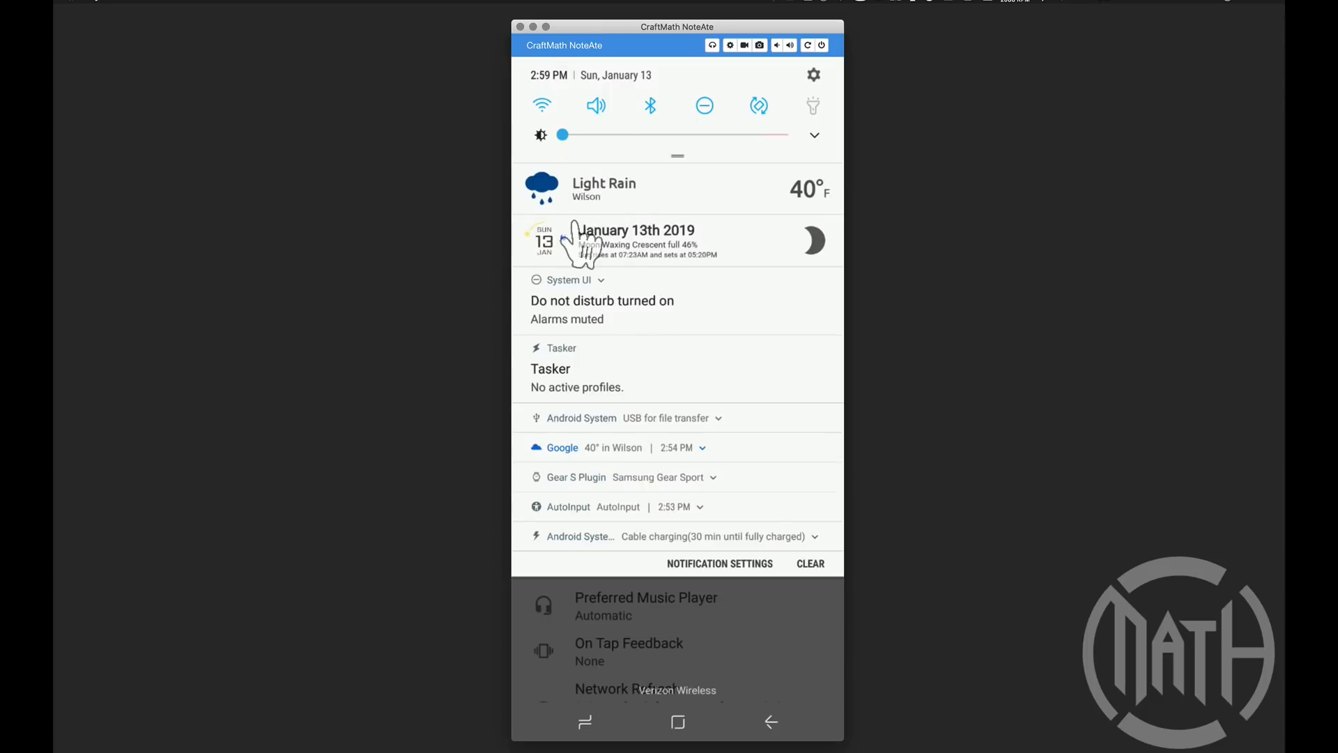
left_click(720, 563)
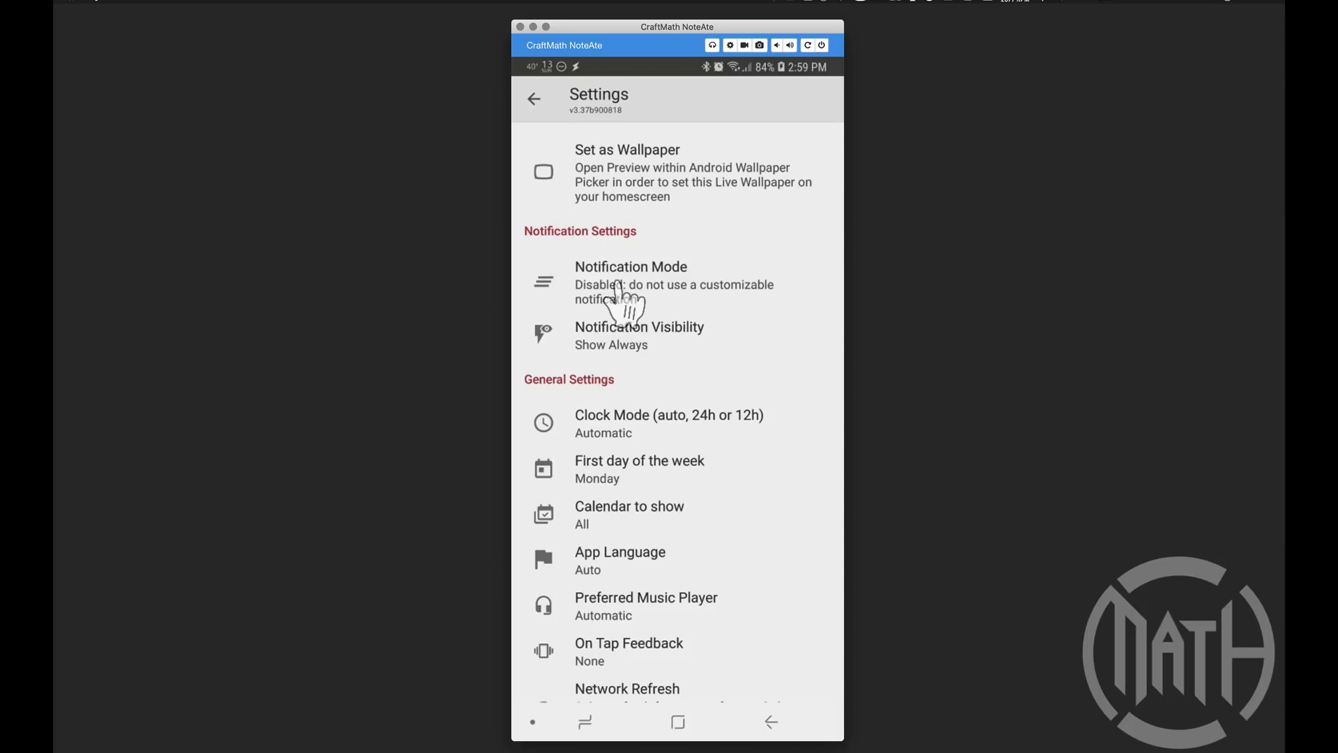
left_click(631, 282)
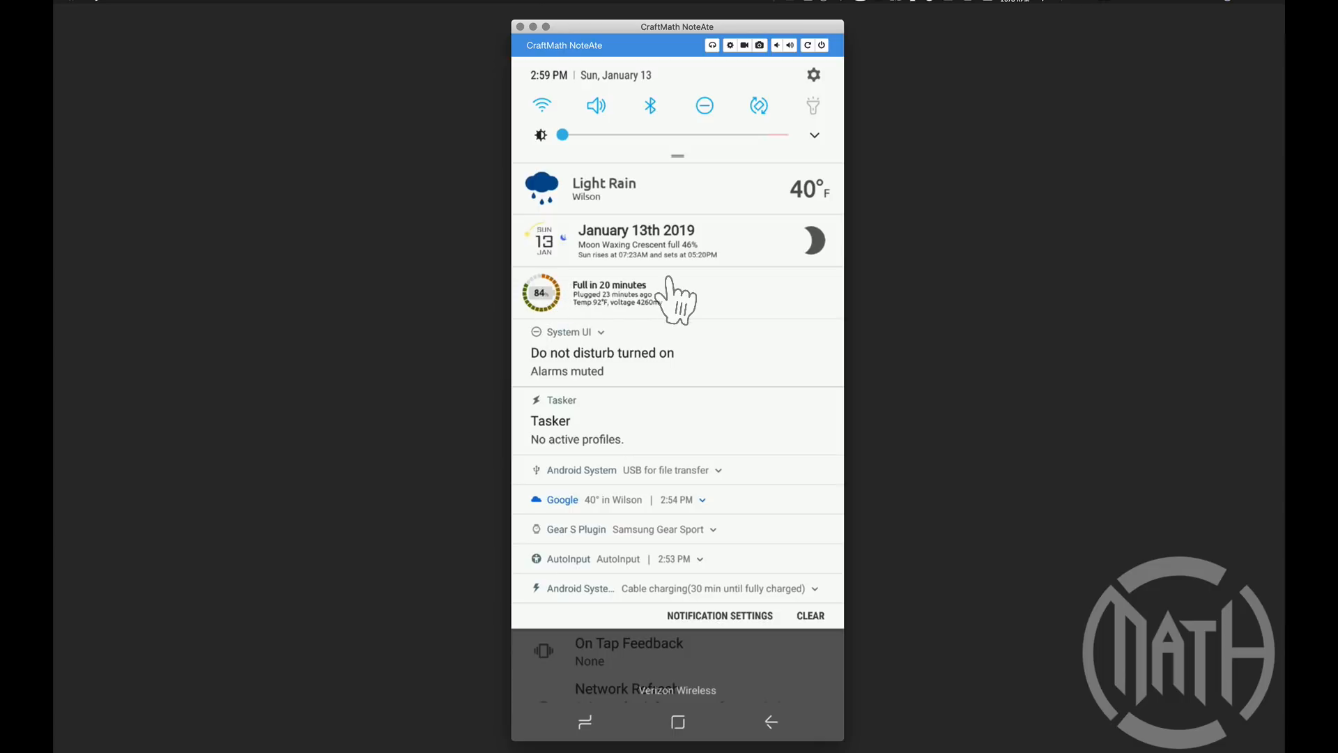
Set Notification Mode back to 'Force: always show a customizable notification'
left_click(719, 615)
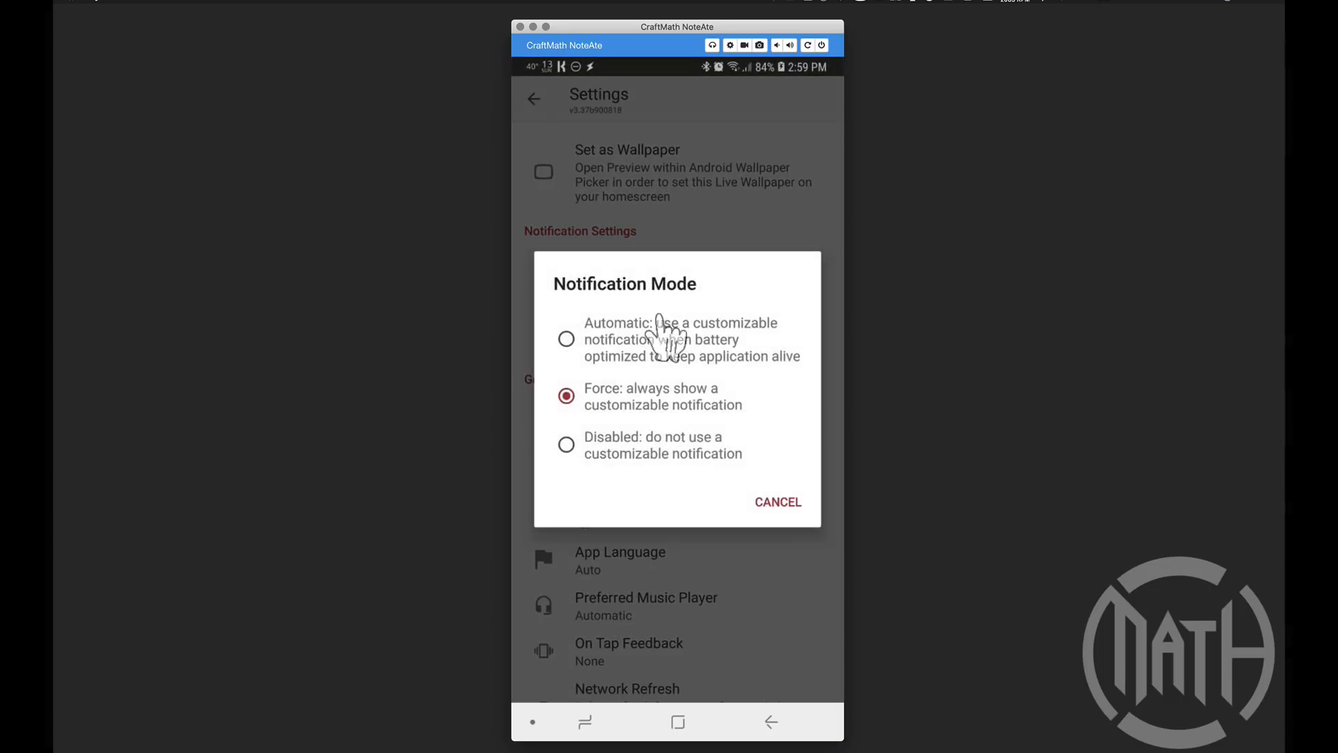
mouse_move(599, 478)
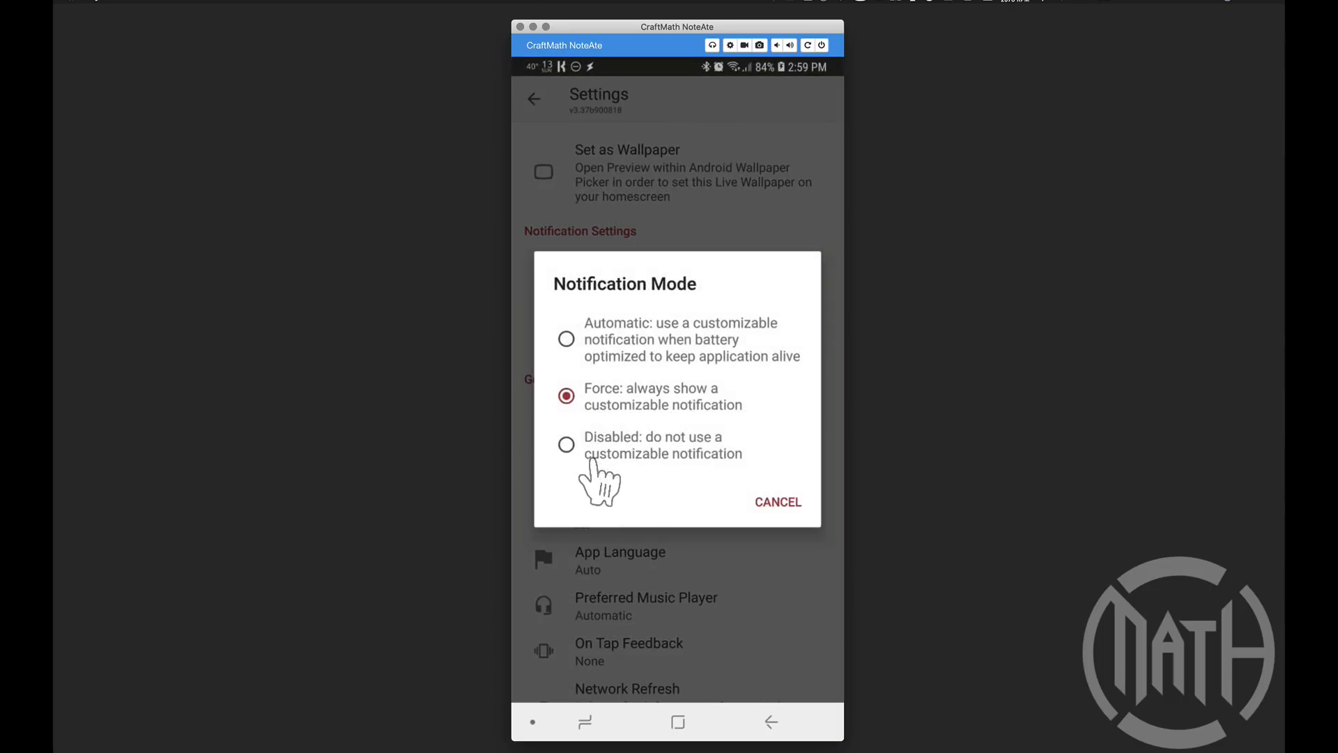
mouse_move(587, 473)
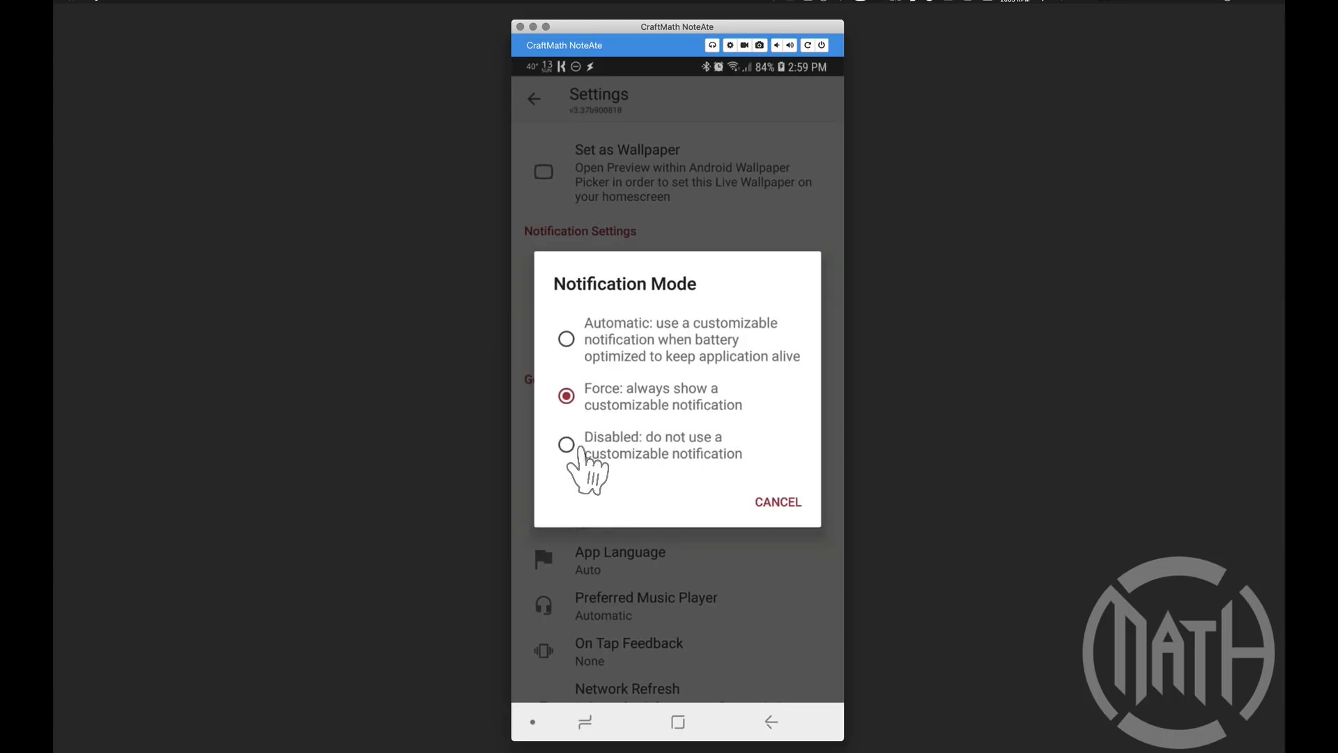
mouse_move(589, 469)
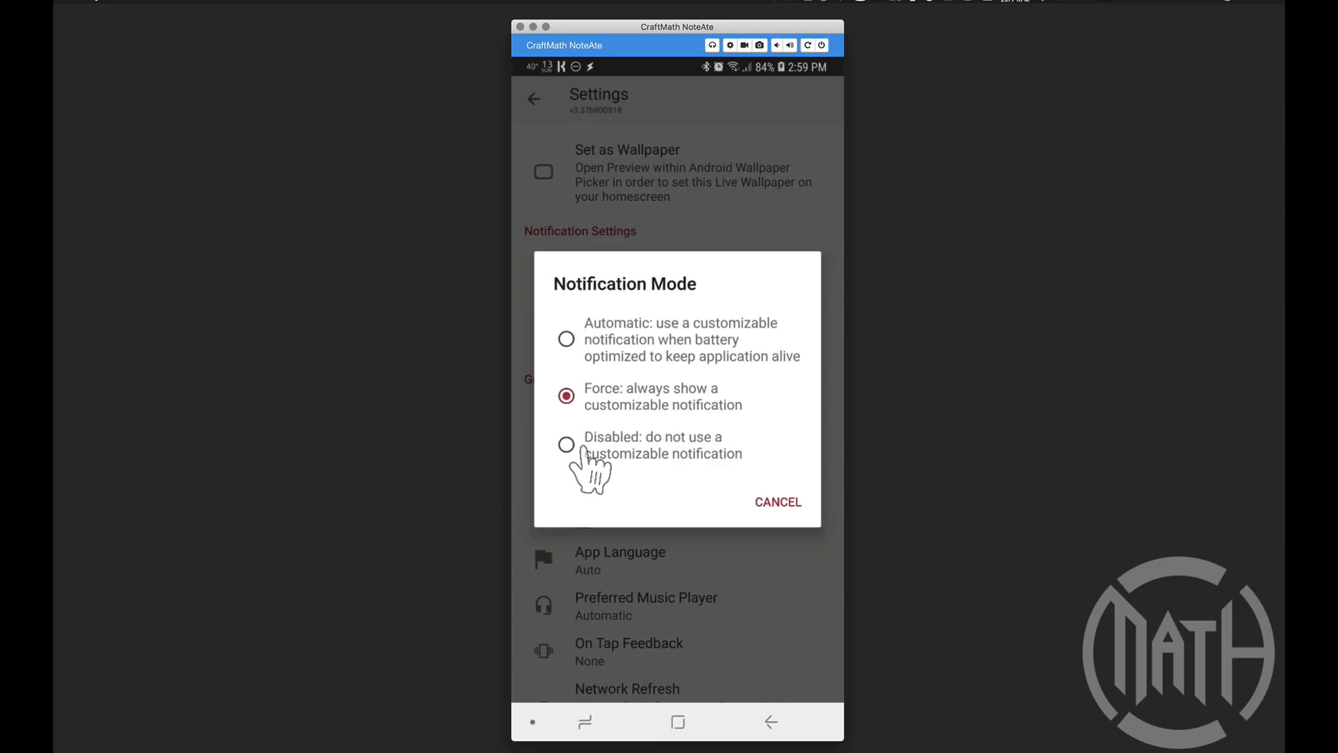
mouse_move(580, 469)
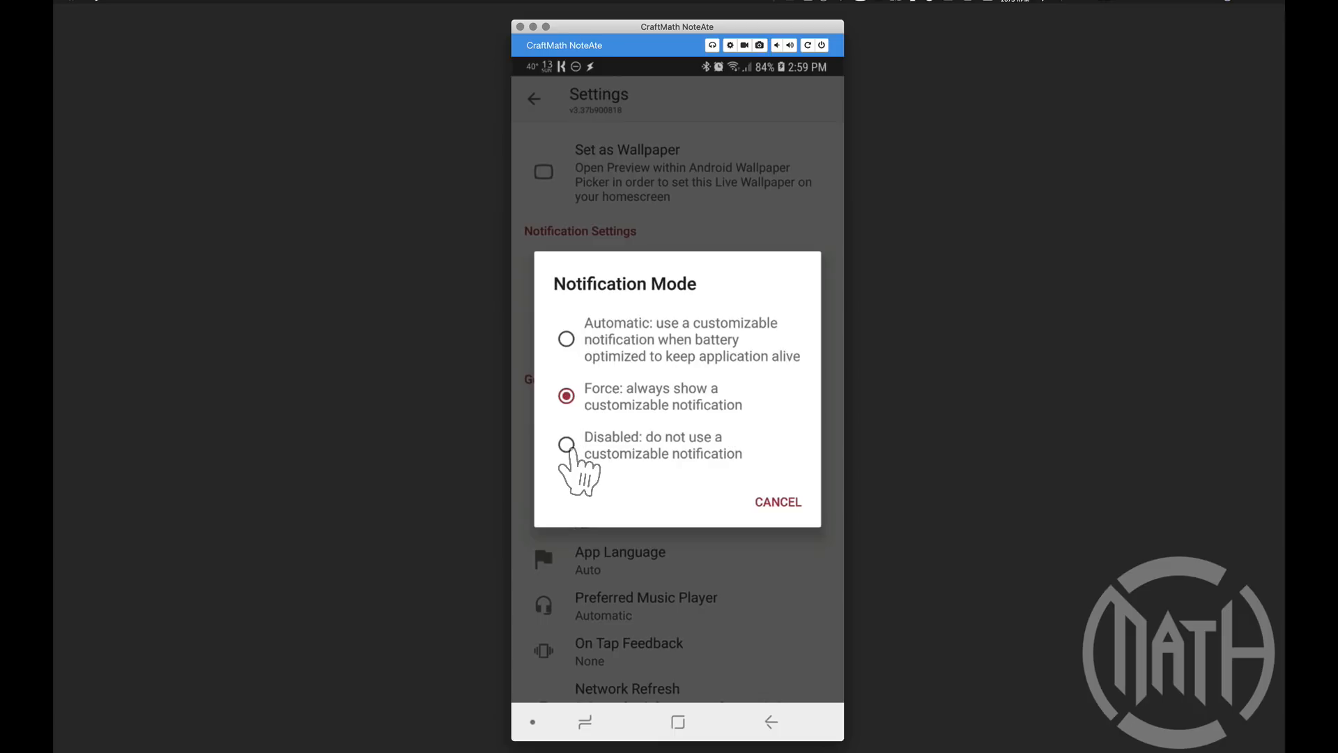
mouse_move(606, 376)
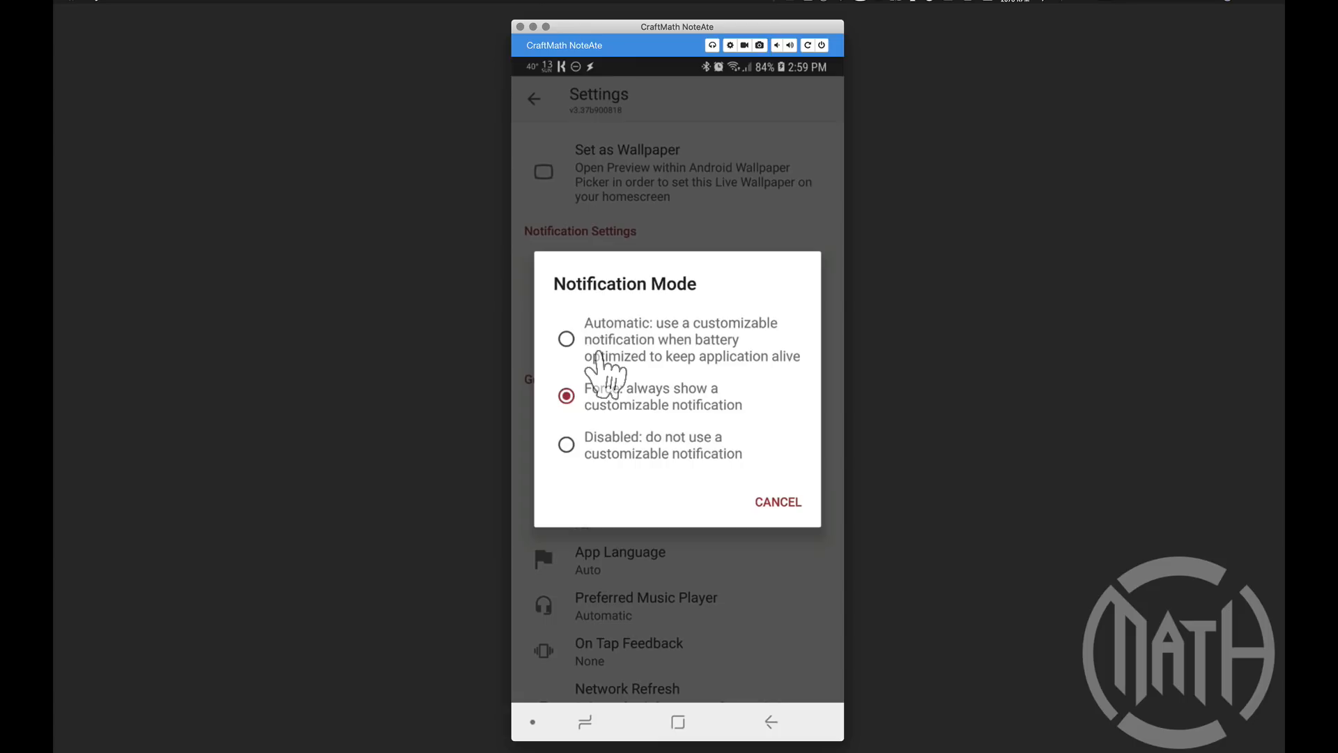
mouse_move(649, 375)
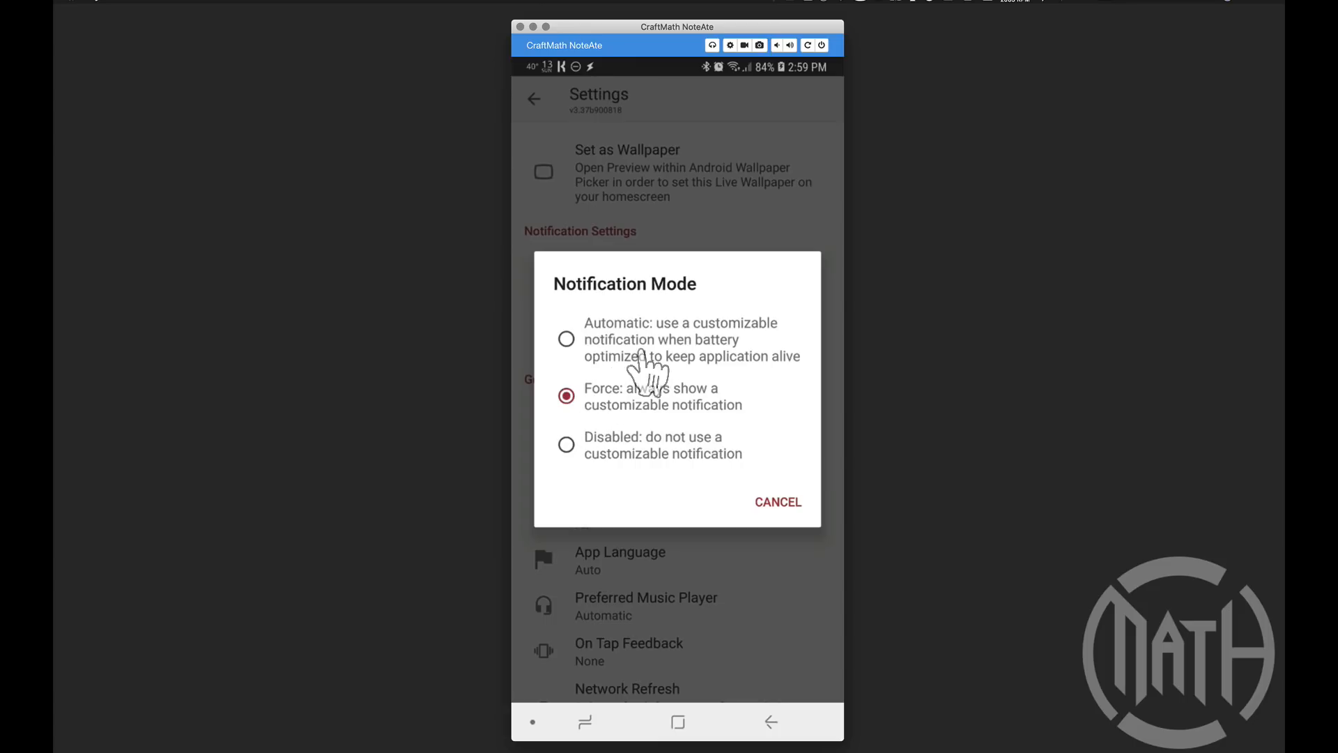
mouse_move(635, 367)
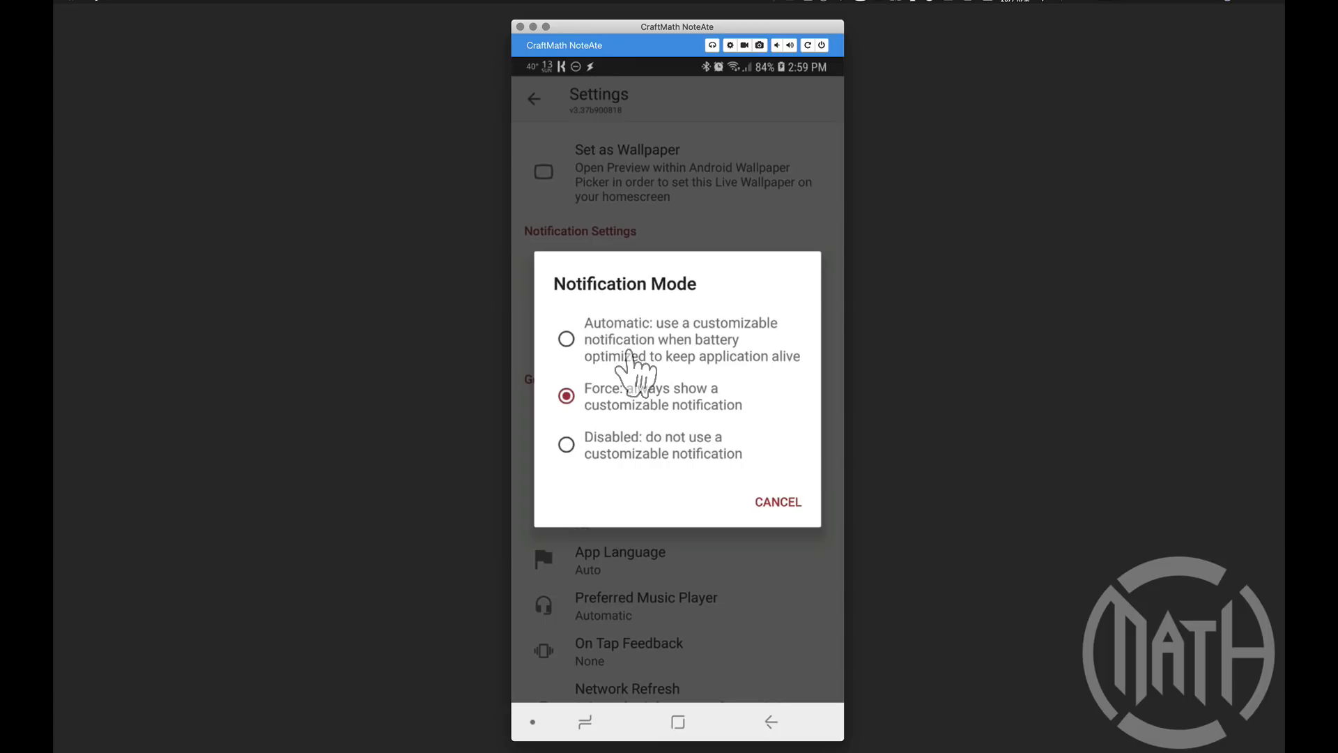
mouse_move(622, 358)
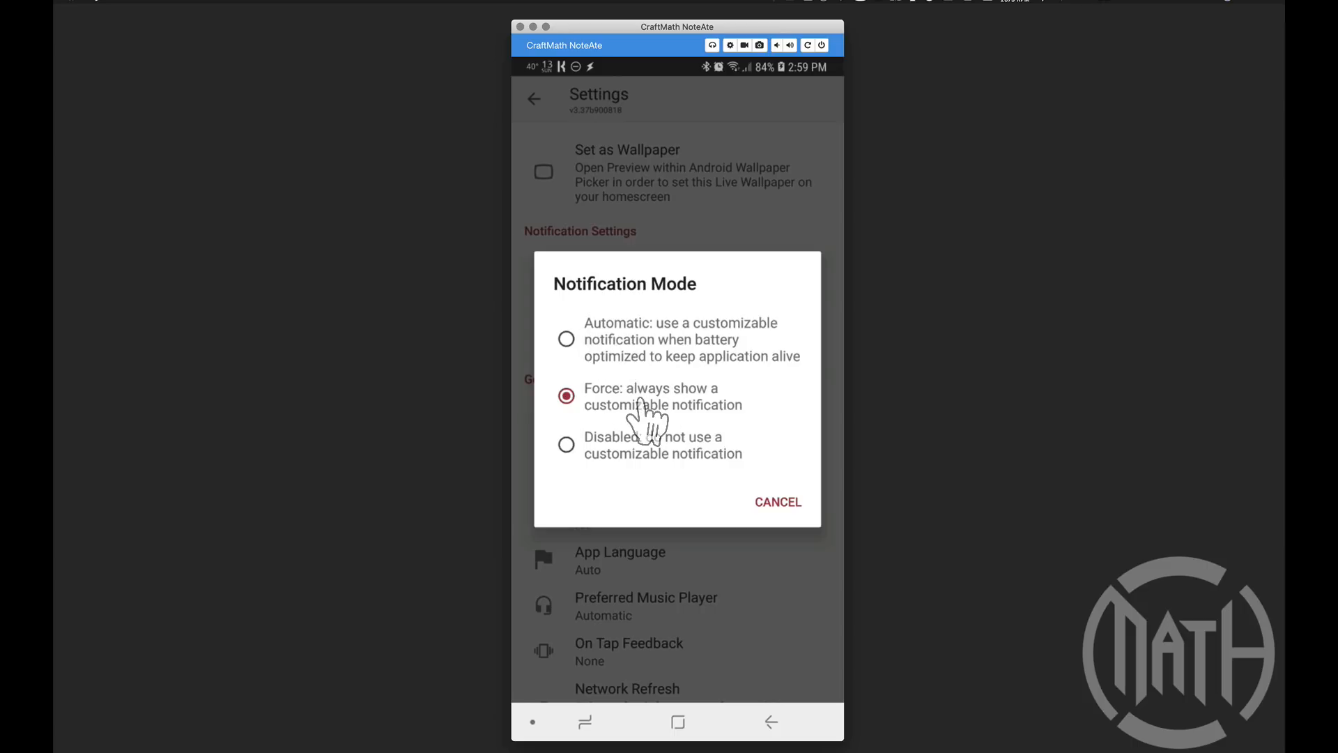
left_click(776, 502)
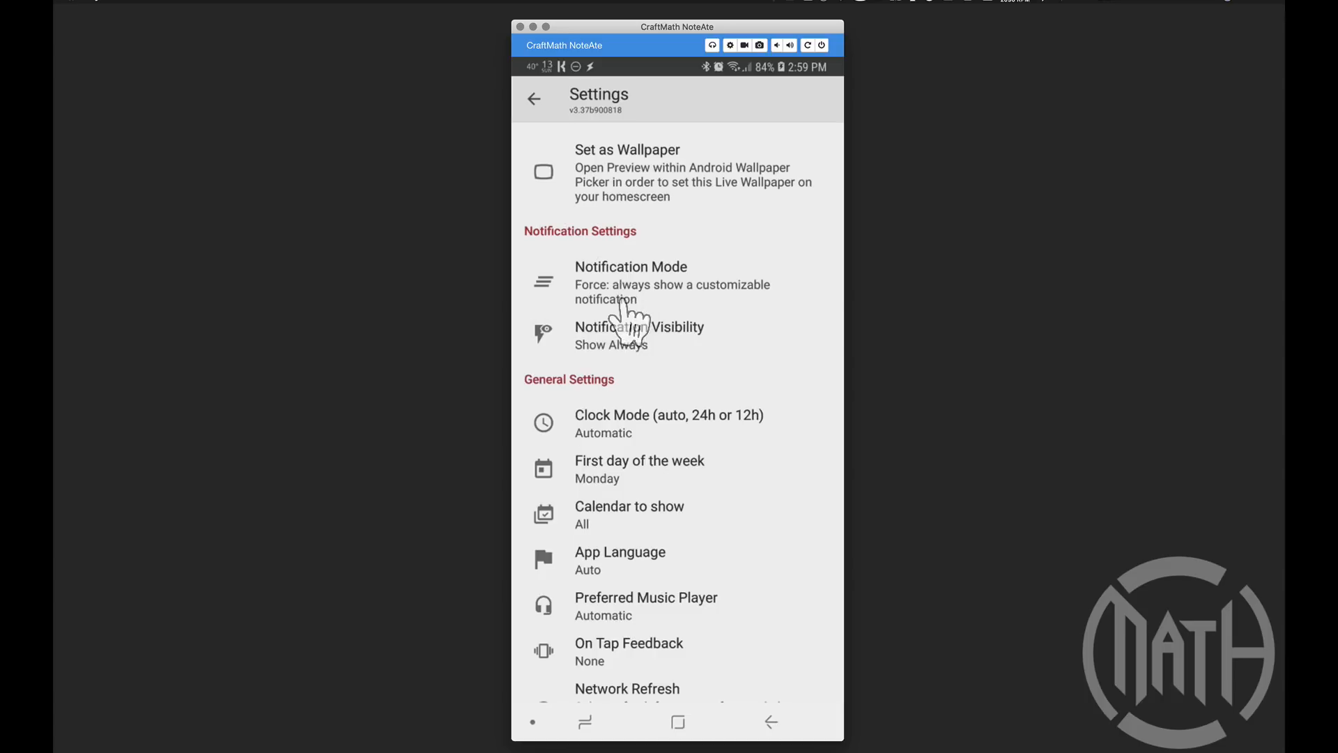
mouse_move(559, 153)
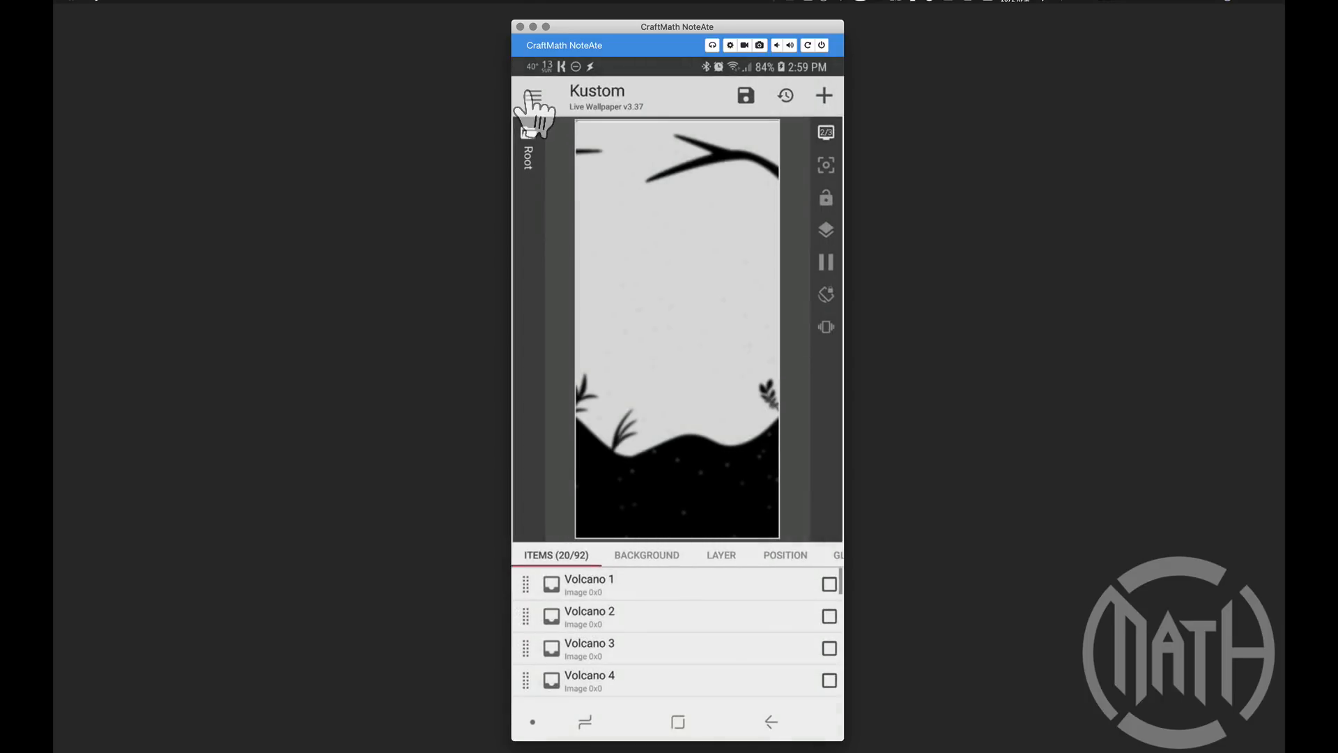
Switch to the Live Wallpaper Notification editor with the Battery and Info items
left_click(533, 94)
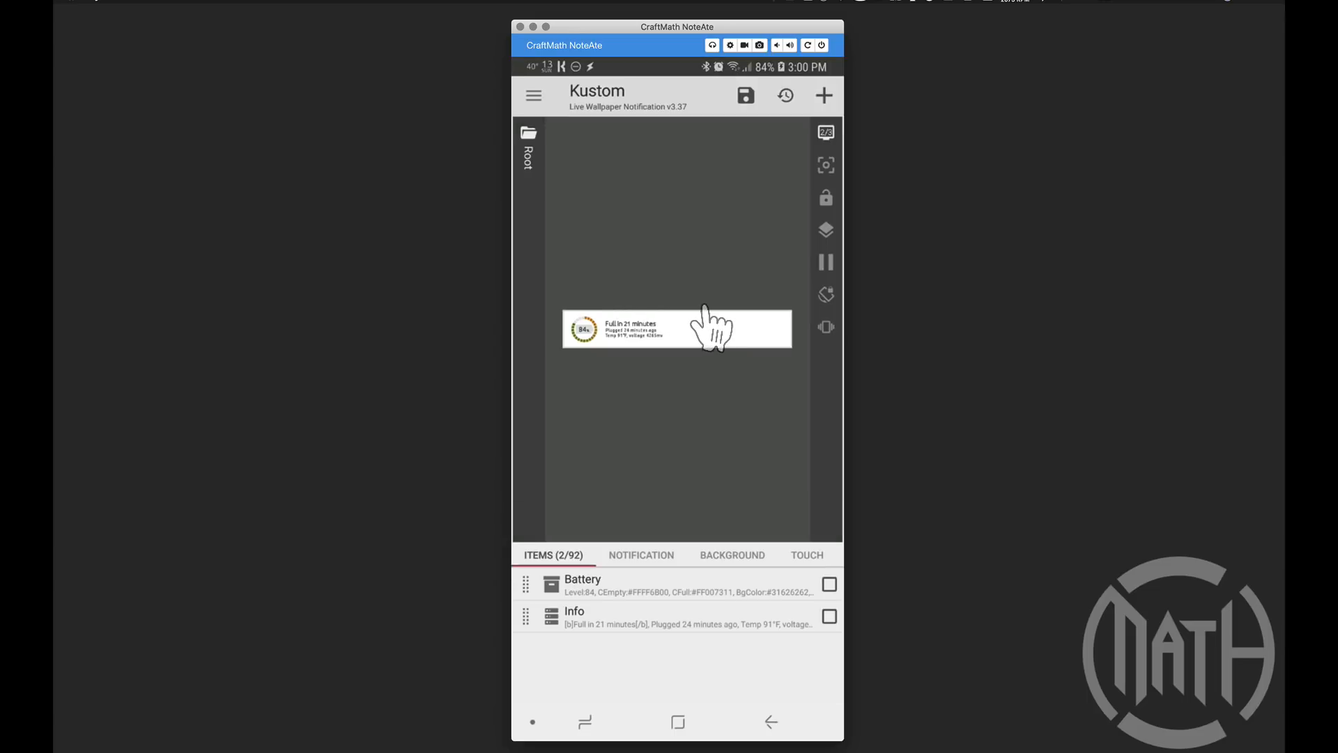
mouse_move(757, 281)
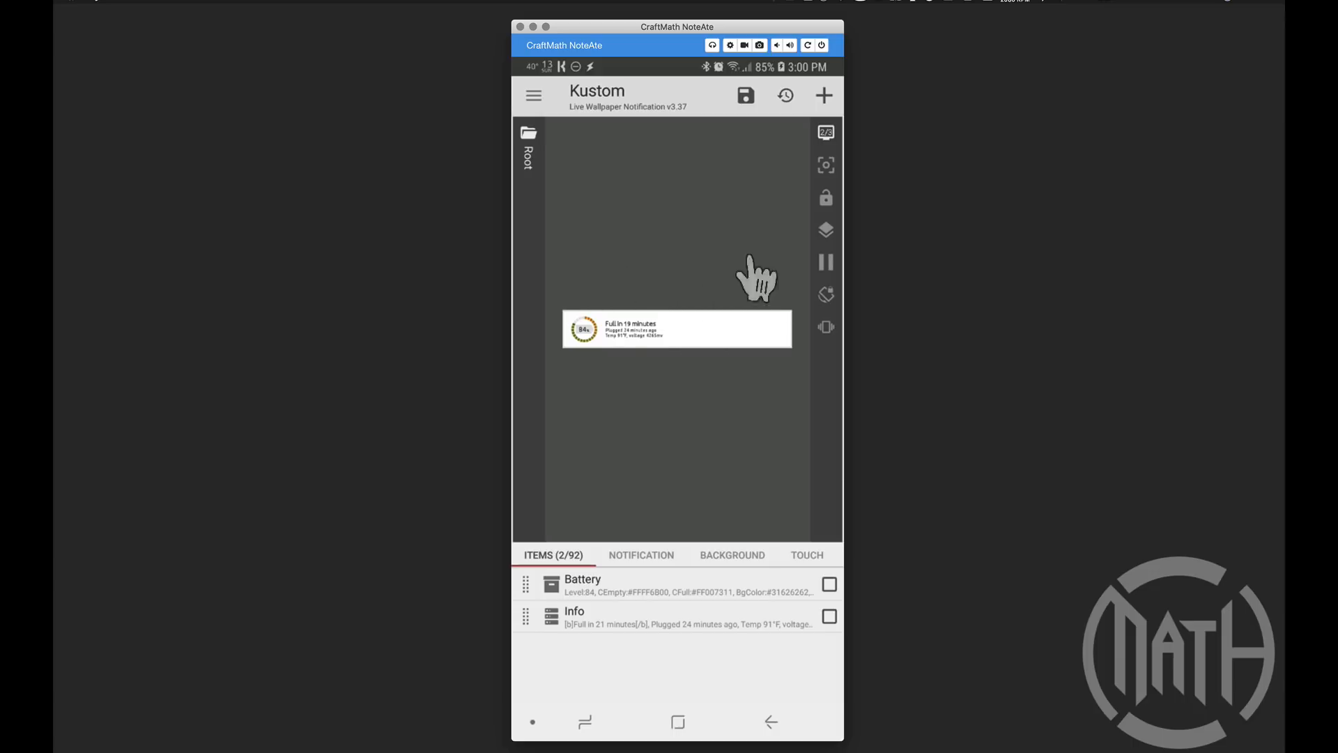
mouse_move(607, 119)
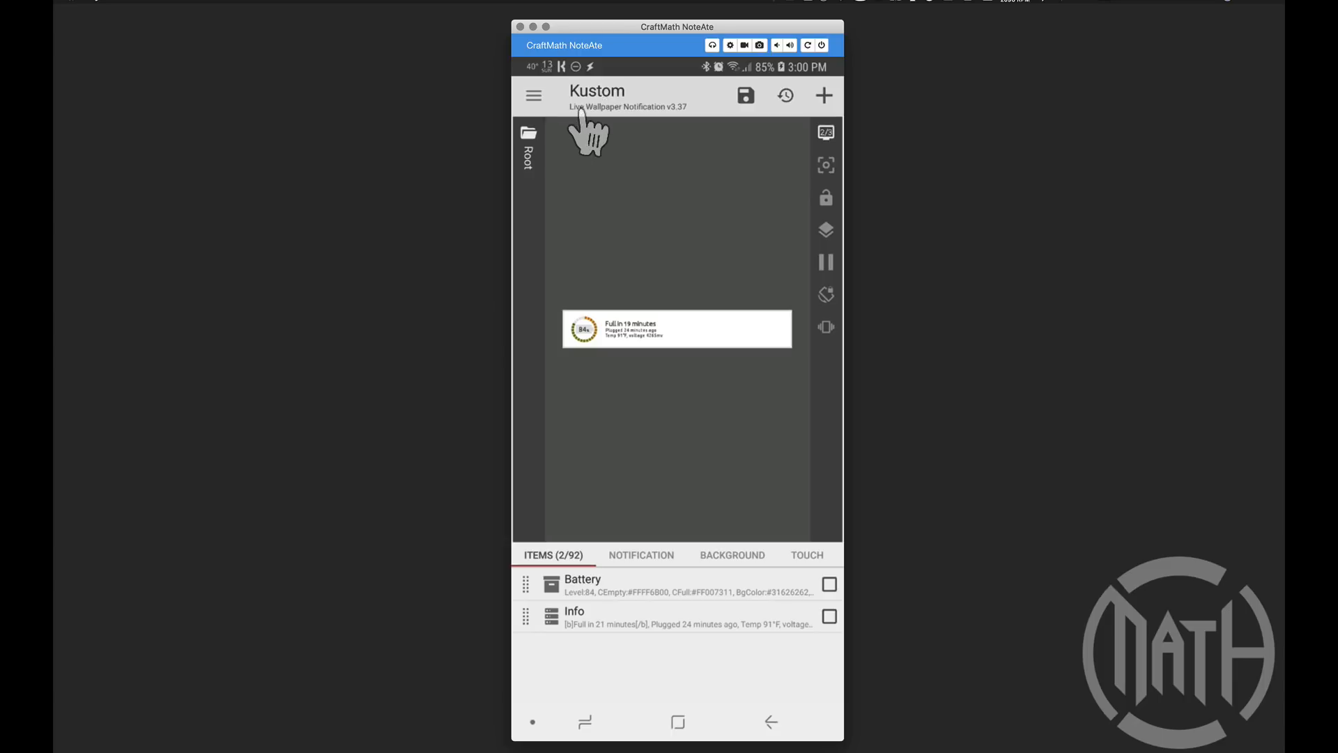
mouse_move(651, 141)
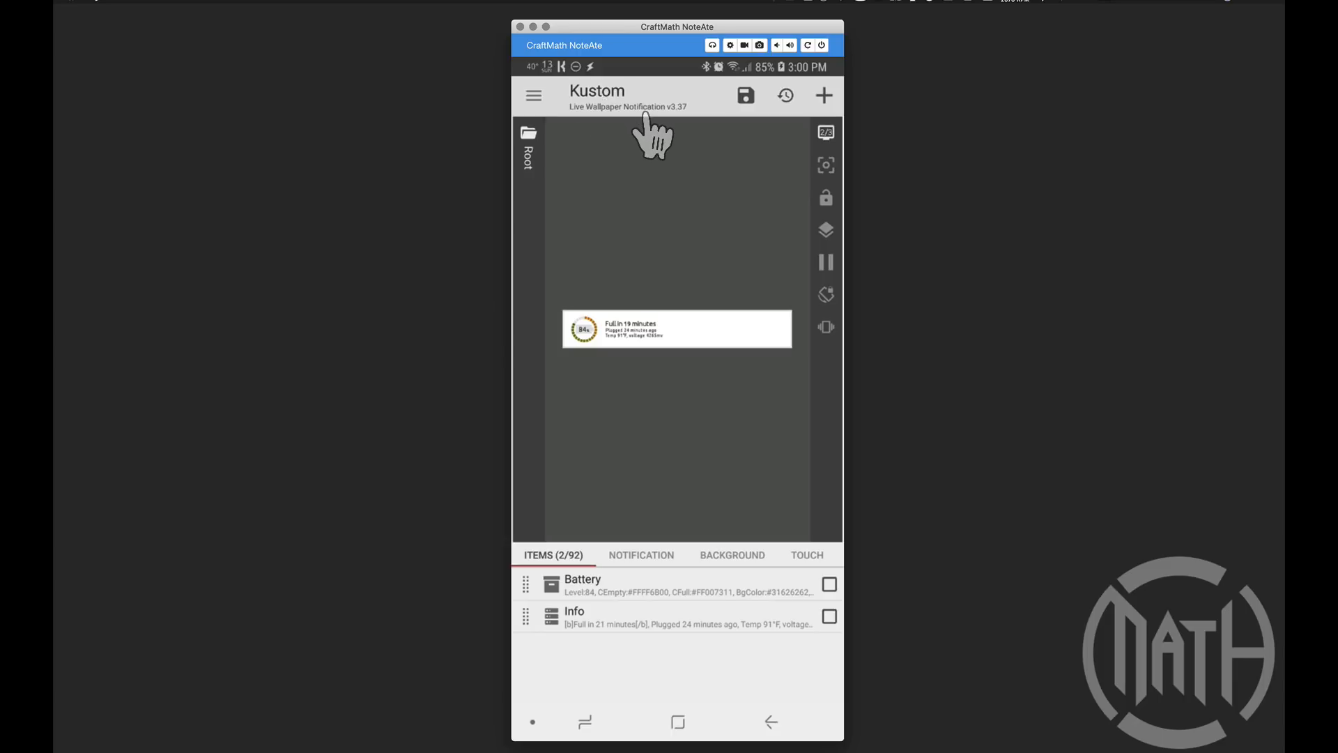
mouse_move(592, 119)
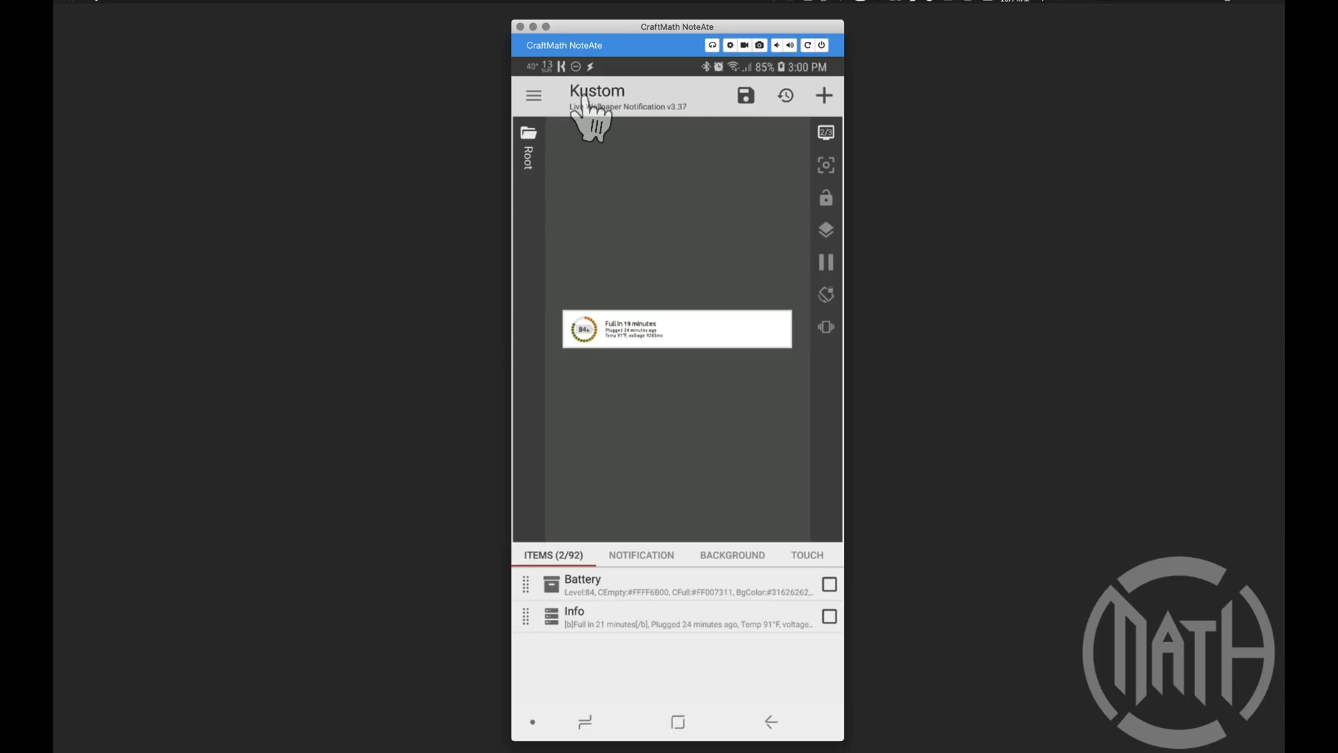
mouse_move(611, 140)
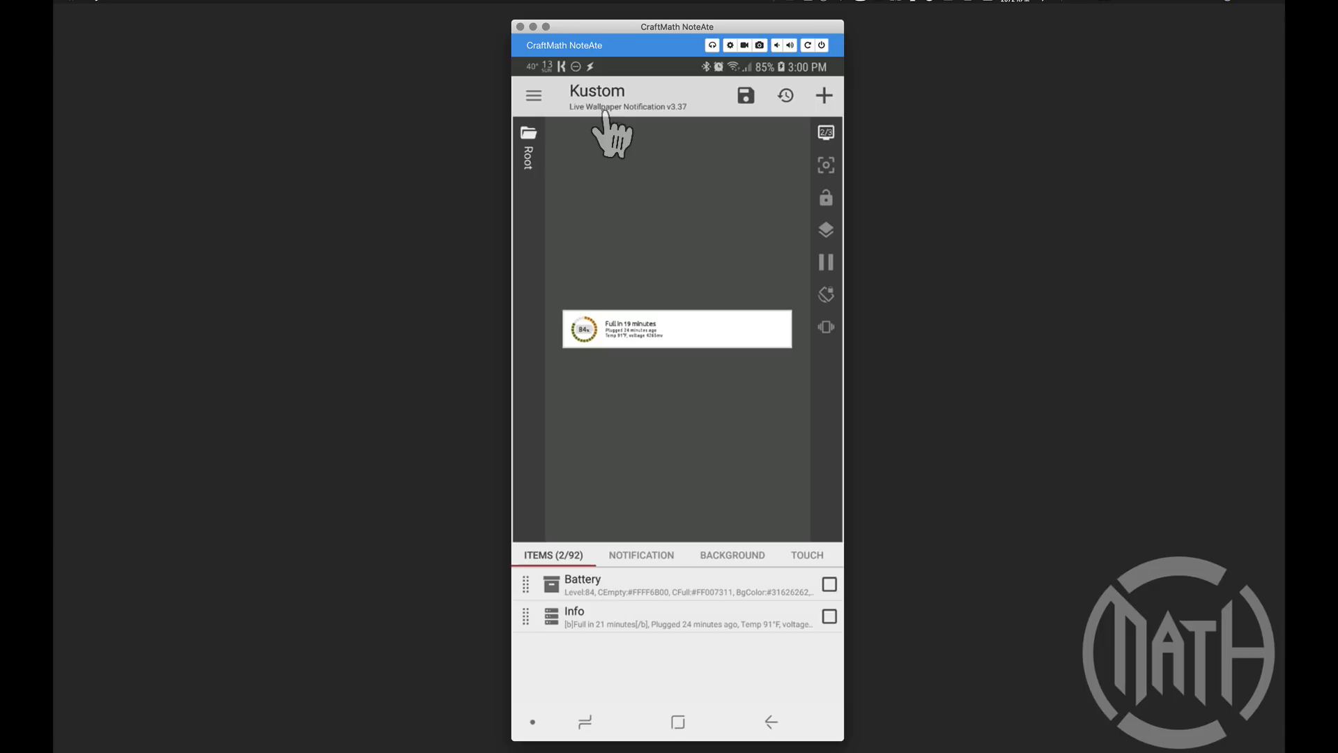
mouse_move(531, 128)
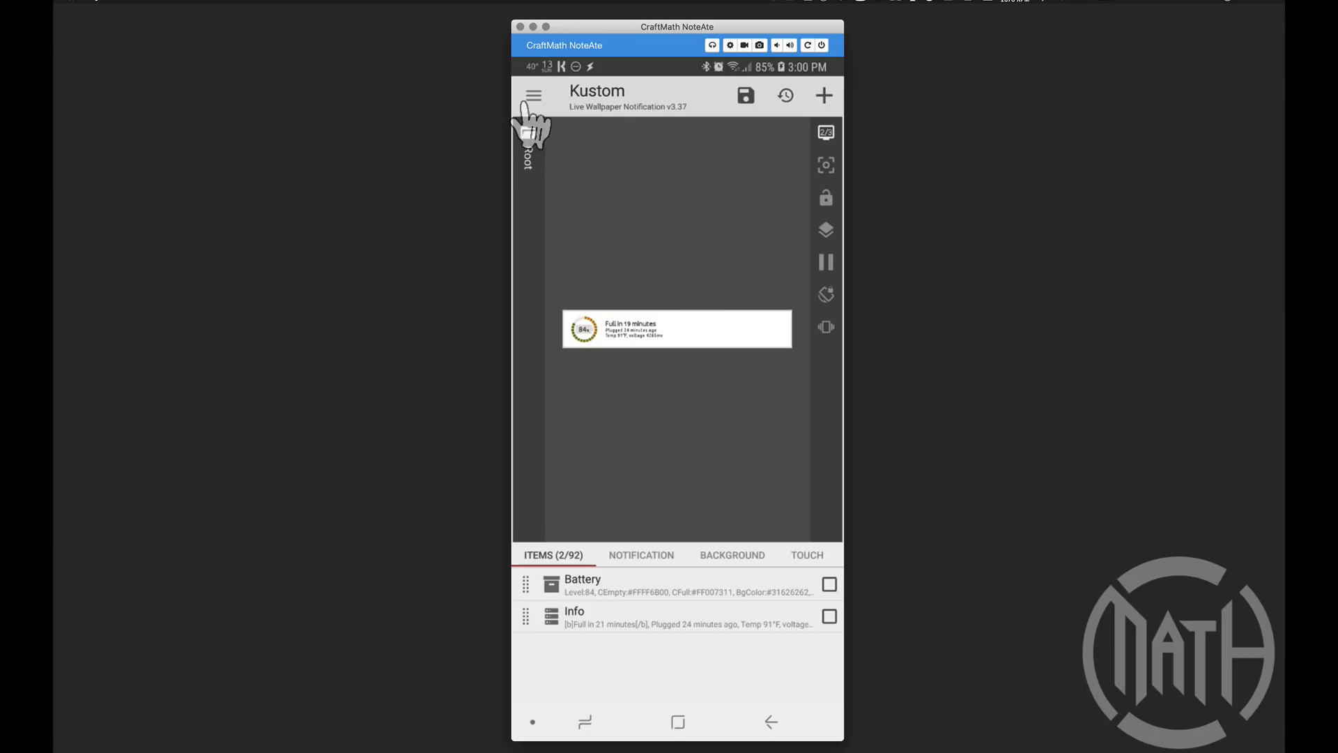
Load the World clock preset from the Installed presets list
left_click(533, 95)
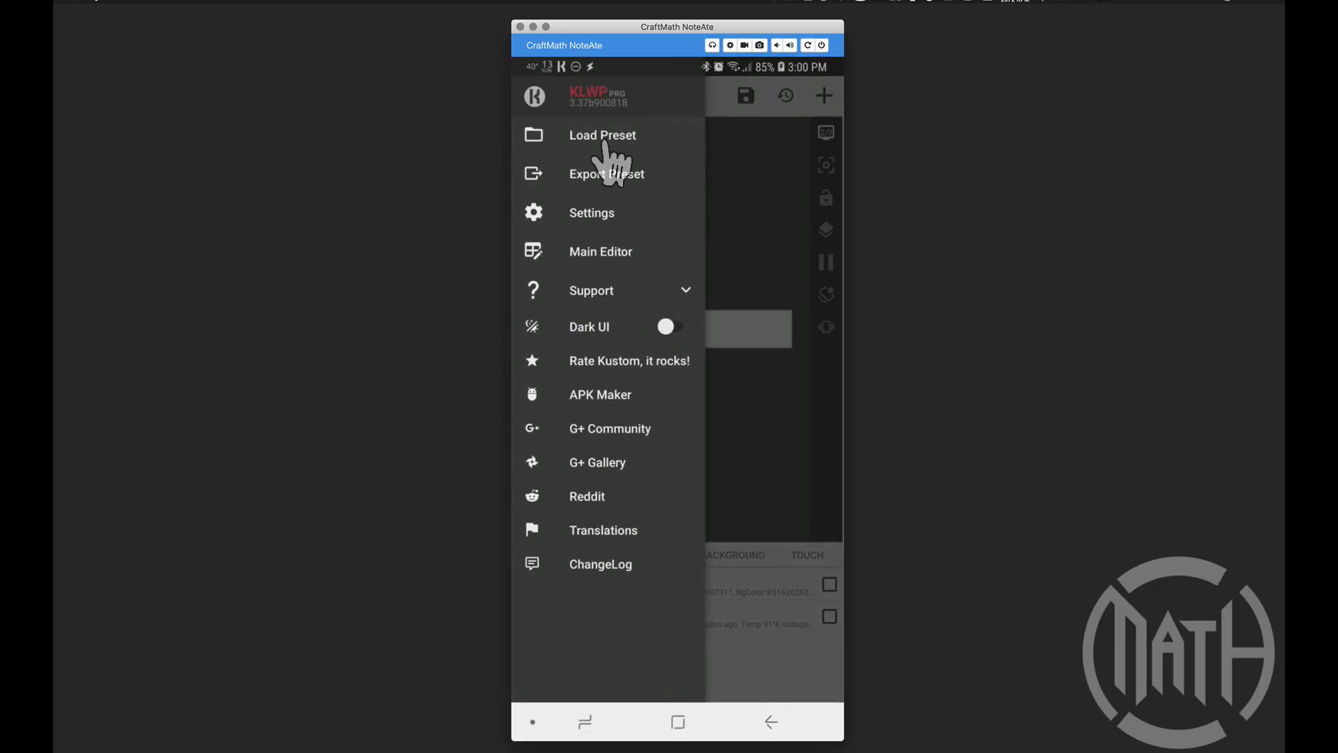
left_click(602, 134)
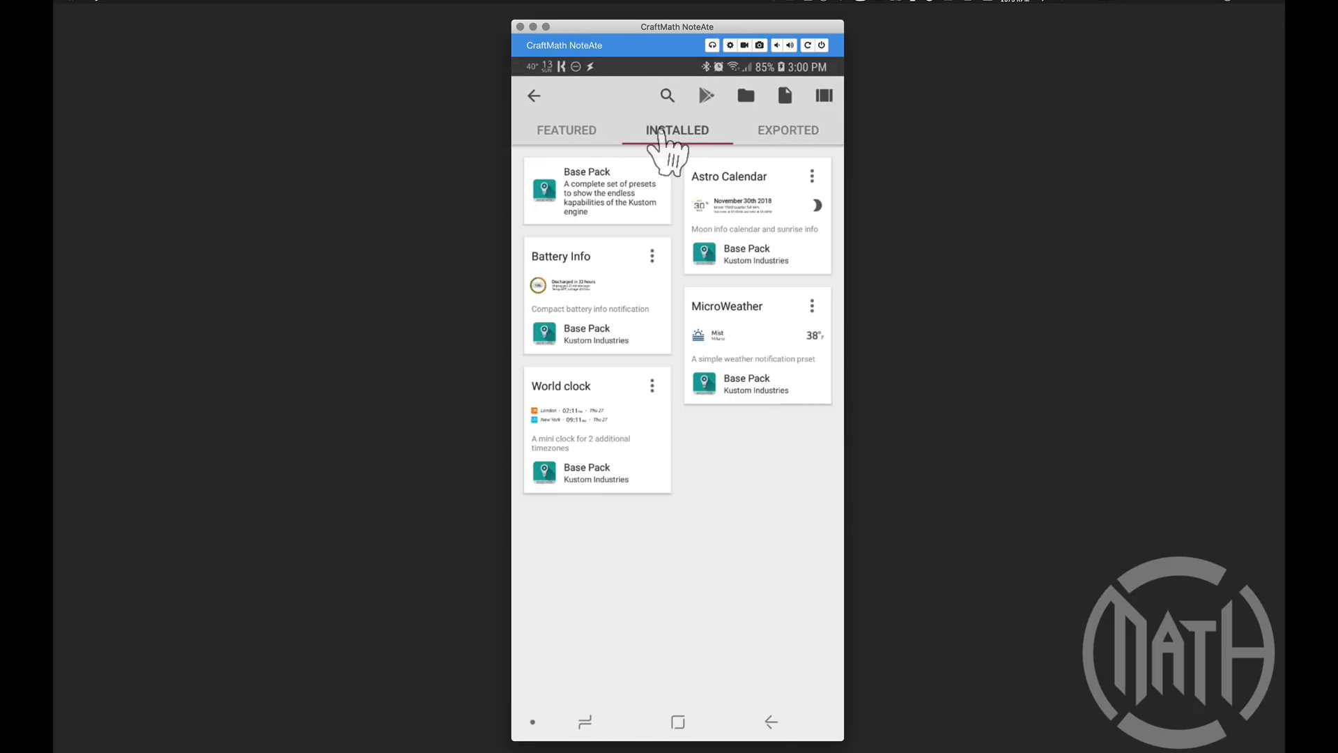
mouse_move(673, 286)
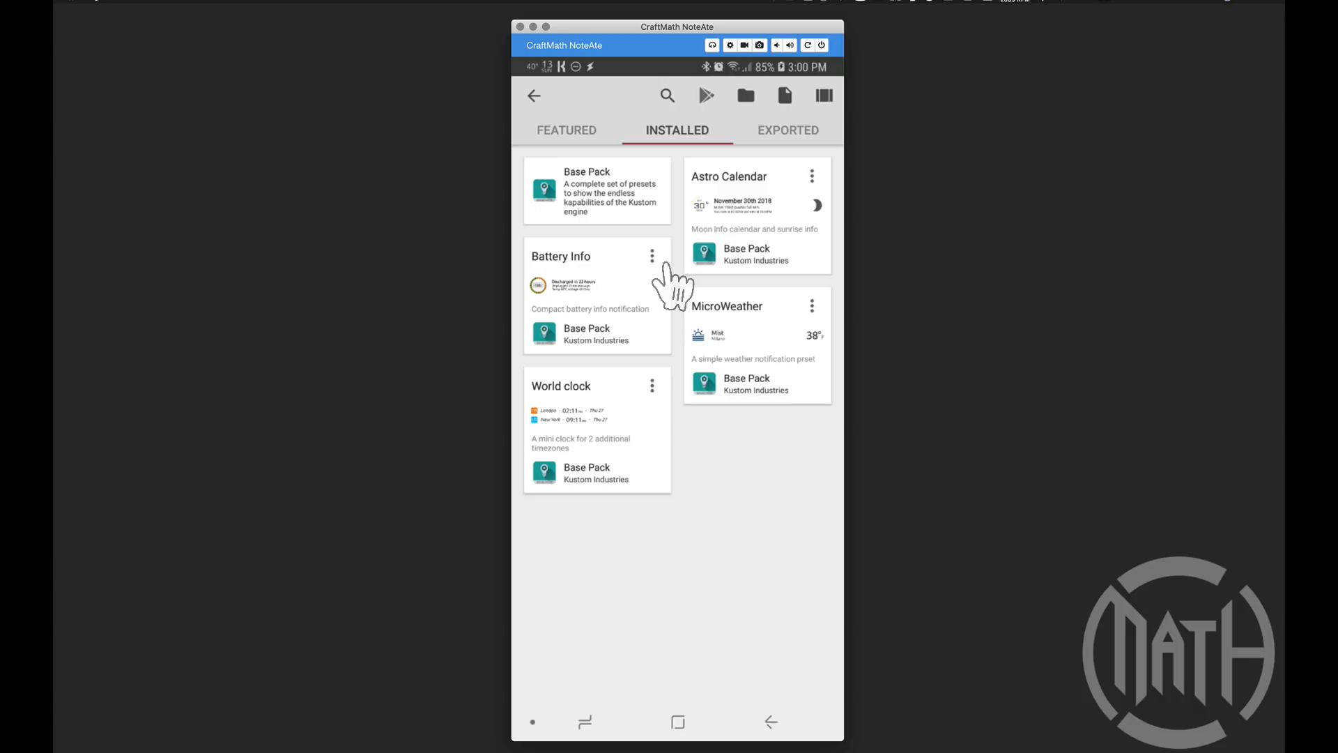
mouse_move(567, 435)
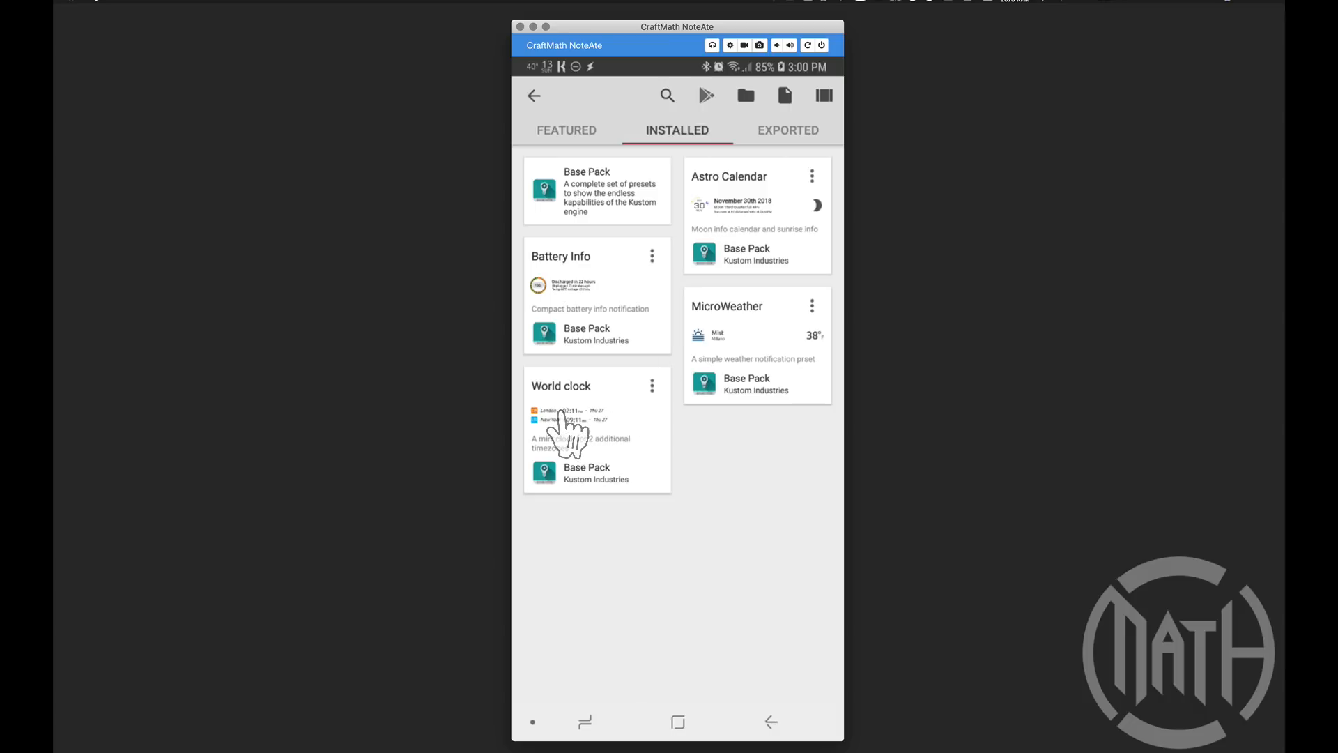
left_click(560, 426)
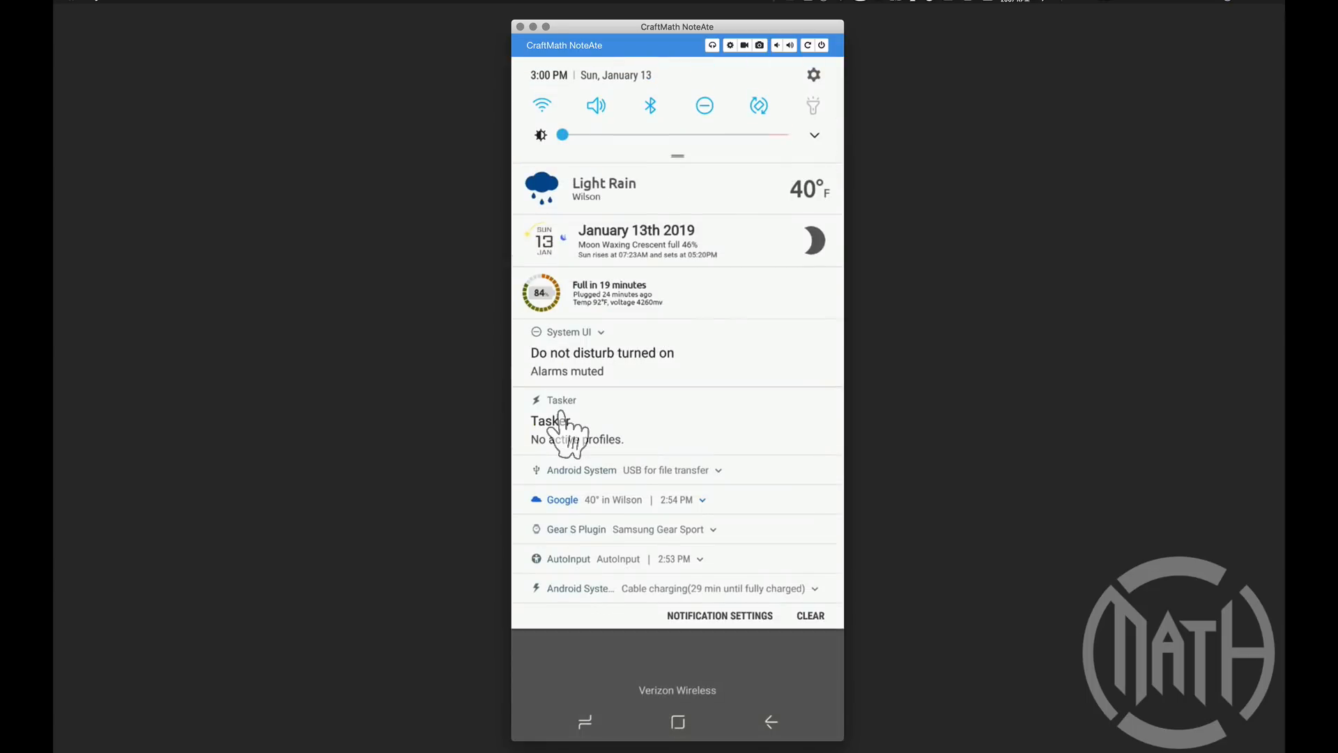
mouse_move(620, 316)
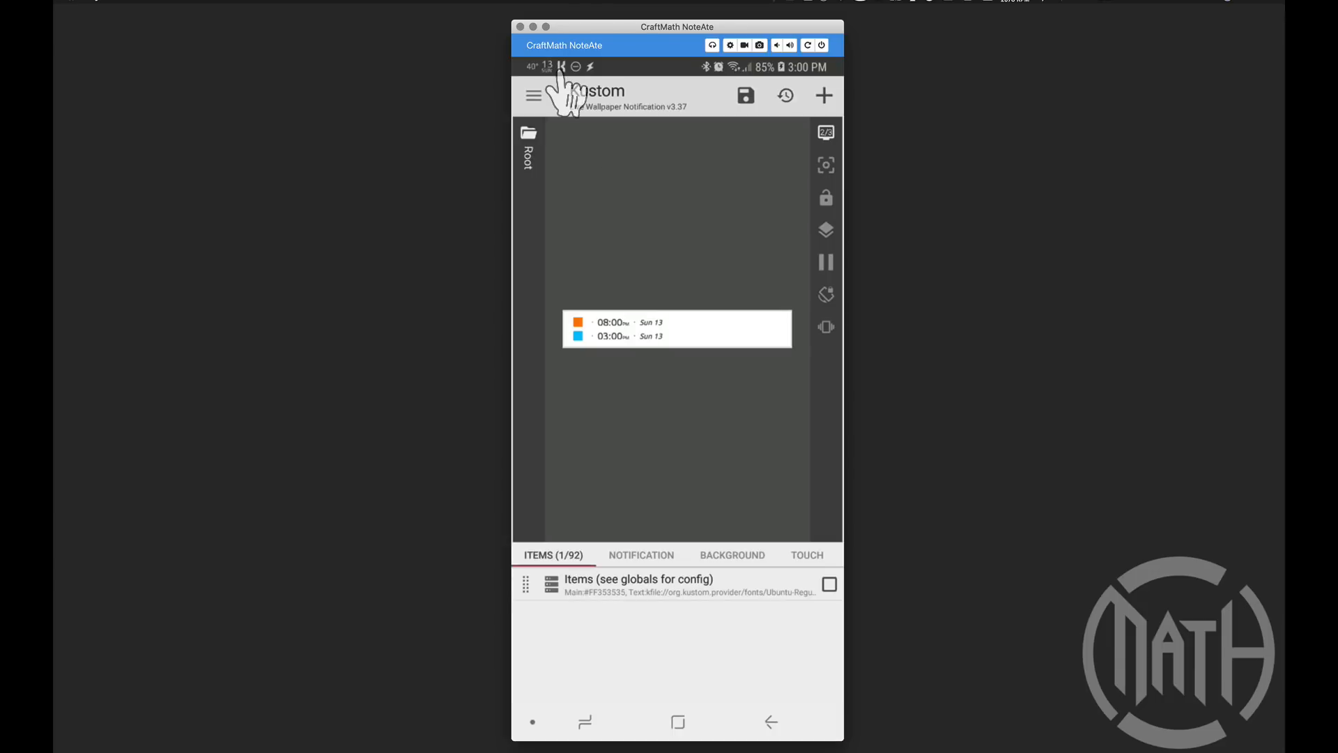
mouse_move(700, 350)
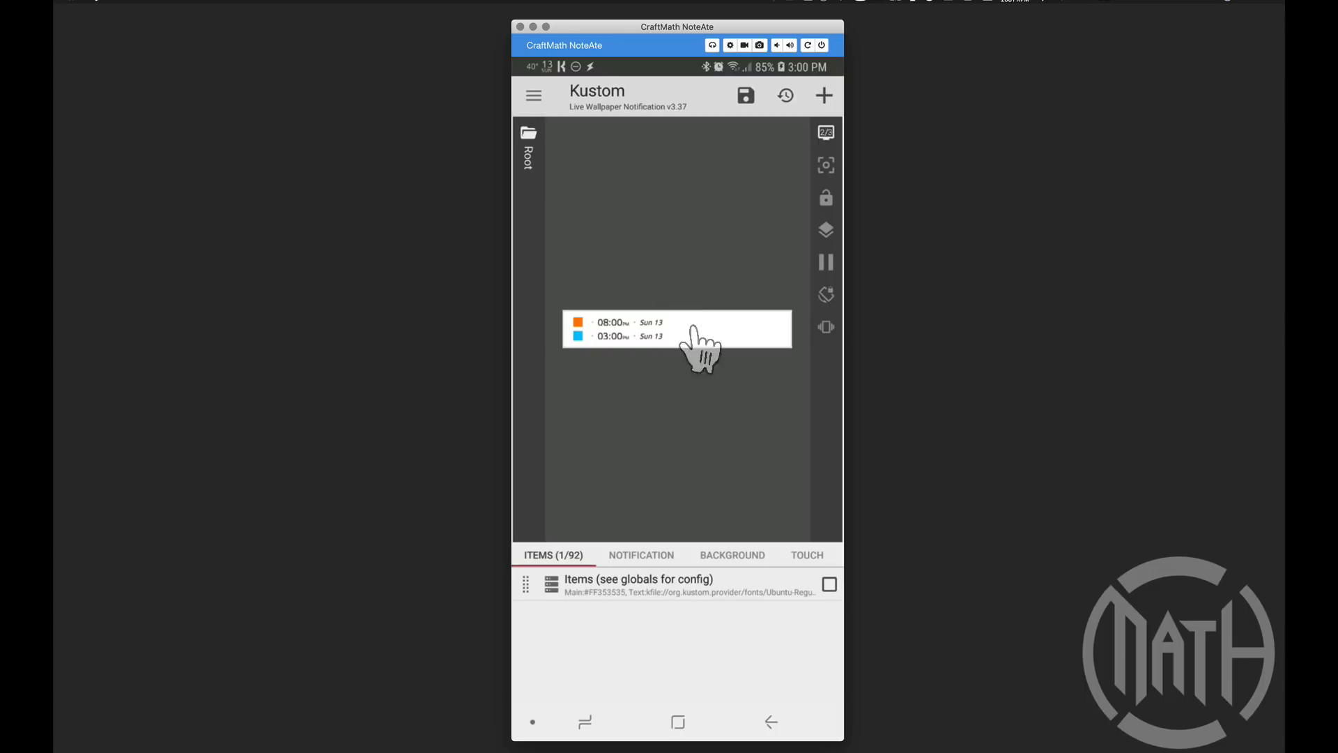
In the NOTIFICATION tab, try Small style, then restore the style to Normal
left_click(641, 555)
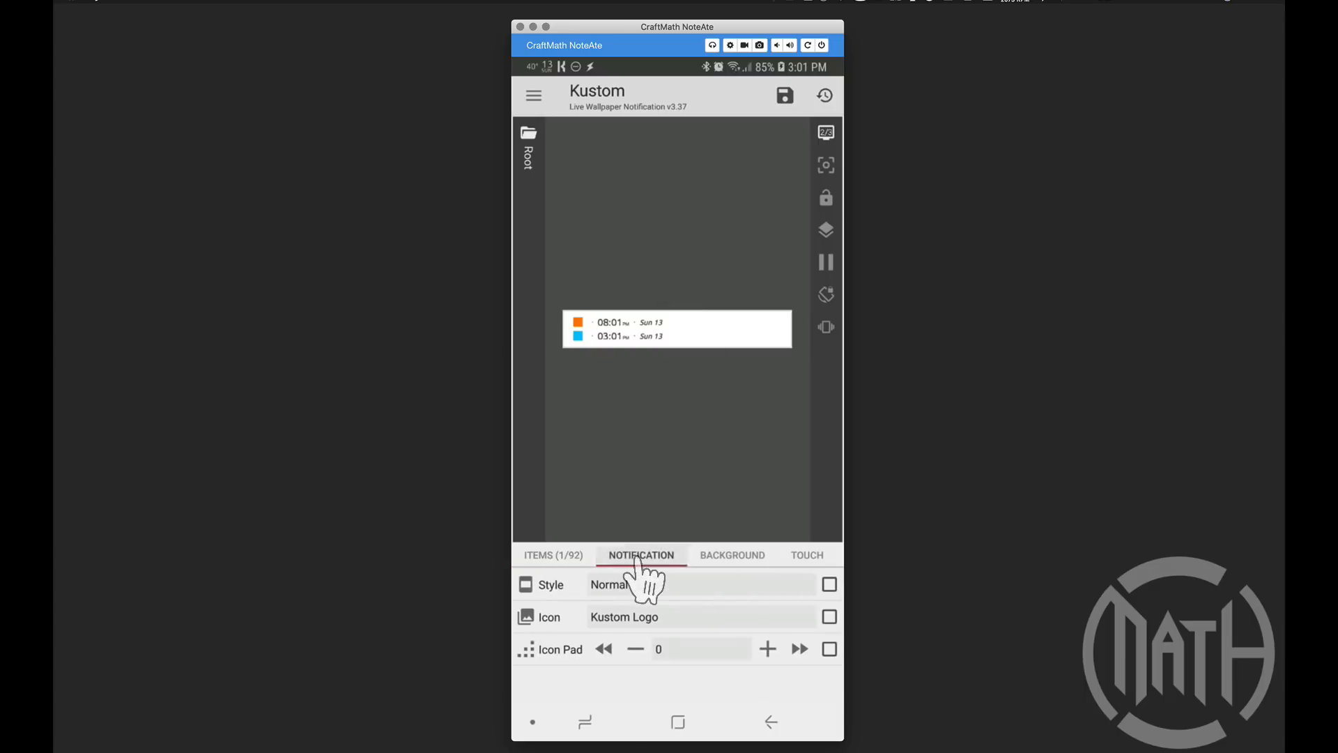
left_click(608, 584)
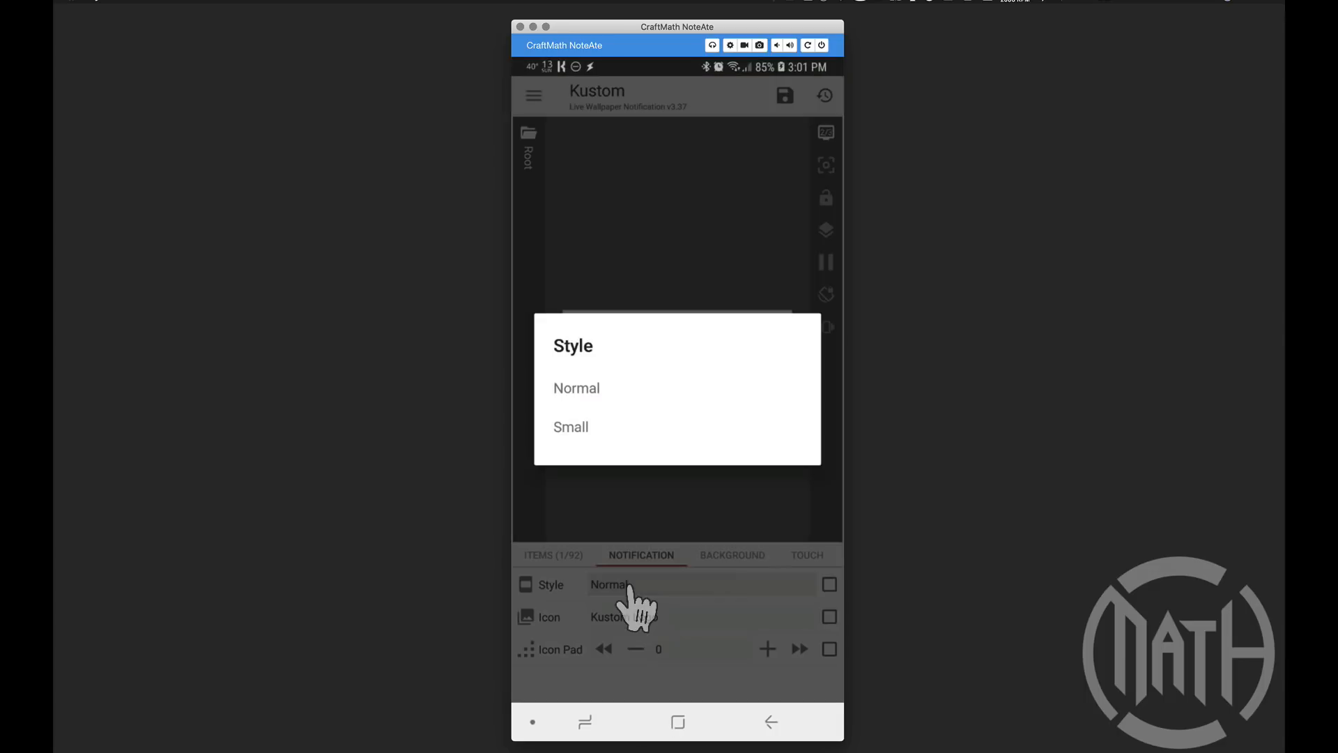
left_click(570, 427)
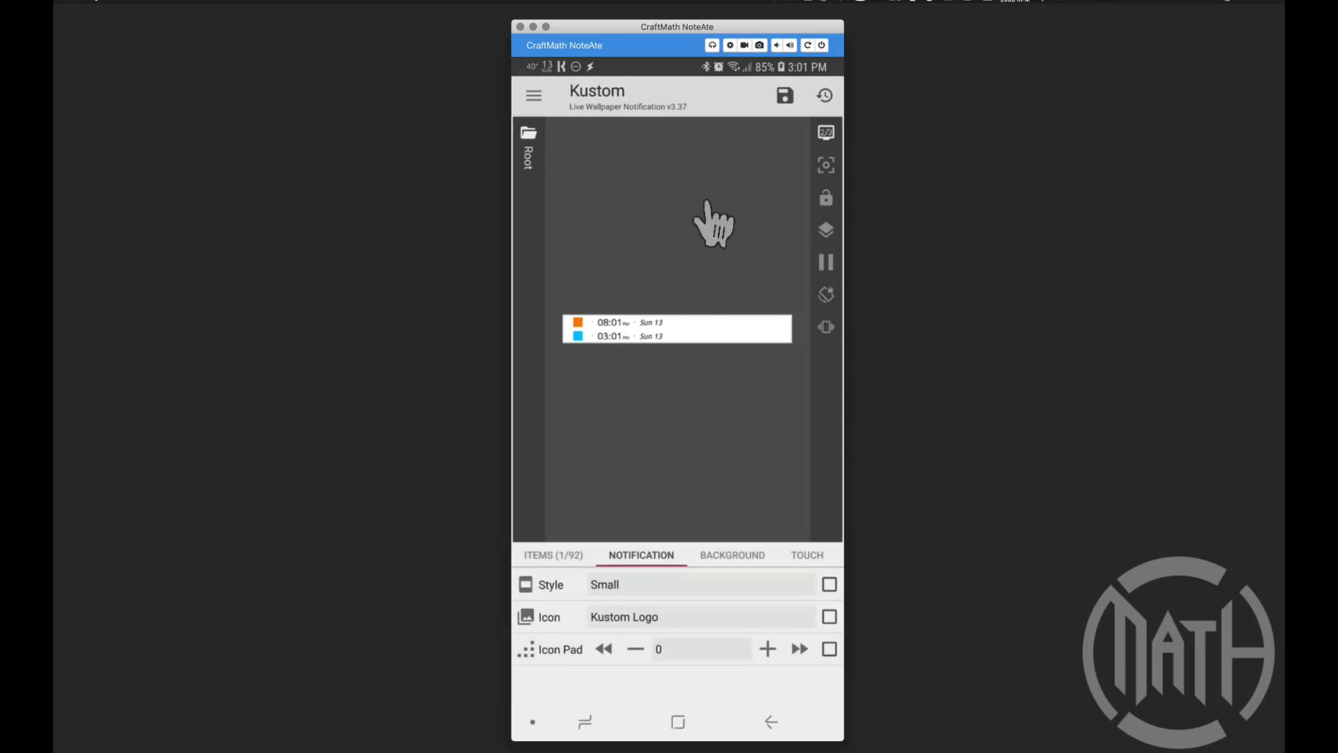
left_click(784, 95)
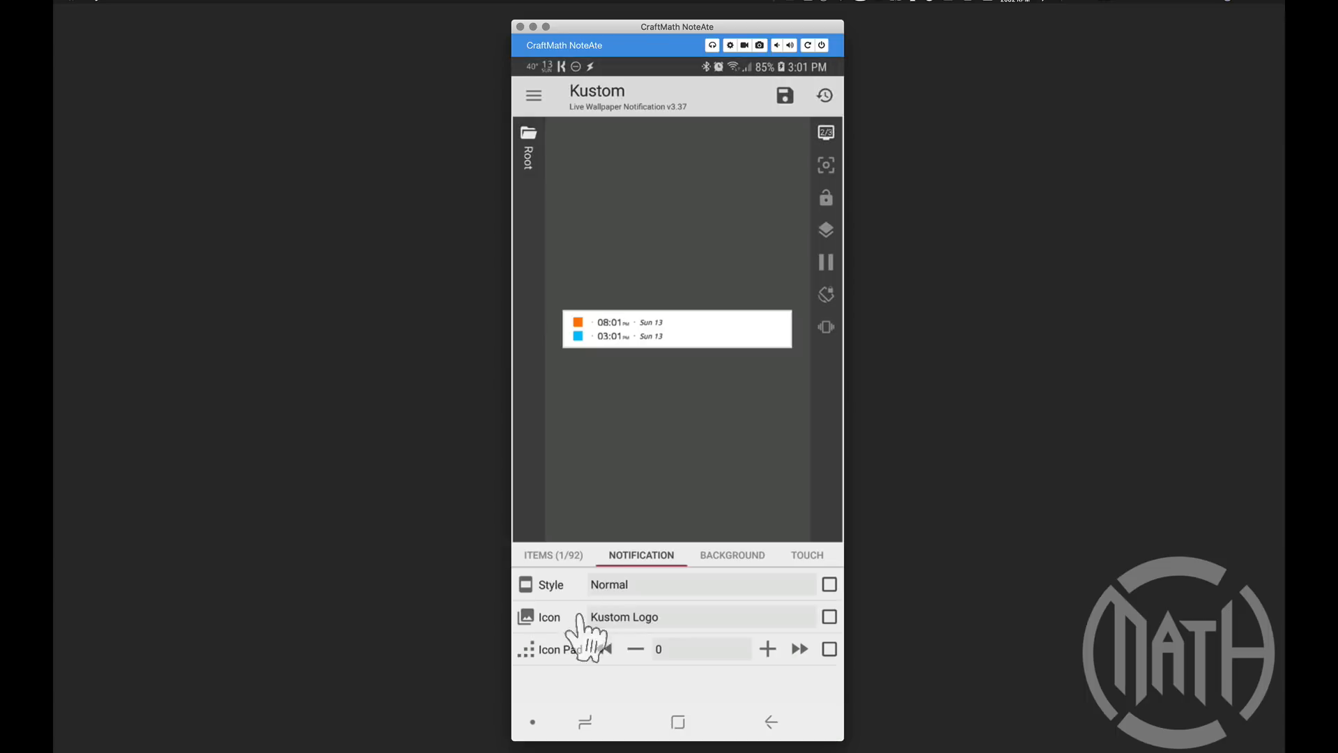
mouse_move(593, 426)
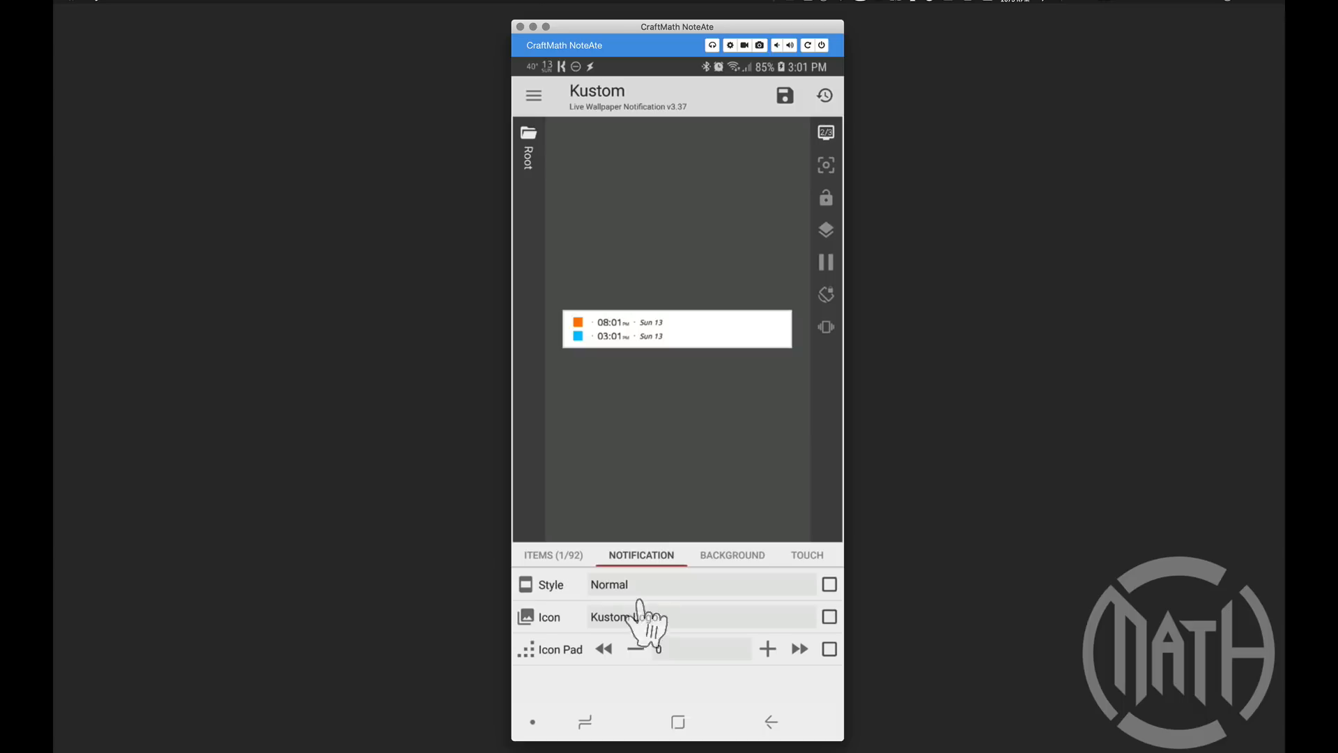
Set the notification icon to Custom Text after trying Temperature, and begin editing Icon Text
left_click(627, 616)
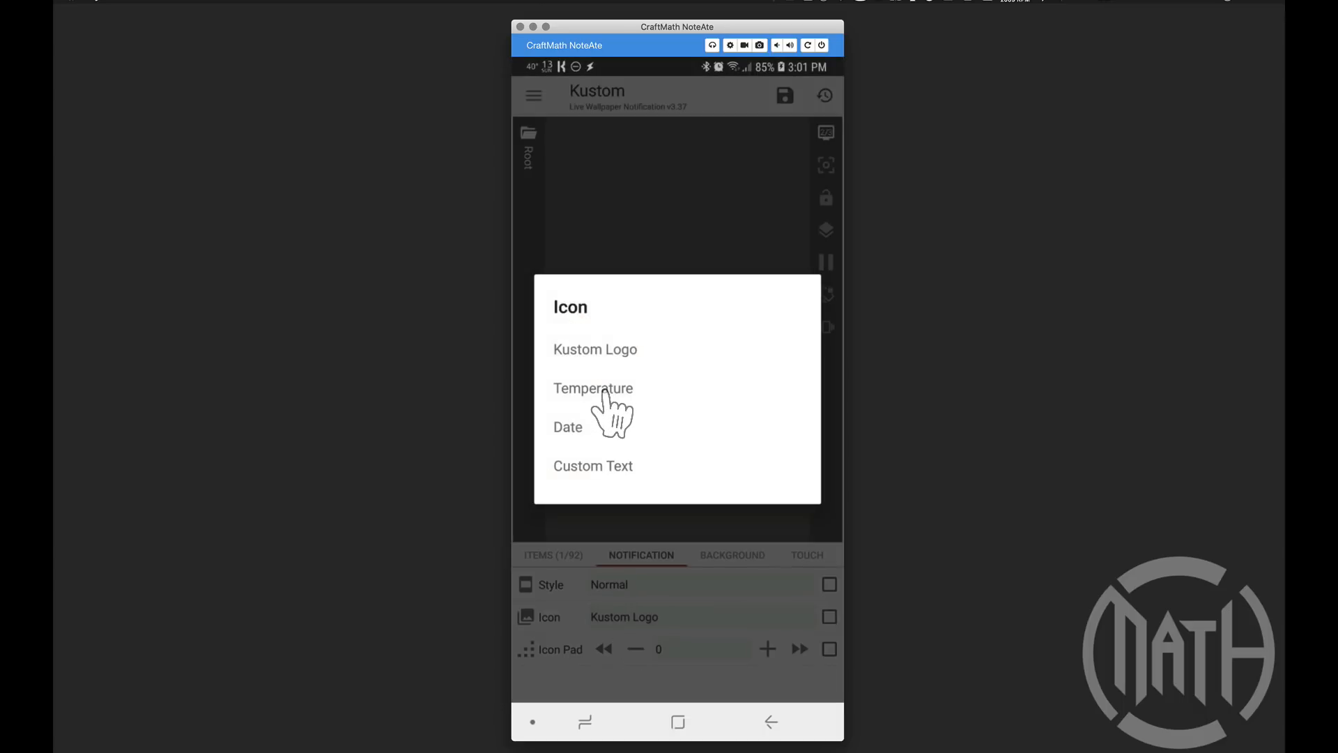
left_click(592, 387)
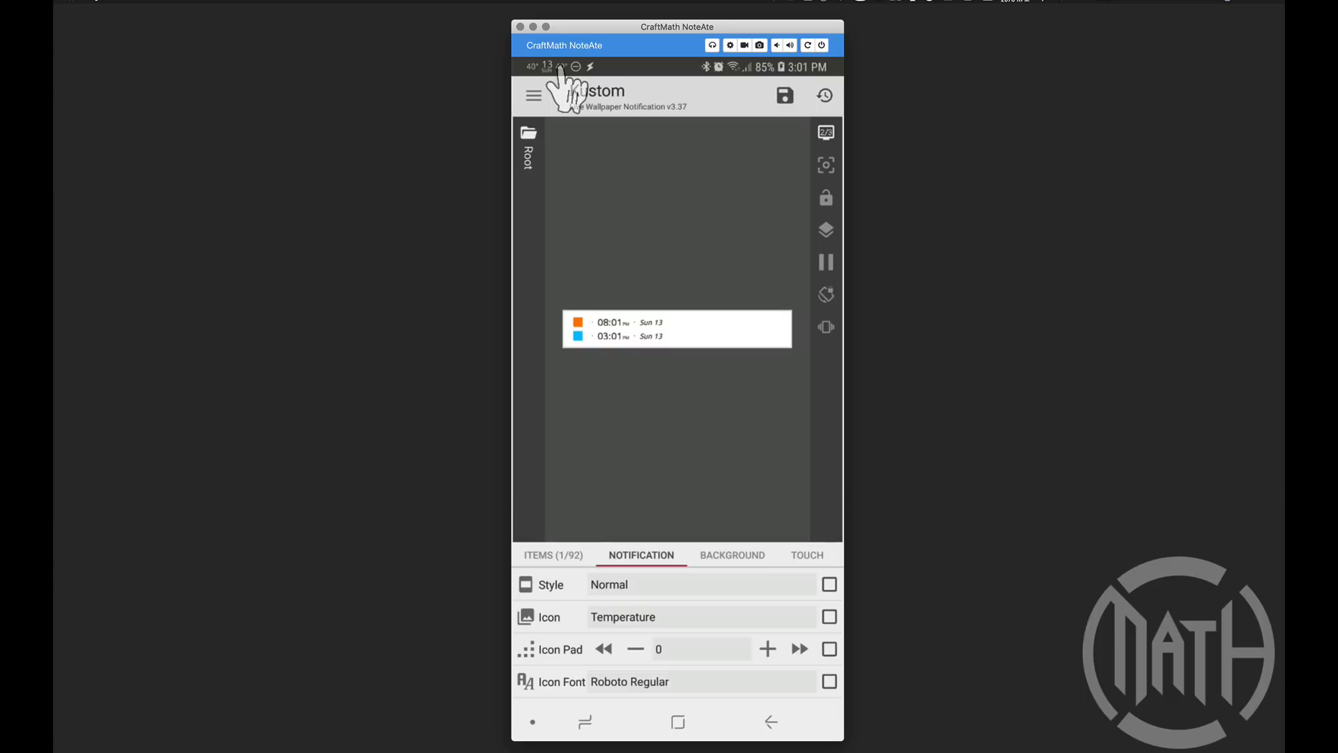
left_click(622, 616)
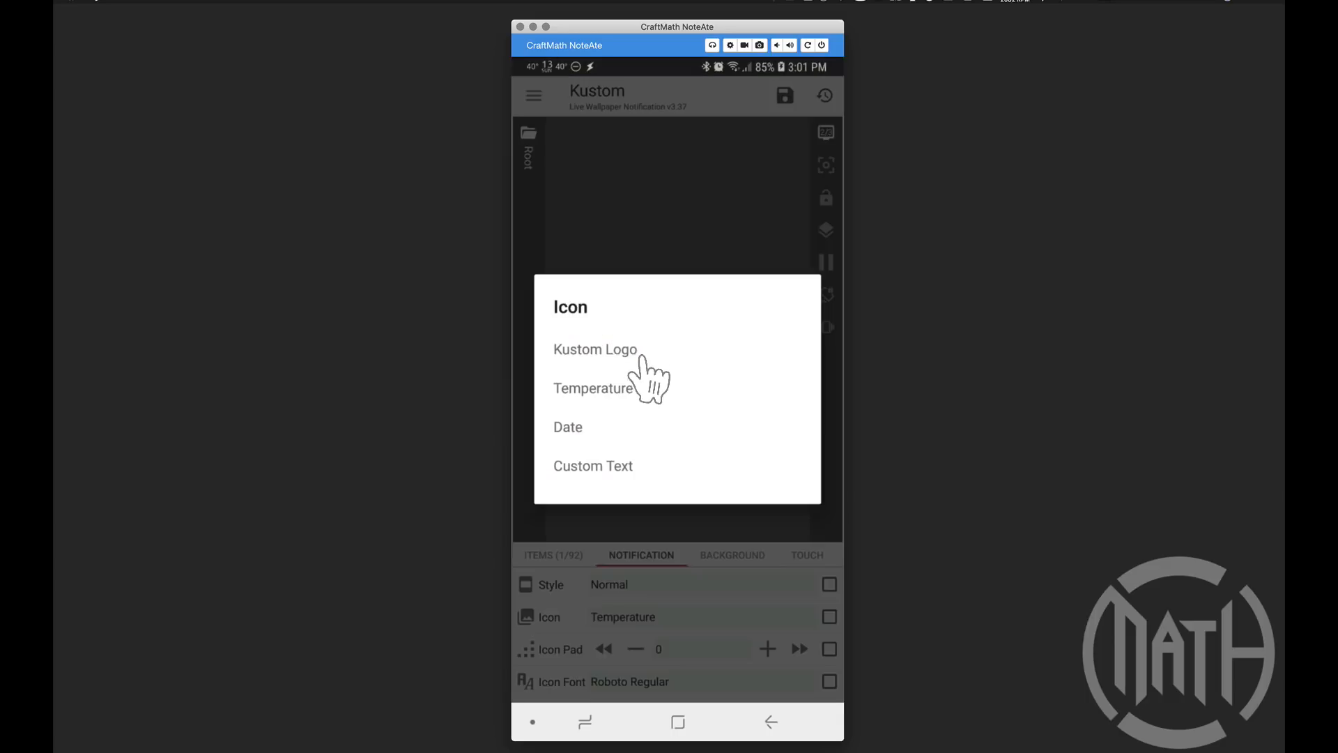
mouse_move(616, 489)
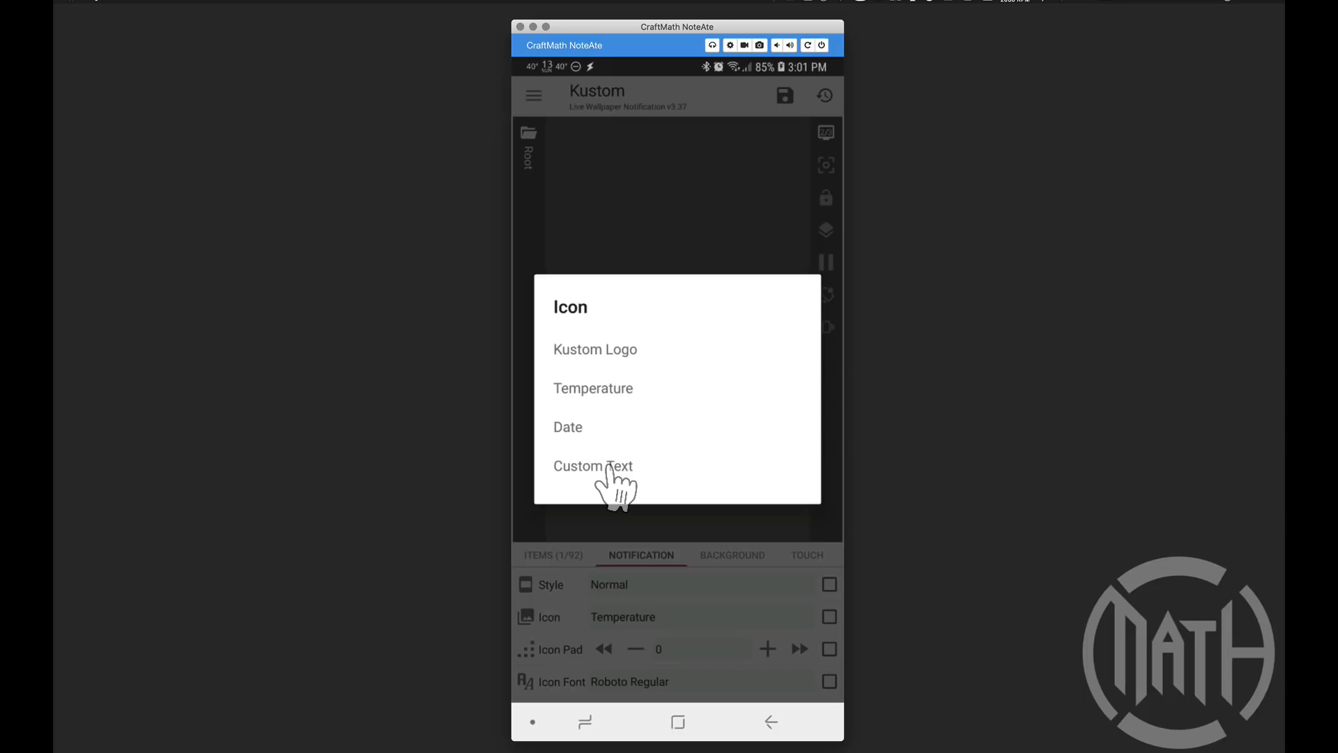
left_click(593, 465)
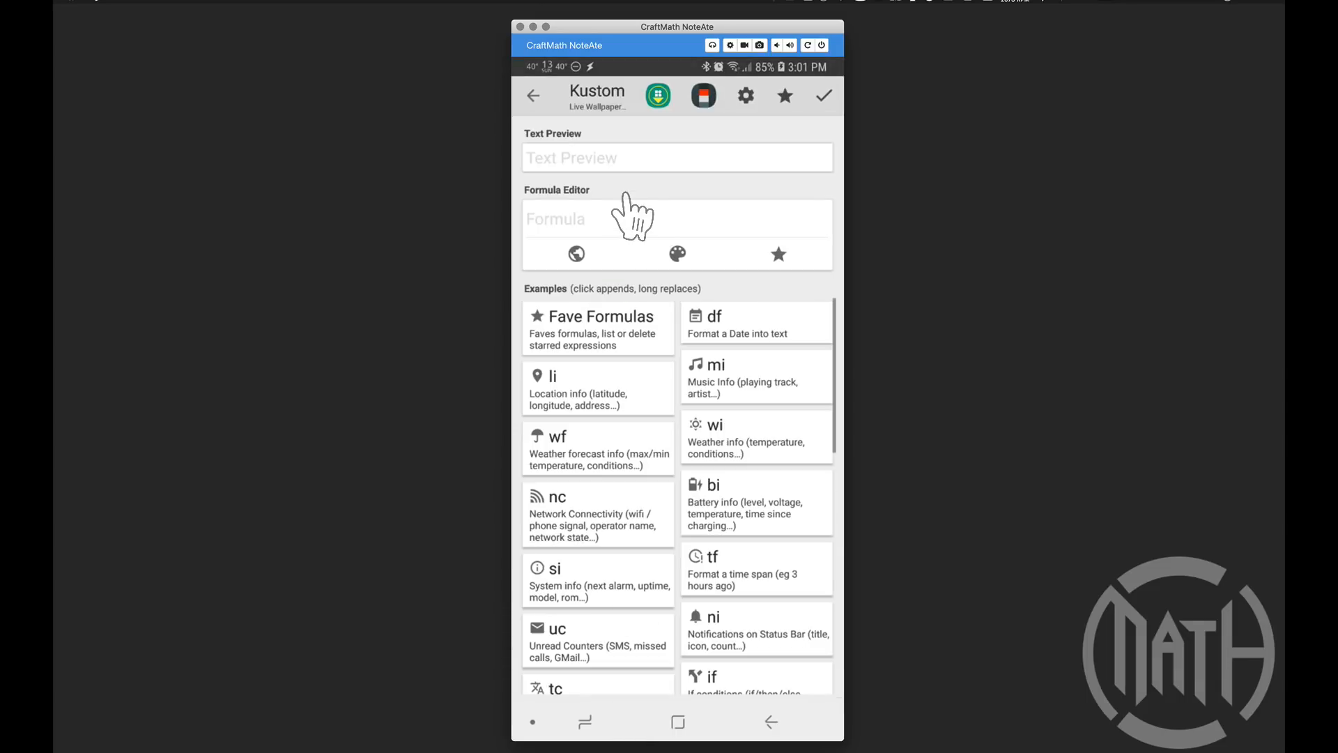
left_click(676, 218)
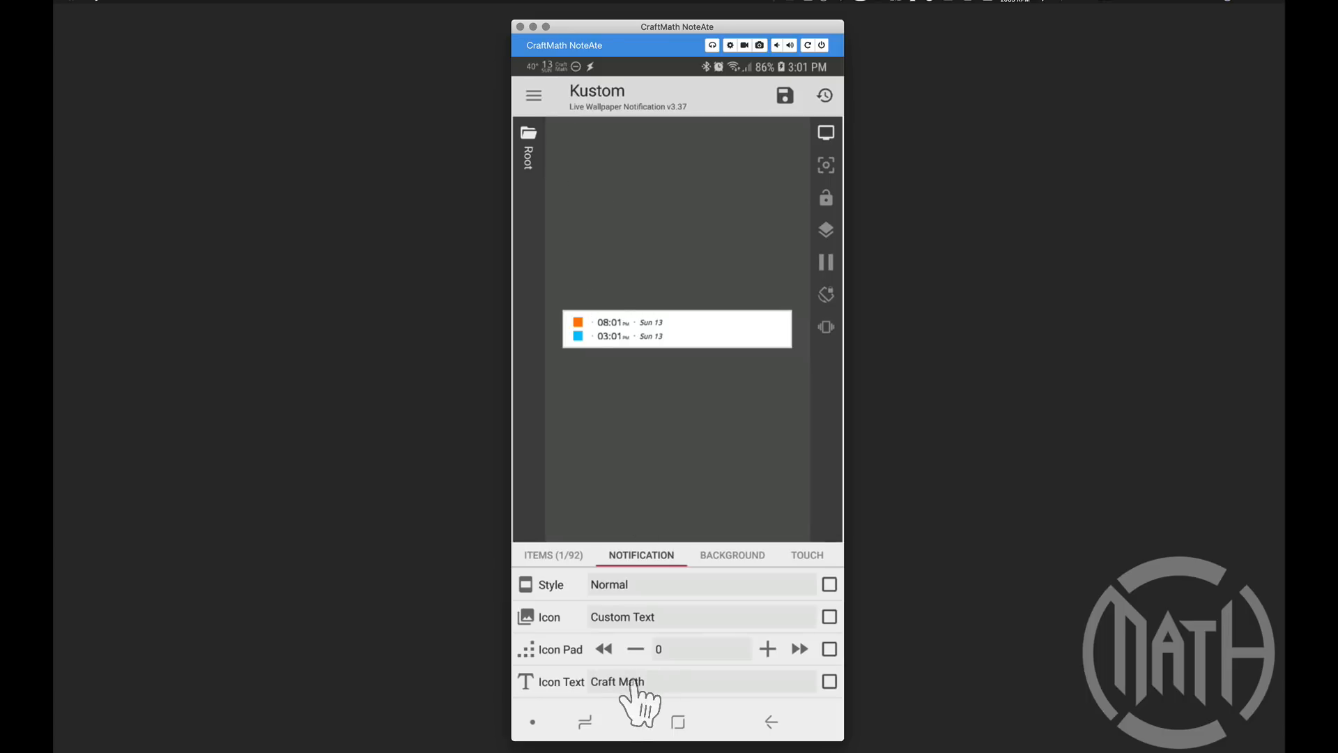
mouse_move(702, 437)
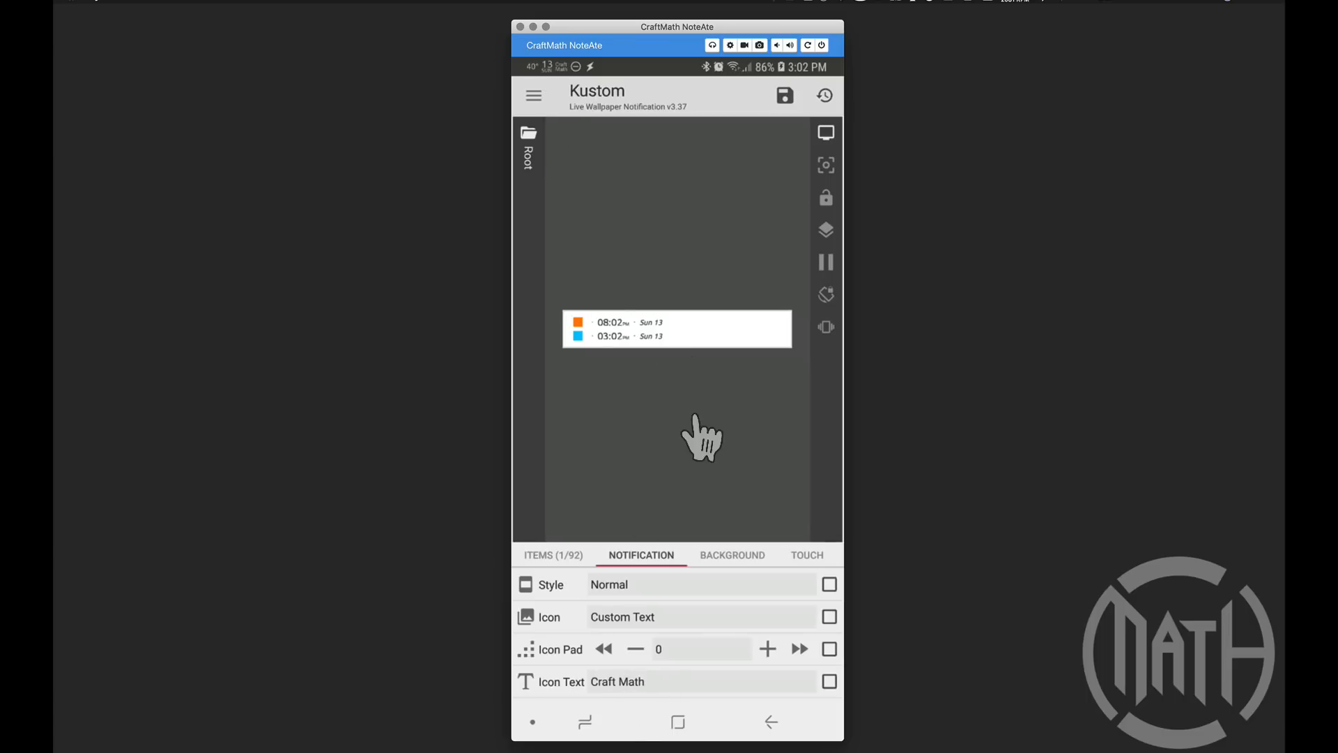
left_click(799, 648)
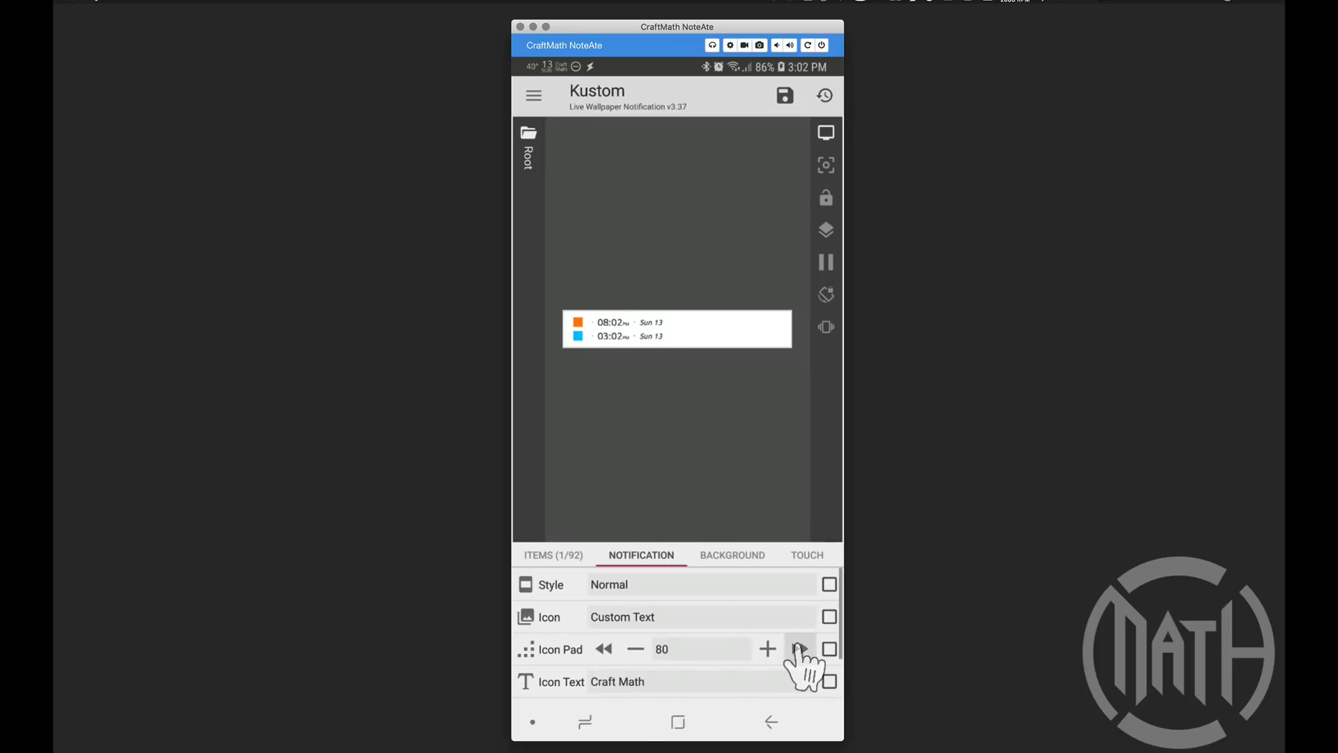
left_click(798, 649)
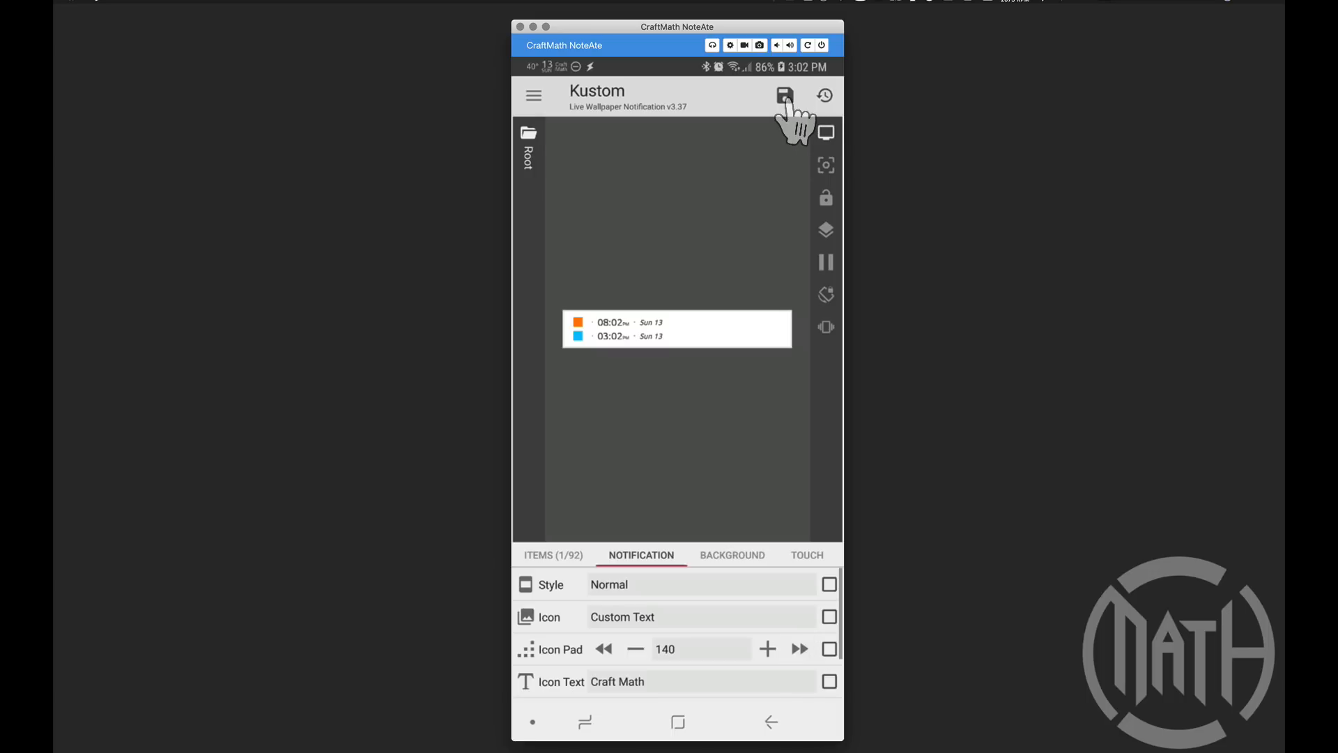
mouse_move(724, 635)
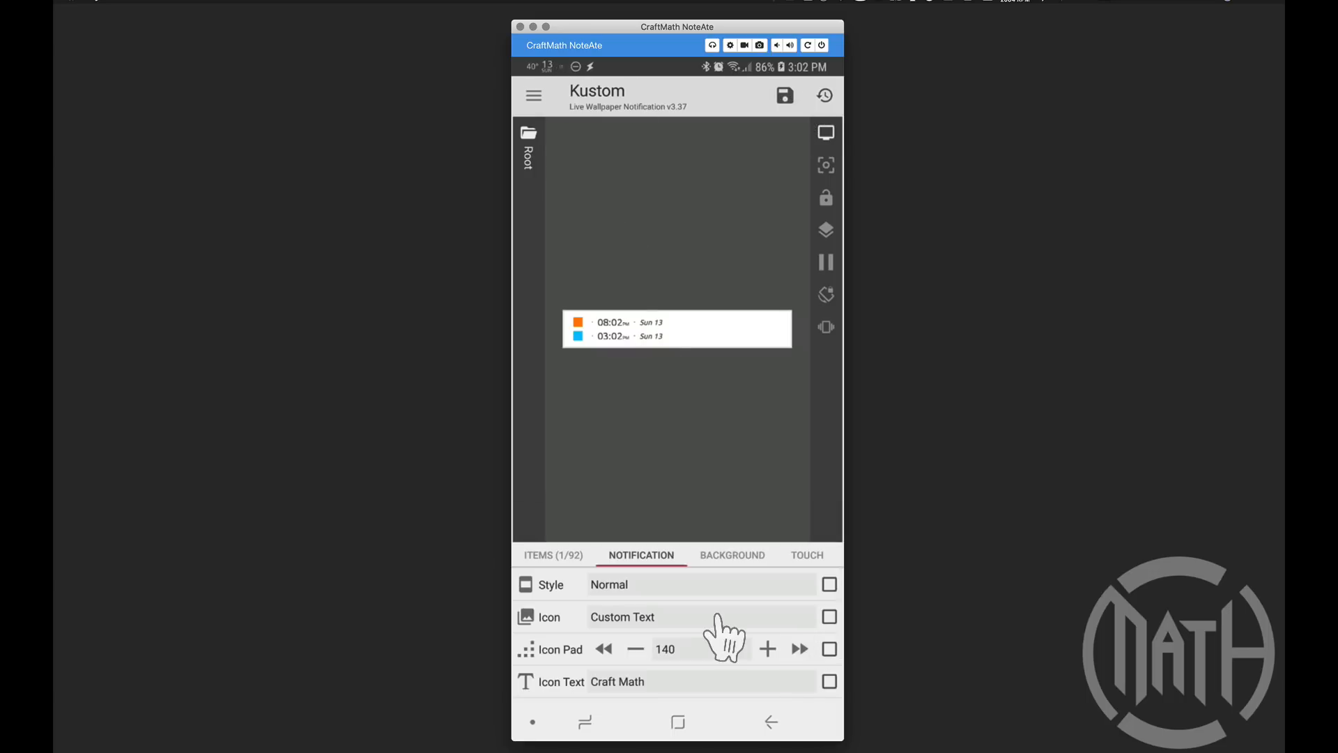
mouse_move(615, 674)
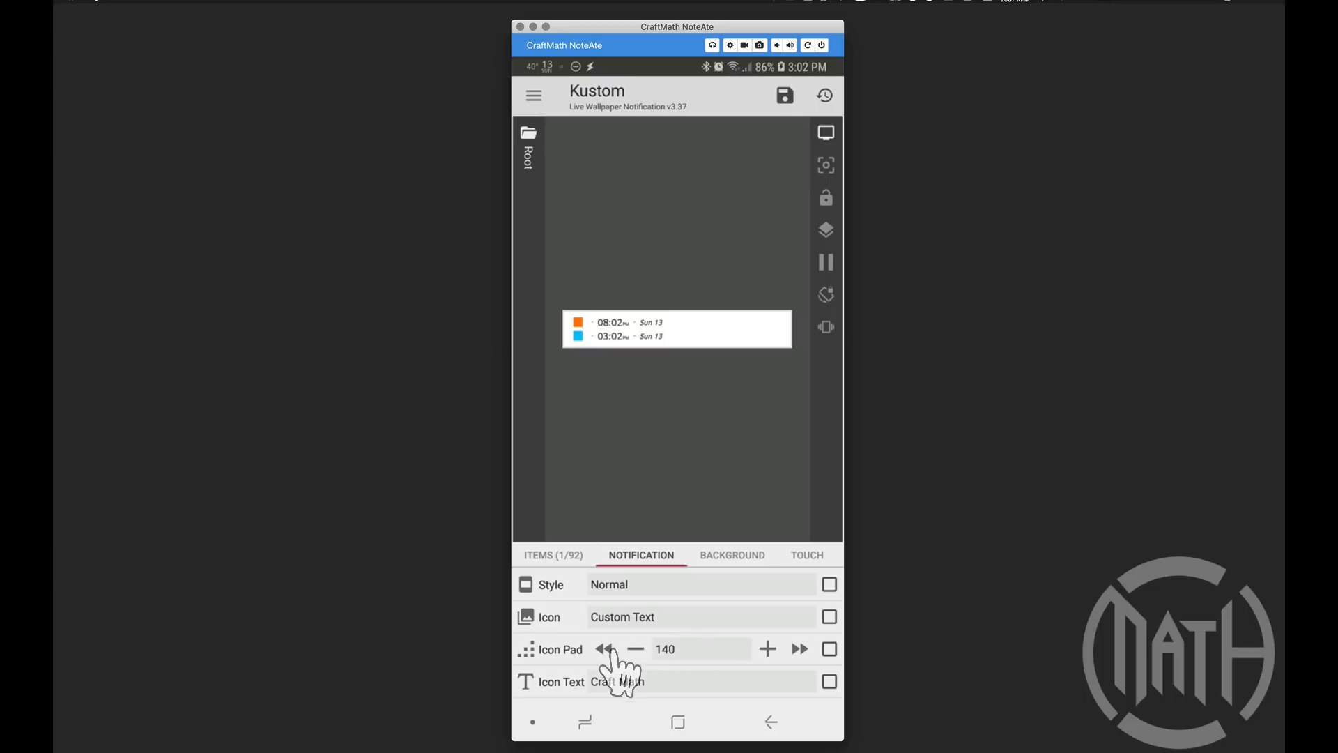
left_click(664, 648)
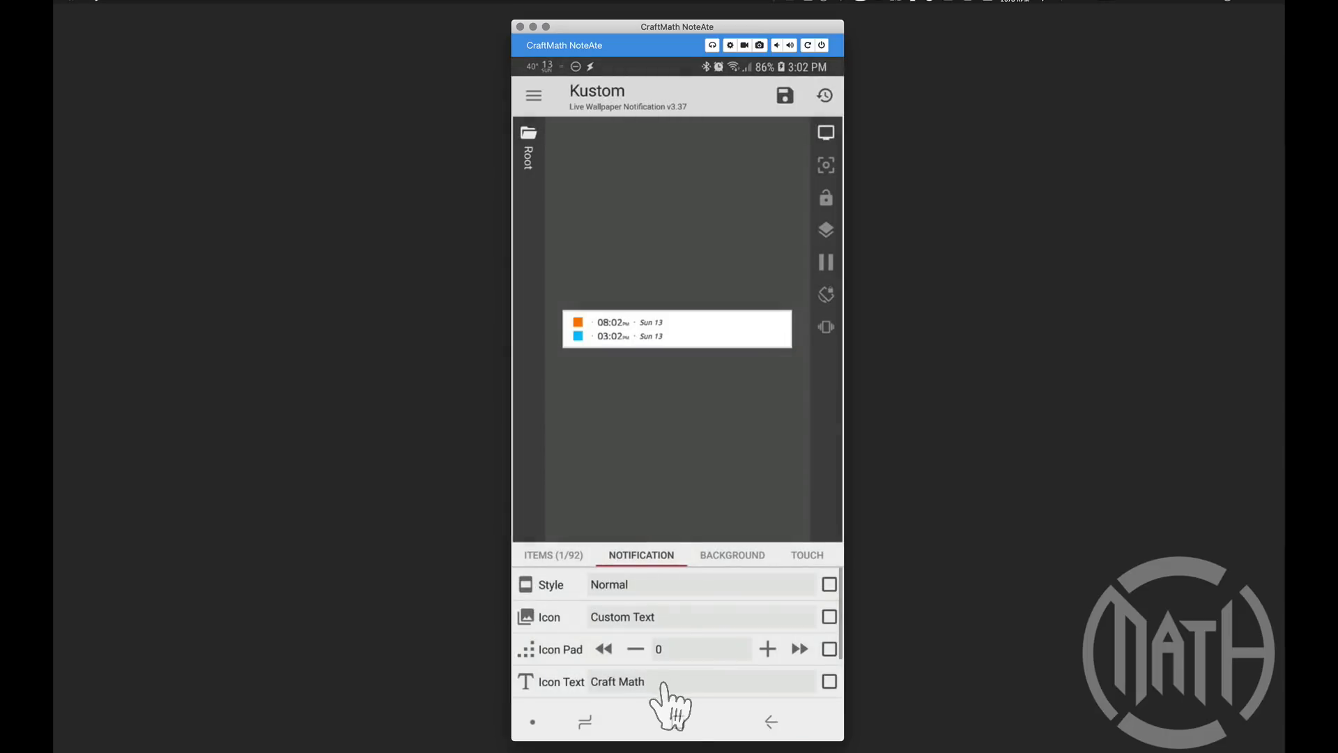
Replace the icon text formula with the letter 'a' and apply it
left_click(618, 681)
type("a")
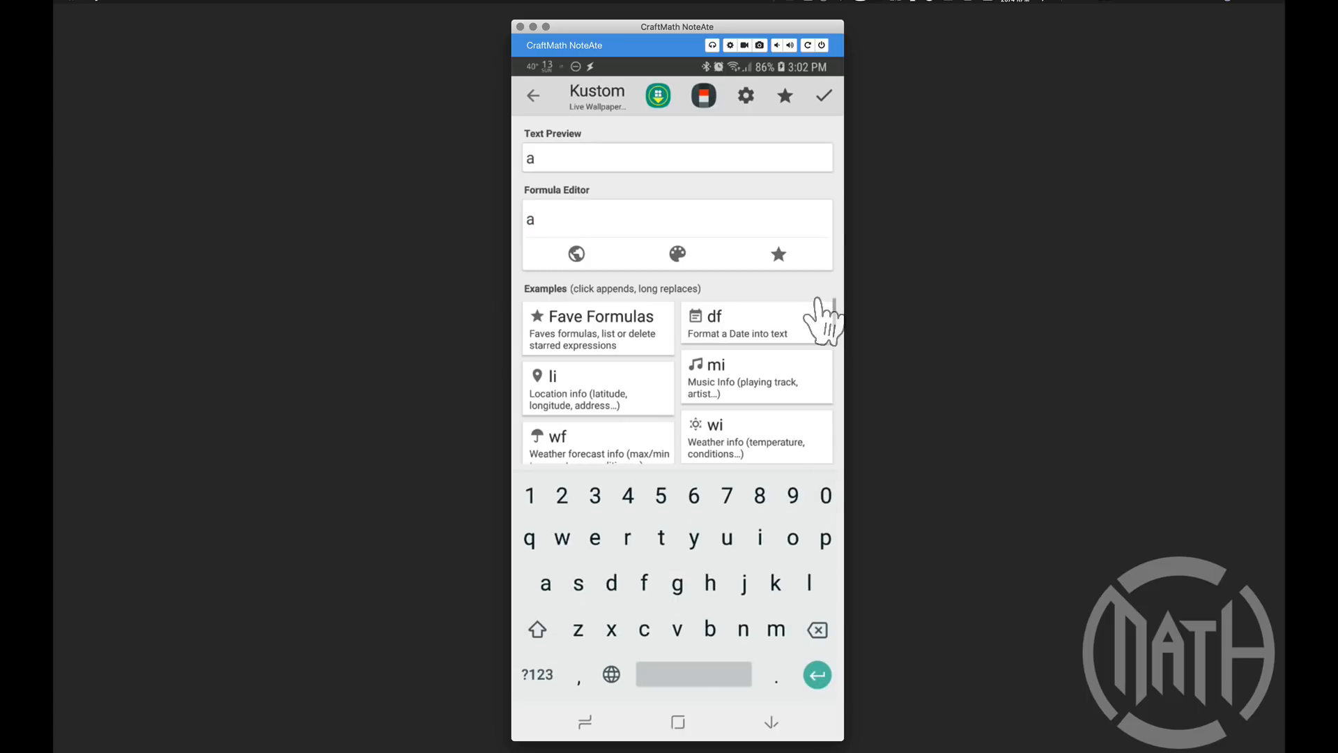
left_click(822, 95)
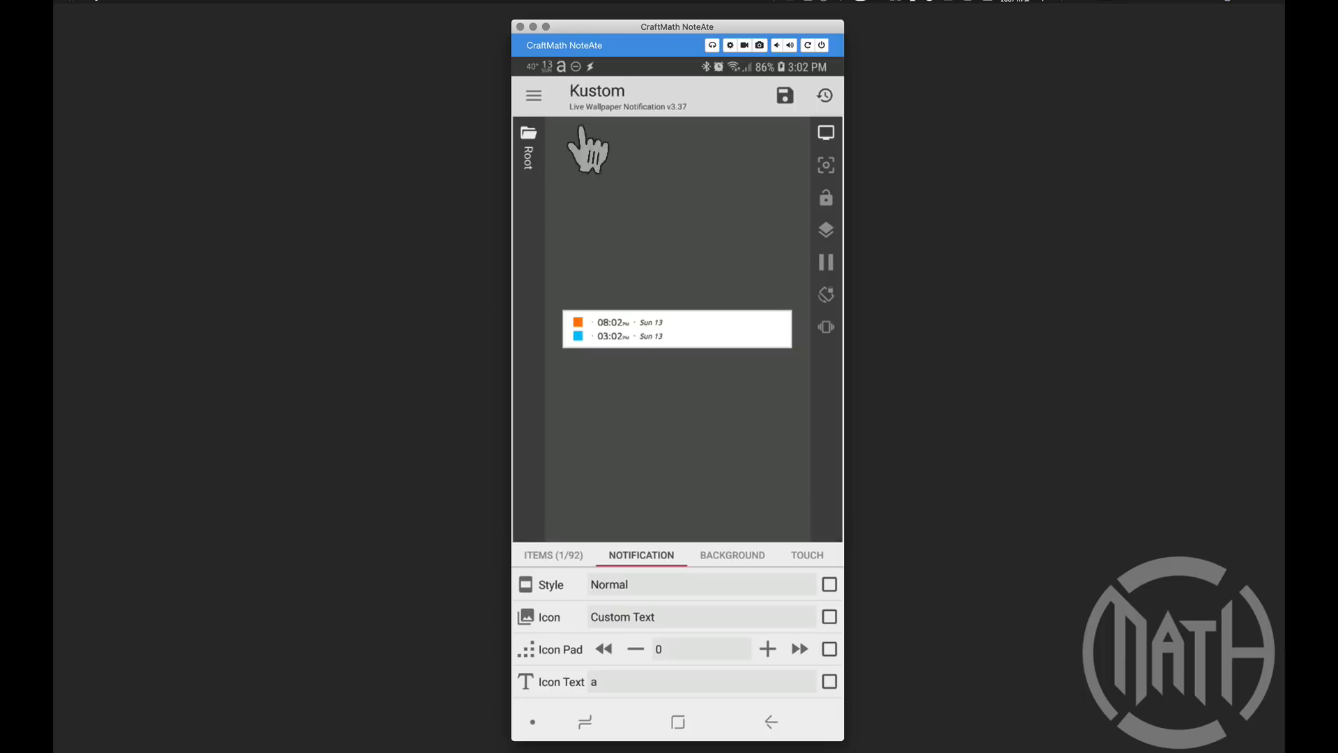
Pick GearsByCraftMathV1.ttf from Kustom > icons as the icon font
scroll("down", 3)
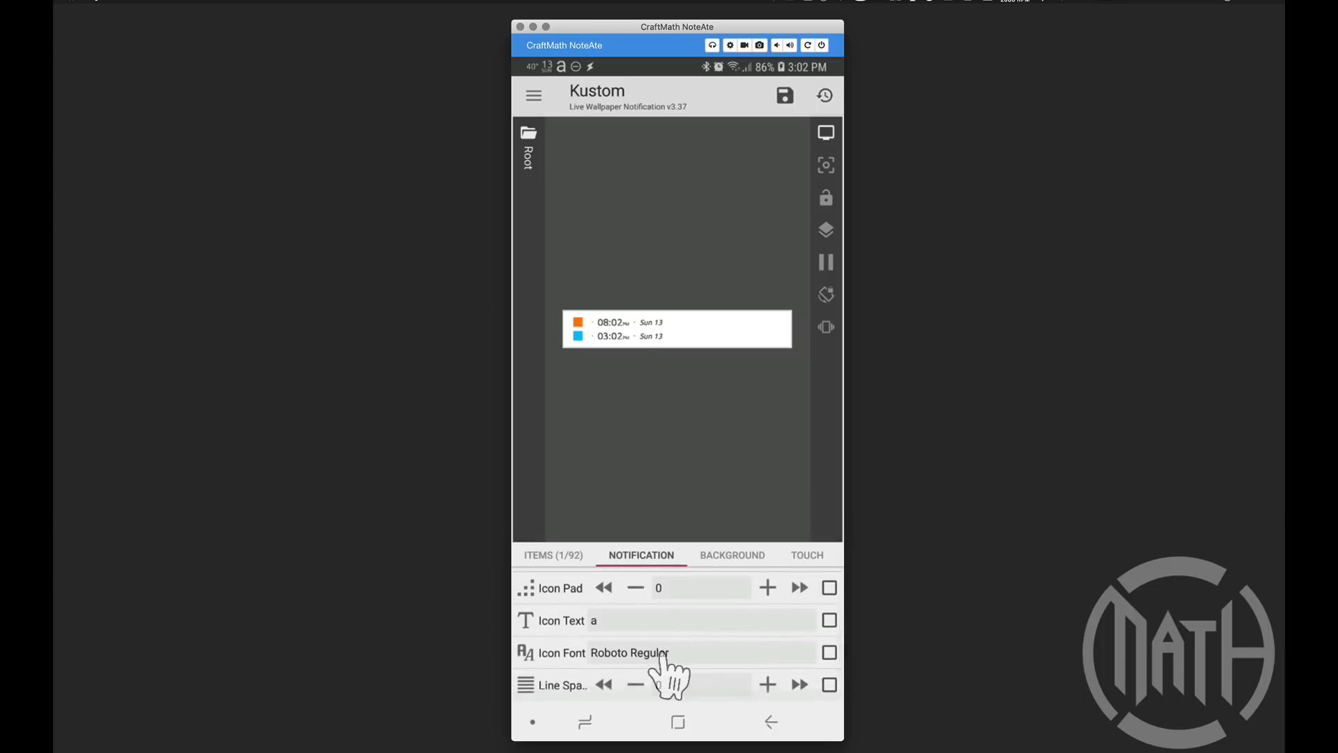
left_click(783, 95)
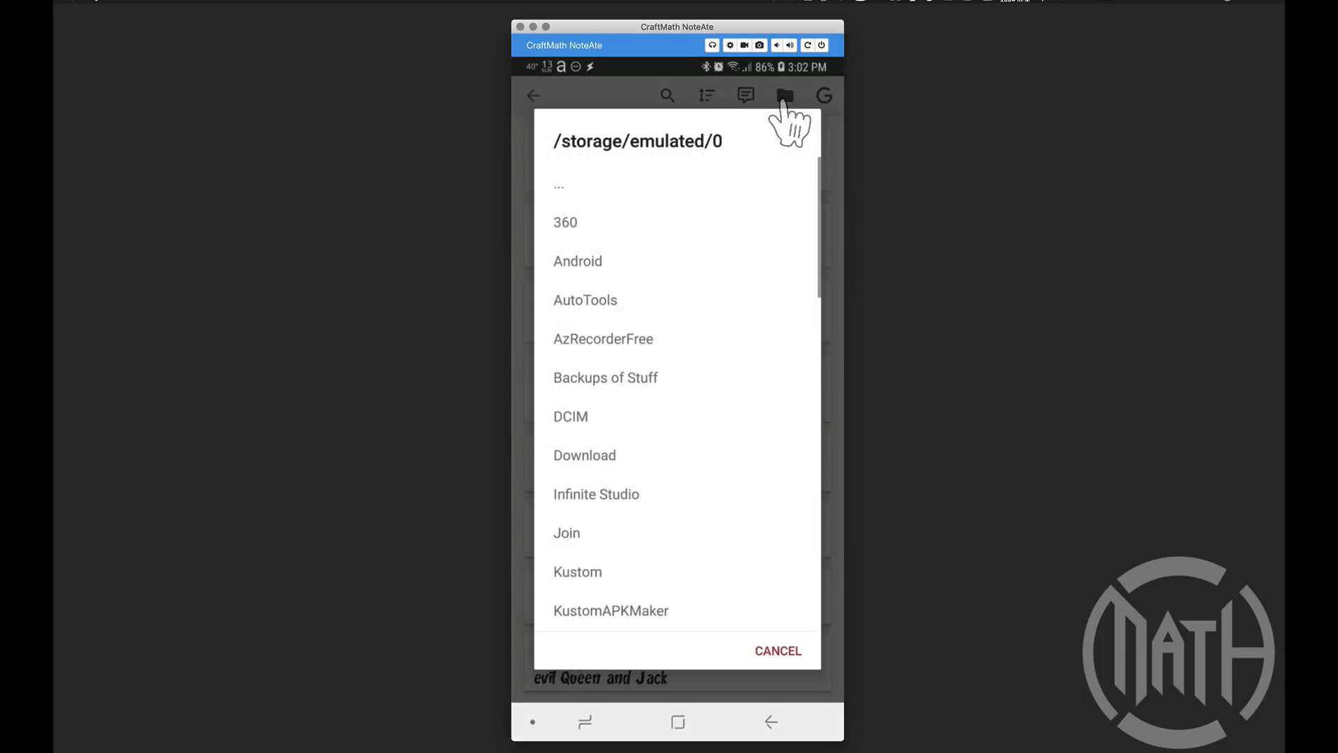
left_click(577, 571)
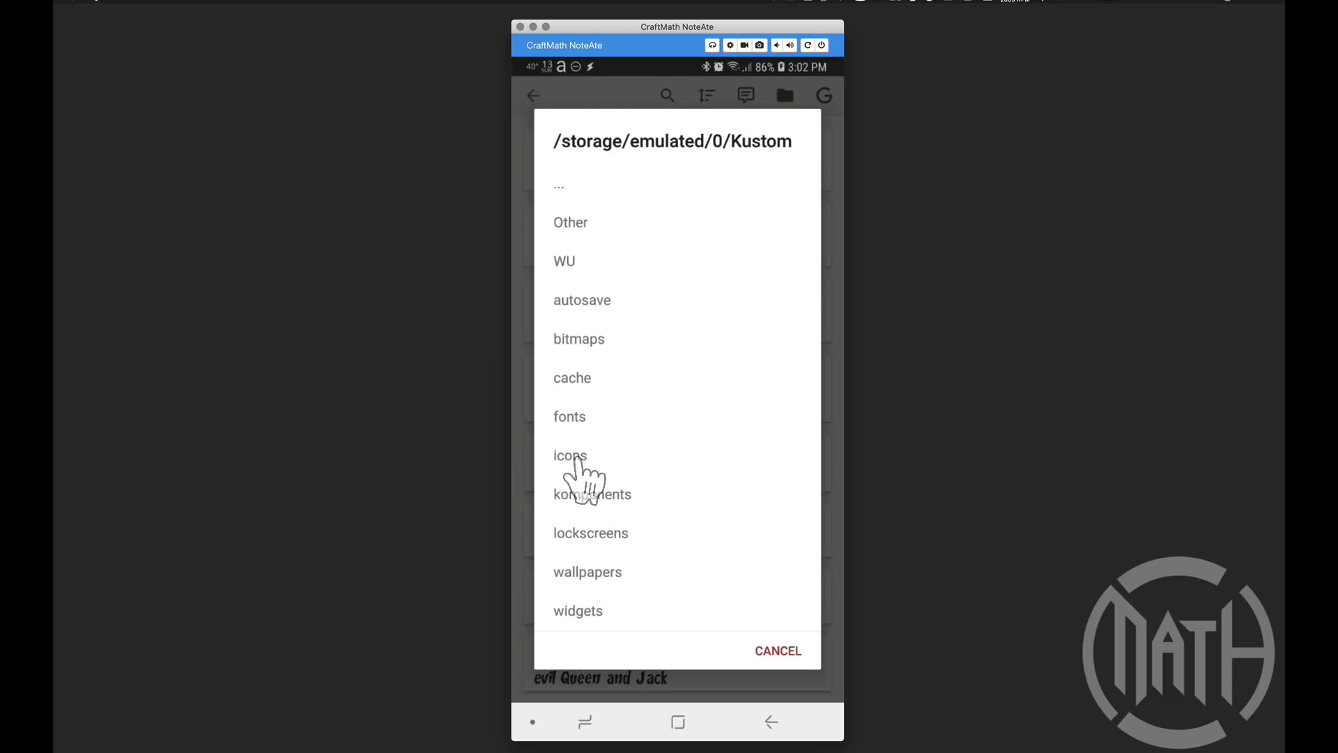
left_click(570, 455)
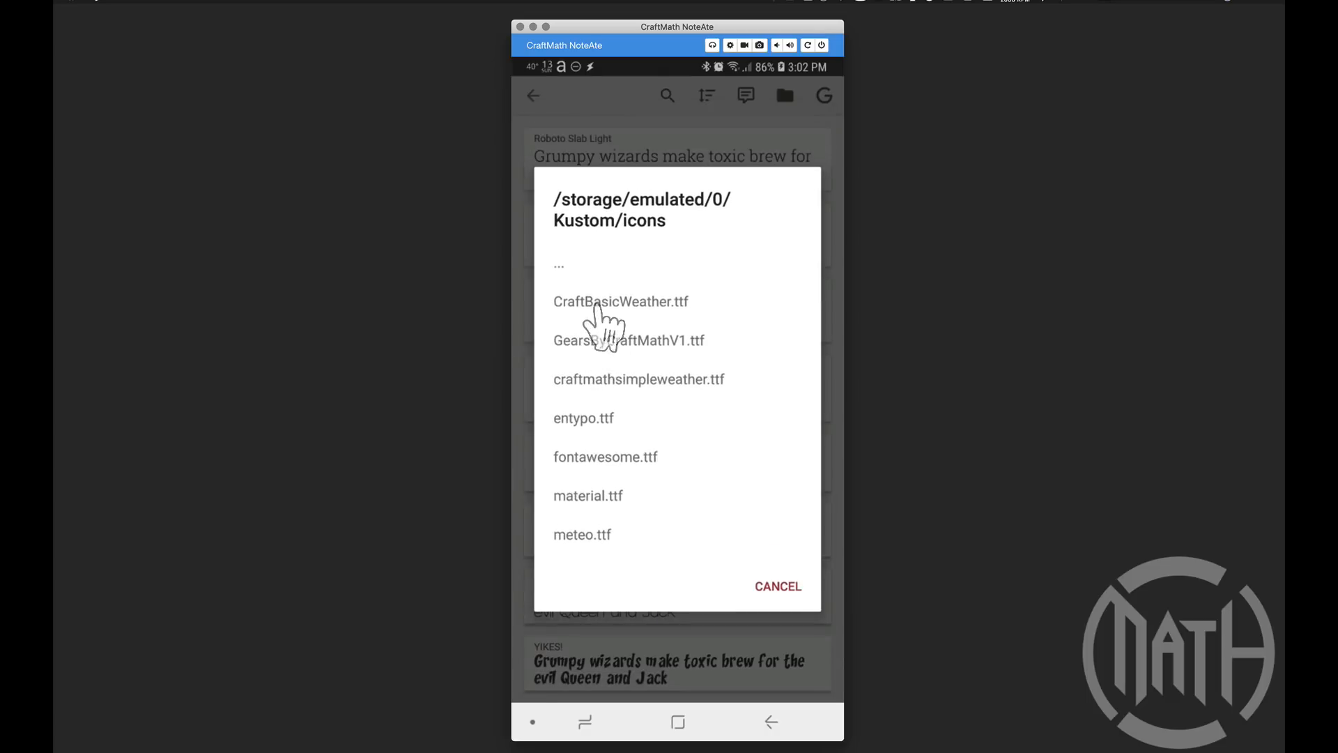
mouse_move(623, 358)
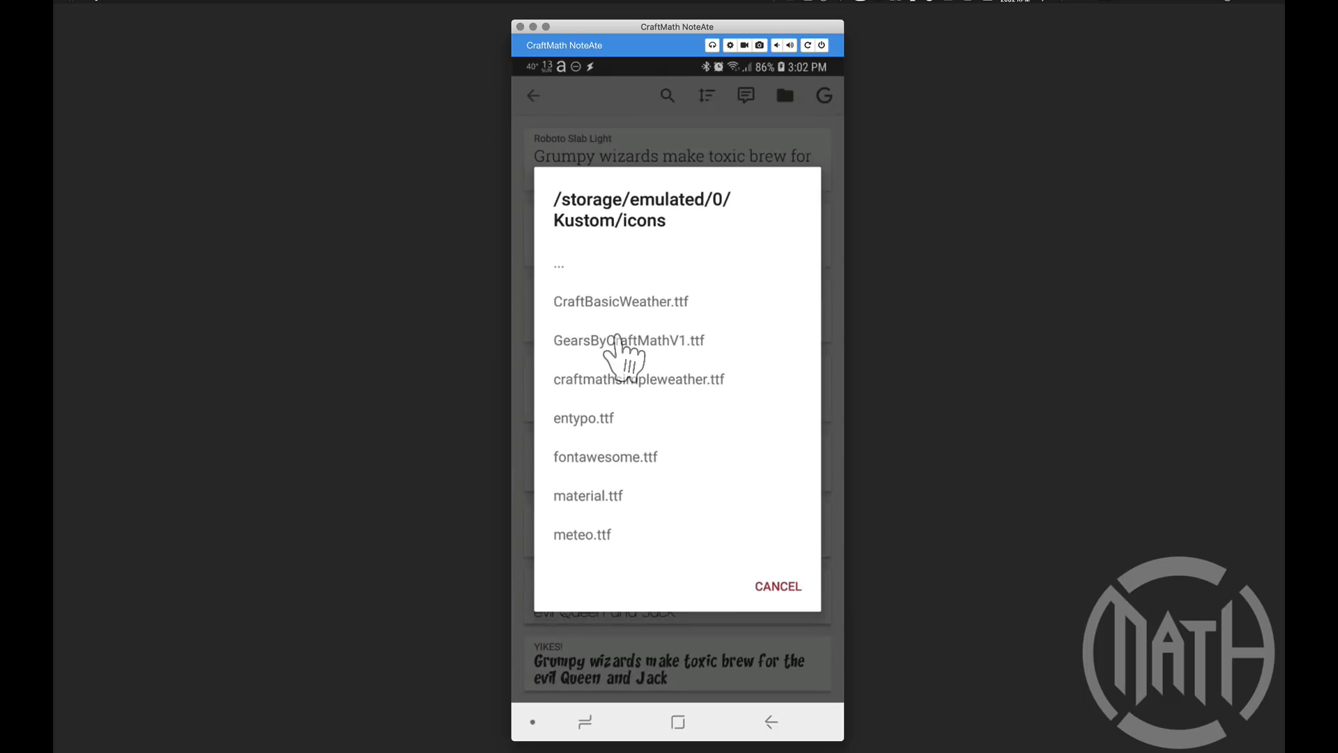
left_click(629, 339)
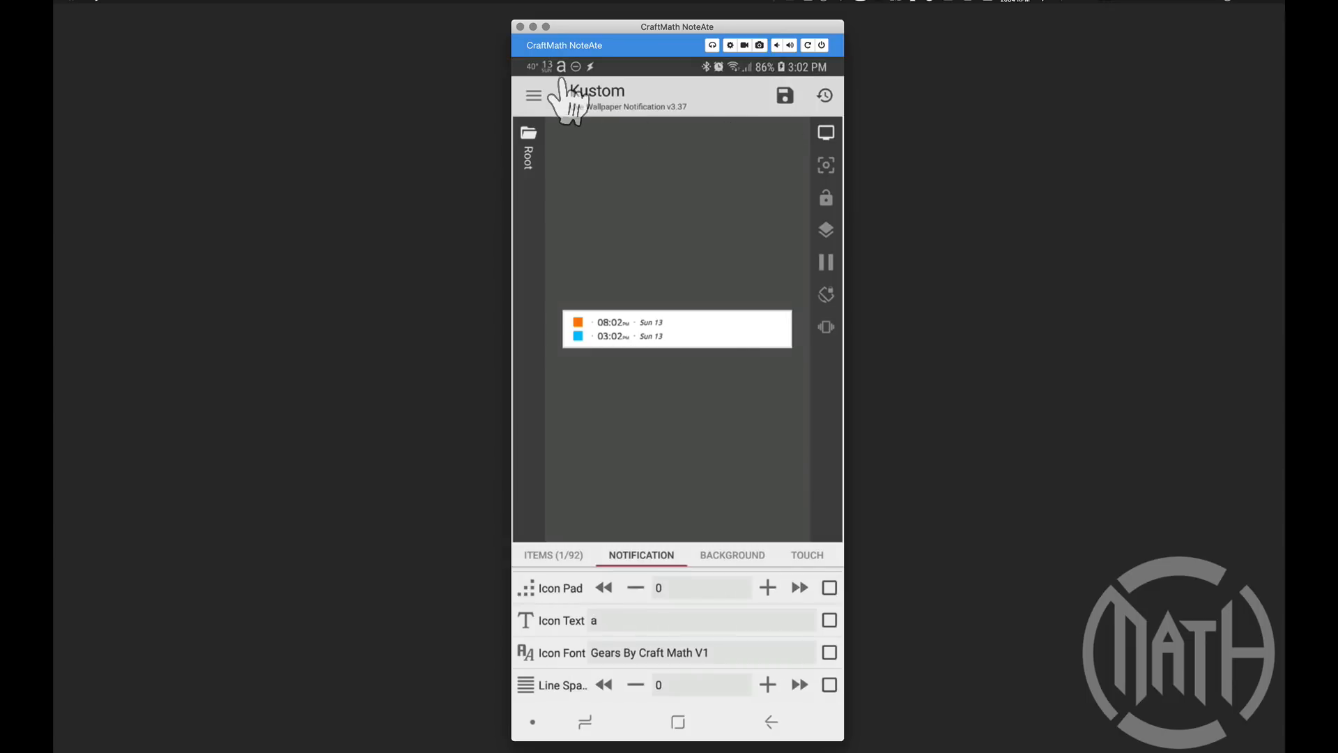
left_click(783, 95)
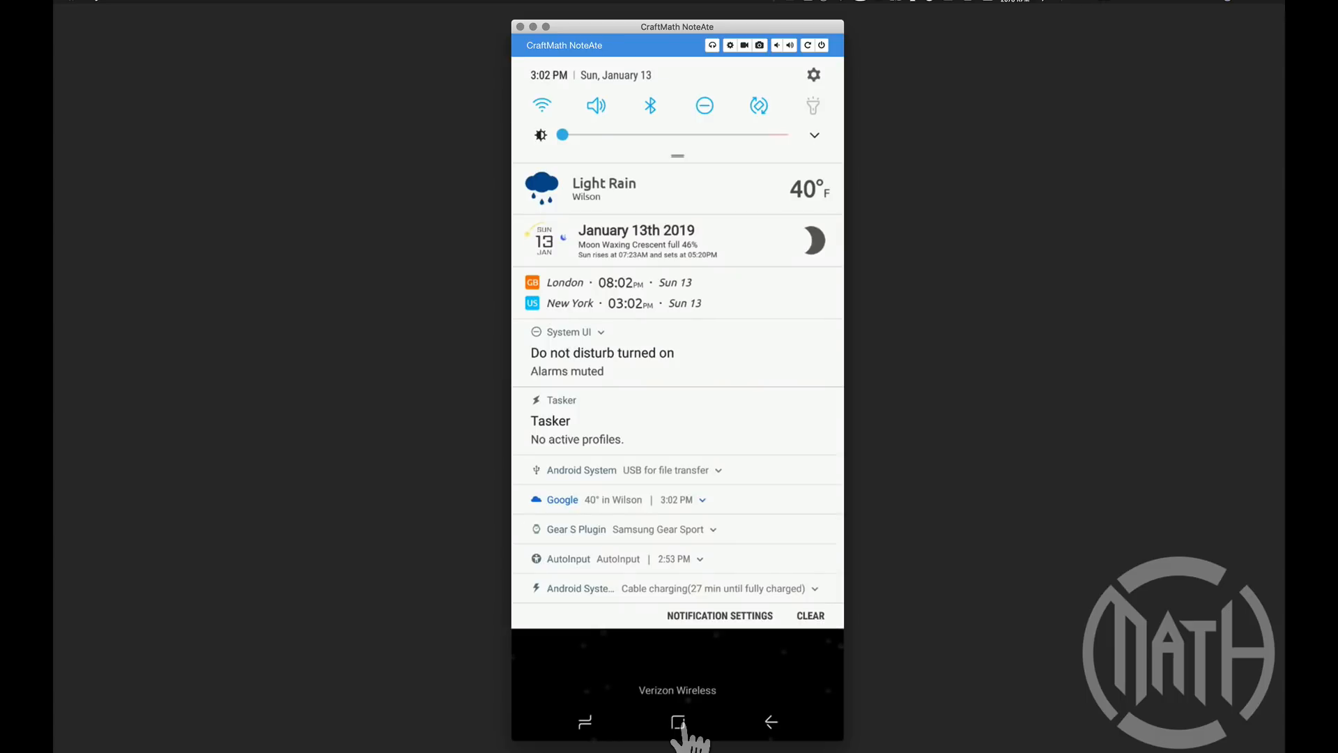
mouse_move(628, 235)
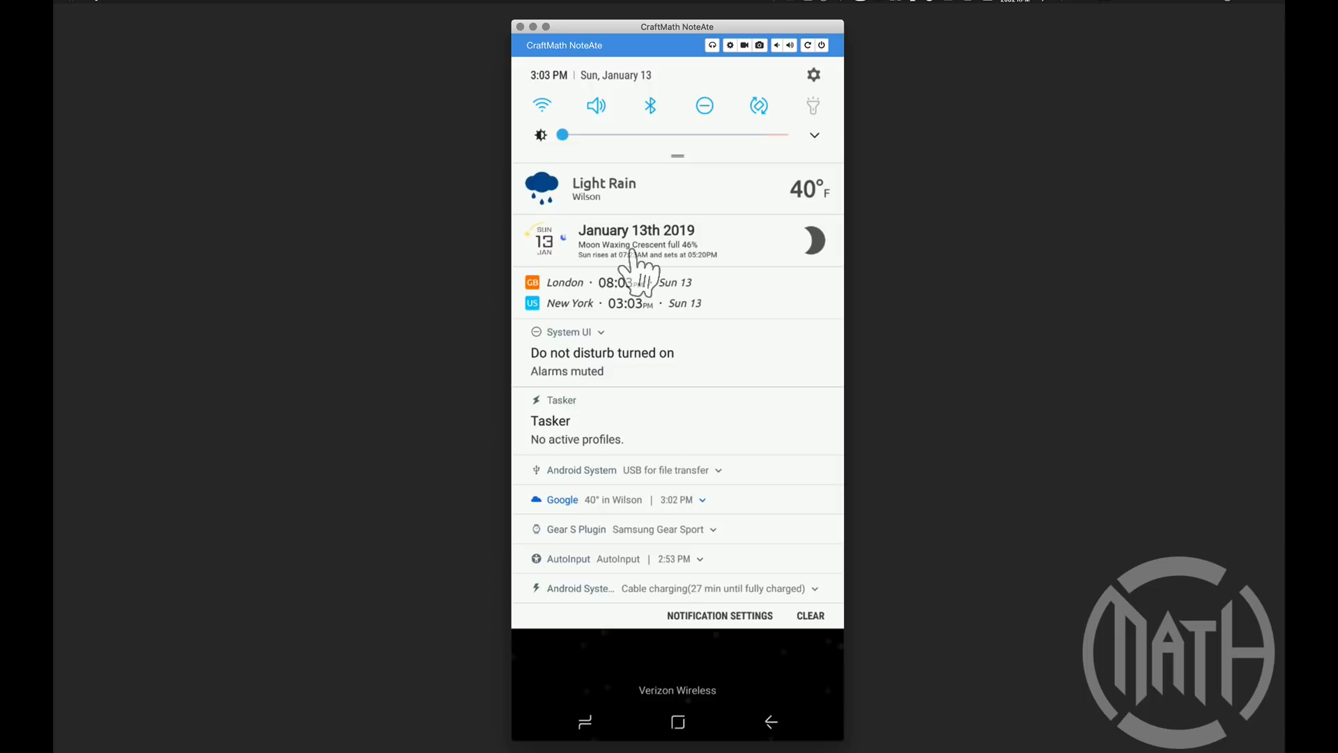
mouse_move(638, 205)
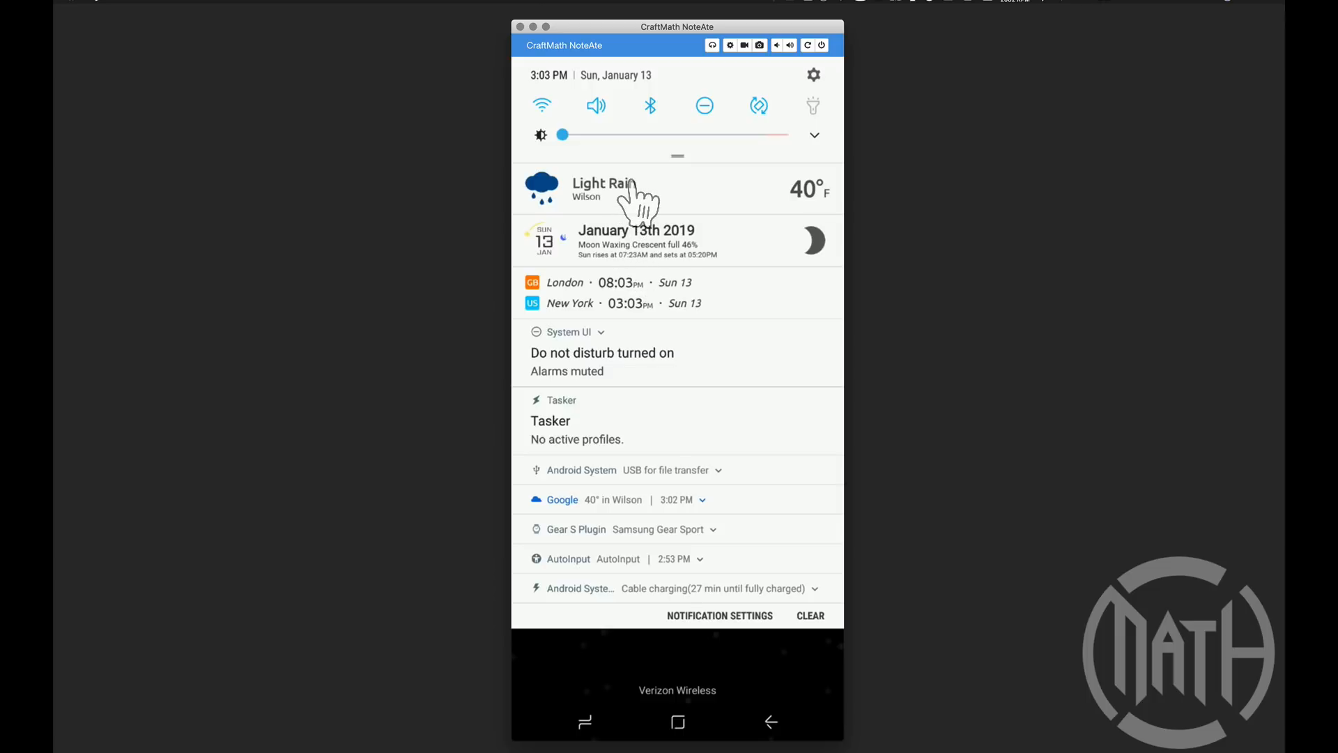
Tap the Light Rain 40°F weather notification to edit it in Kustom
left_click(623, 188)
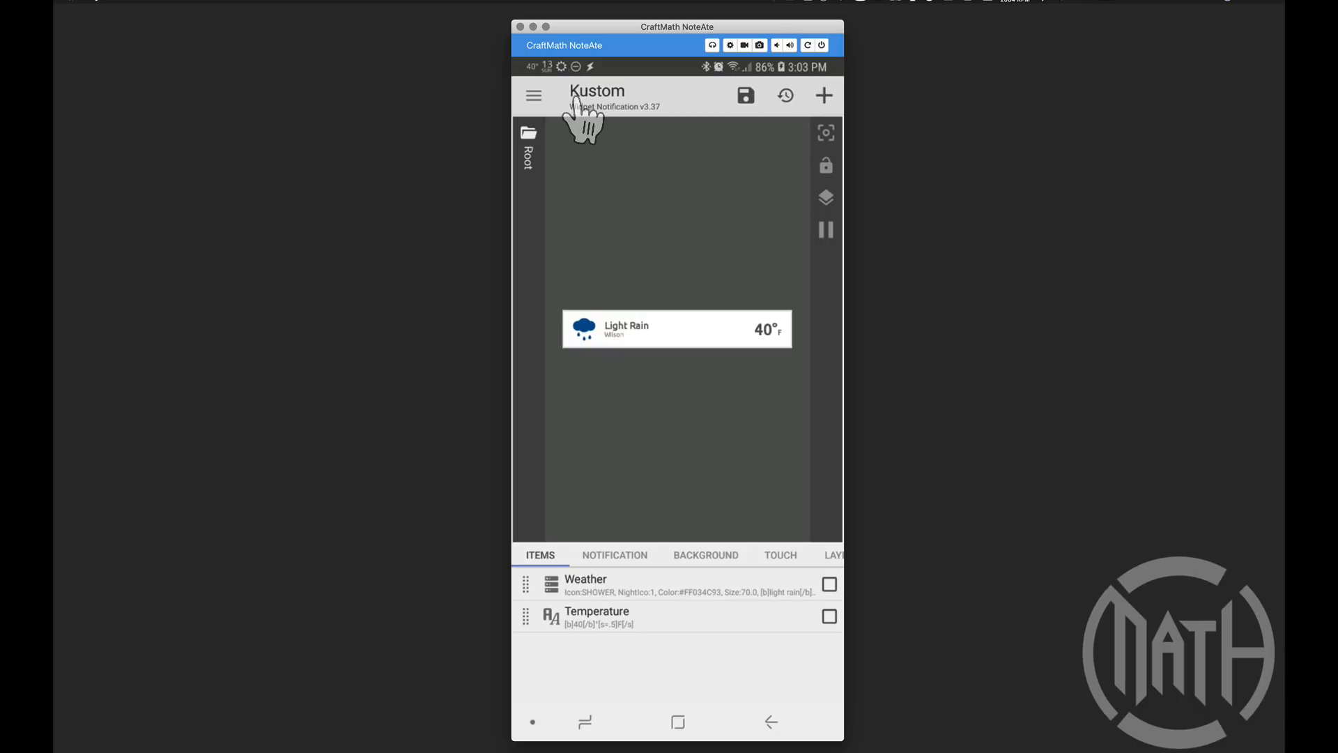
mouse_move(636, 136)
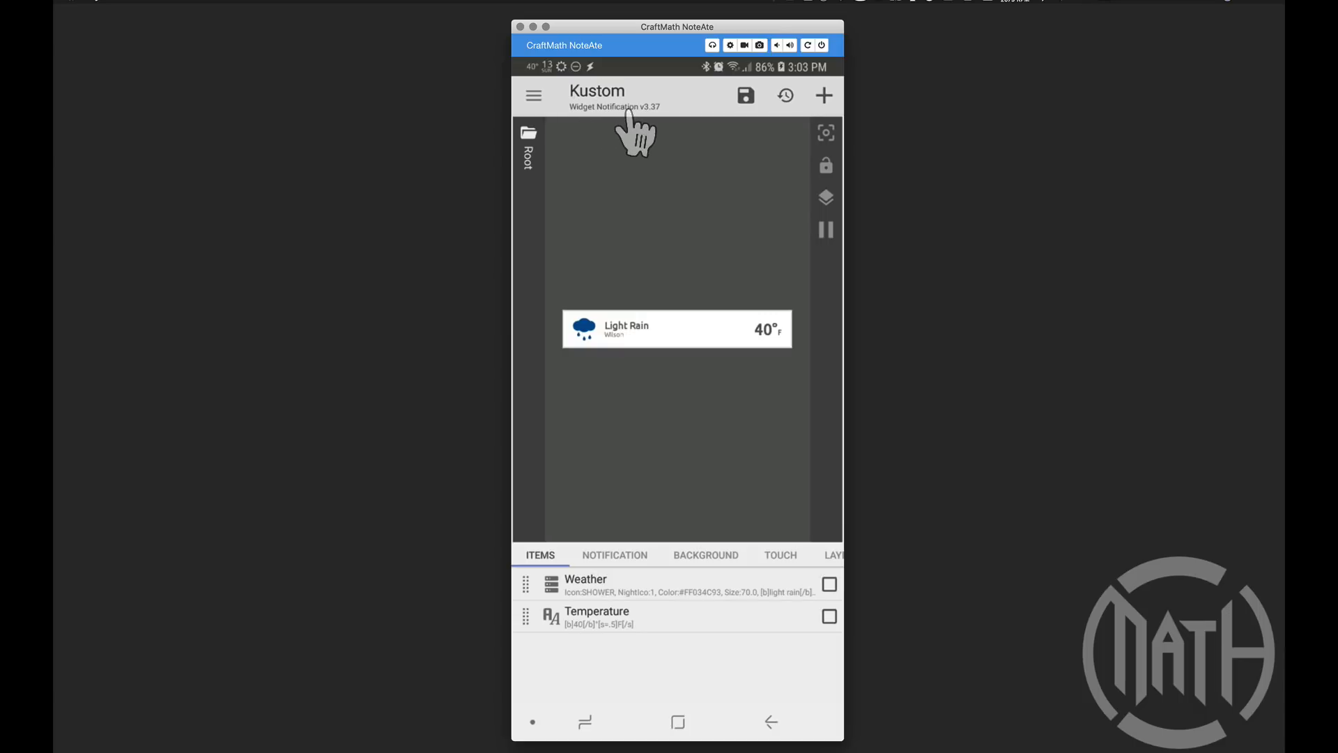
left_click(532, 95)
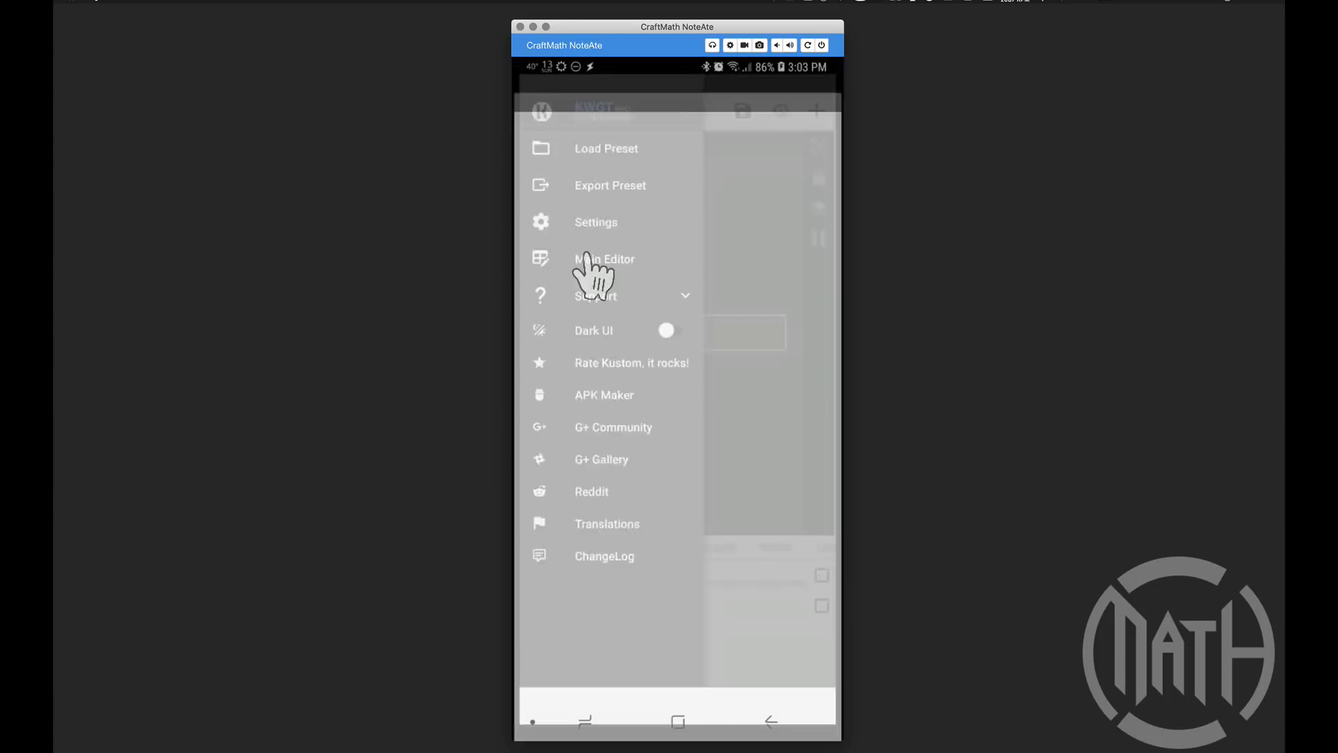
left_click(603, 259)
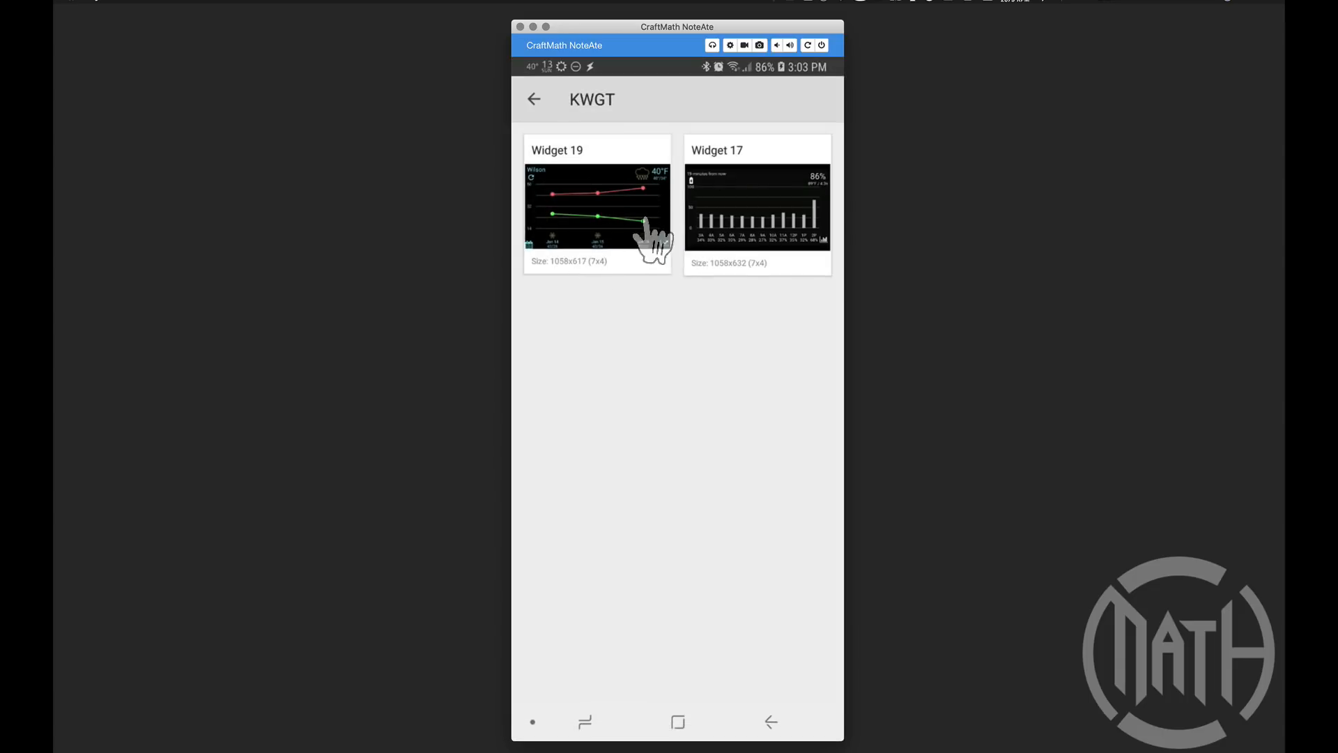
mouse_move(597, 235)
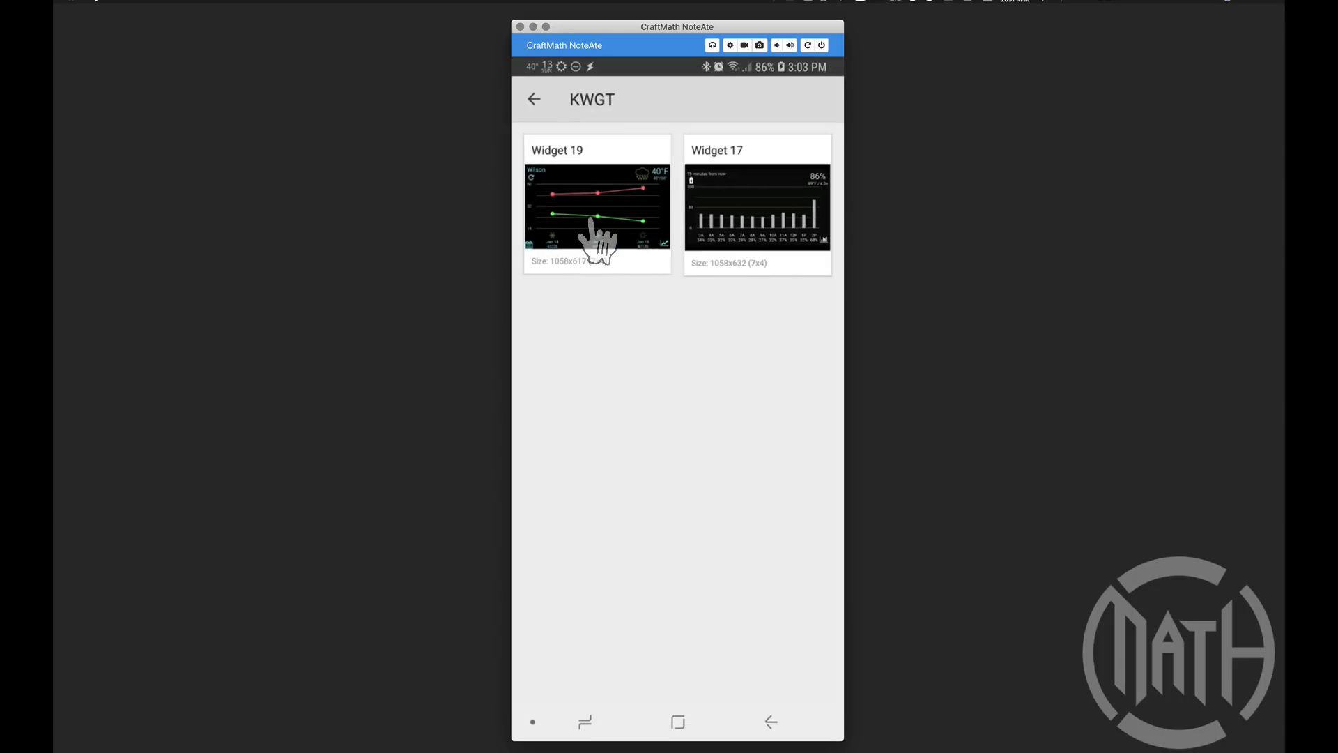
left_click(597, 204)
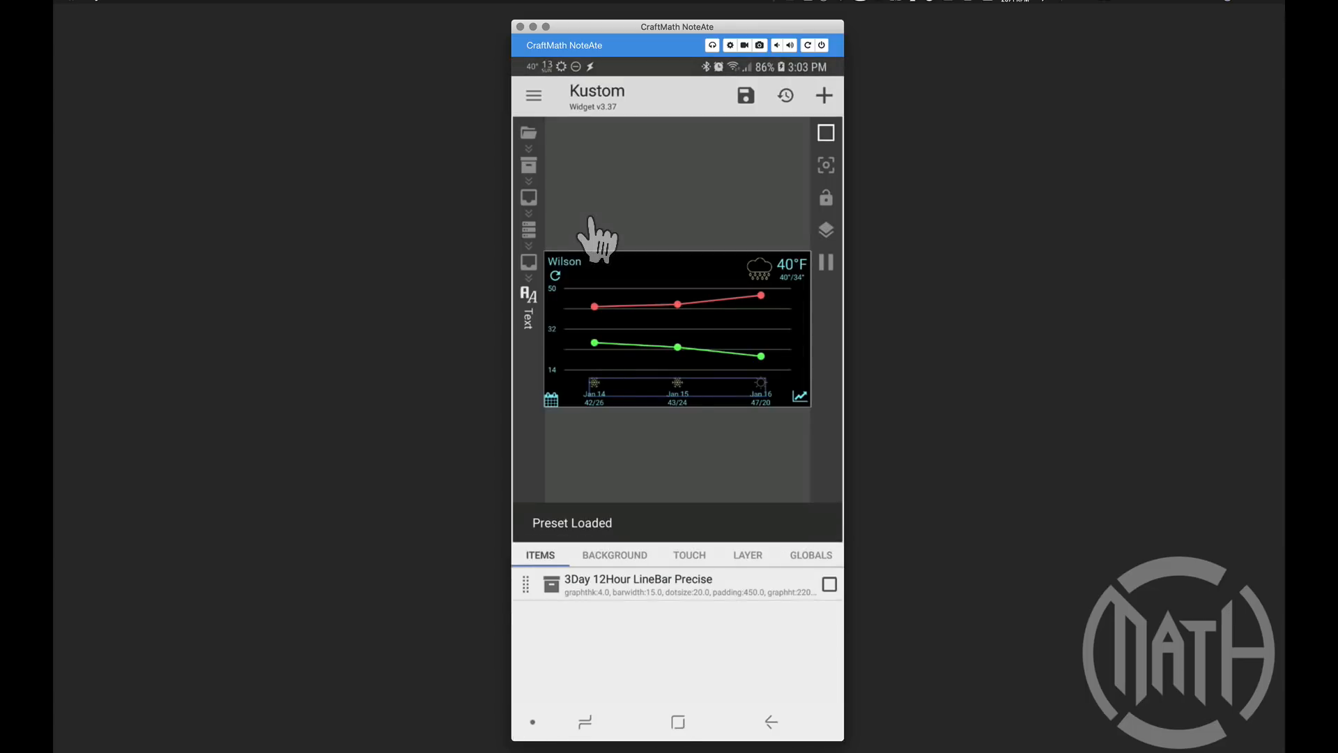
mouse_move(643, 138)
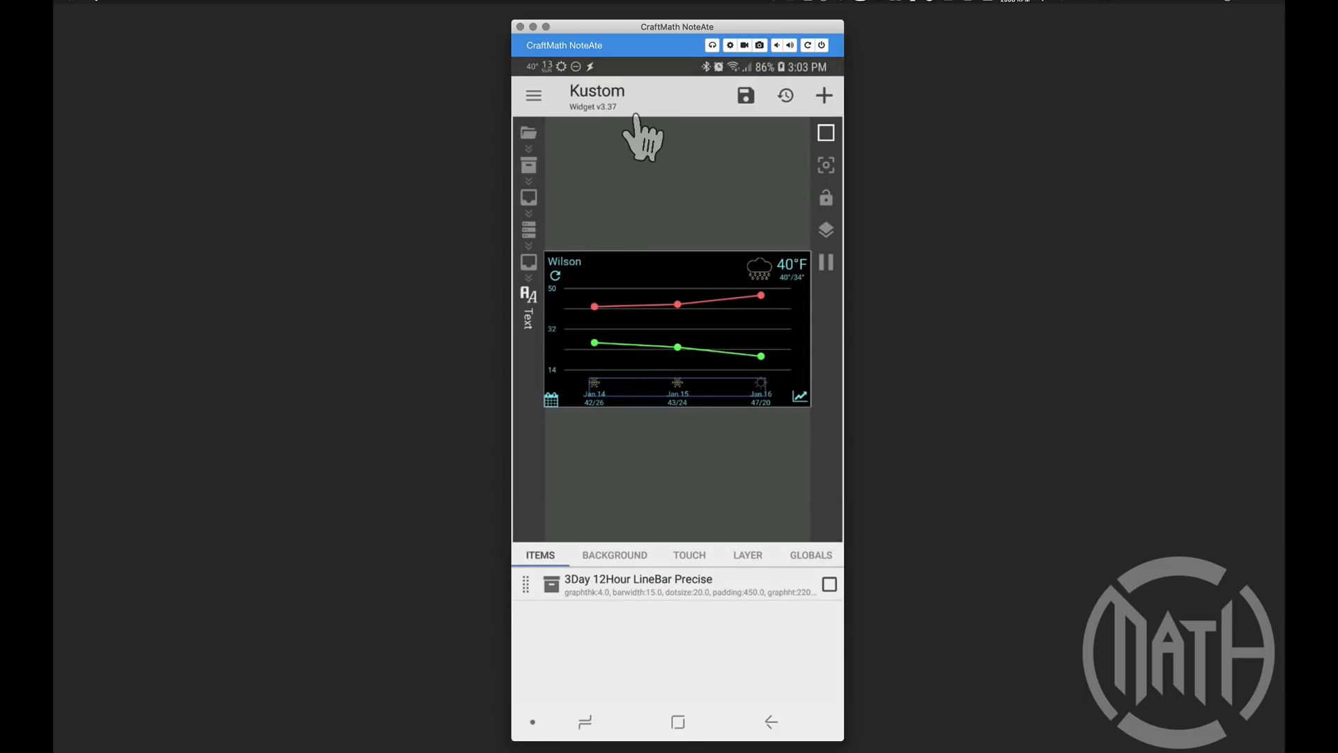
mouse_move(615, 363)
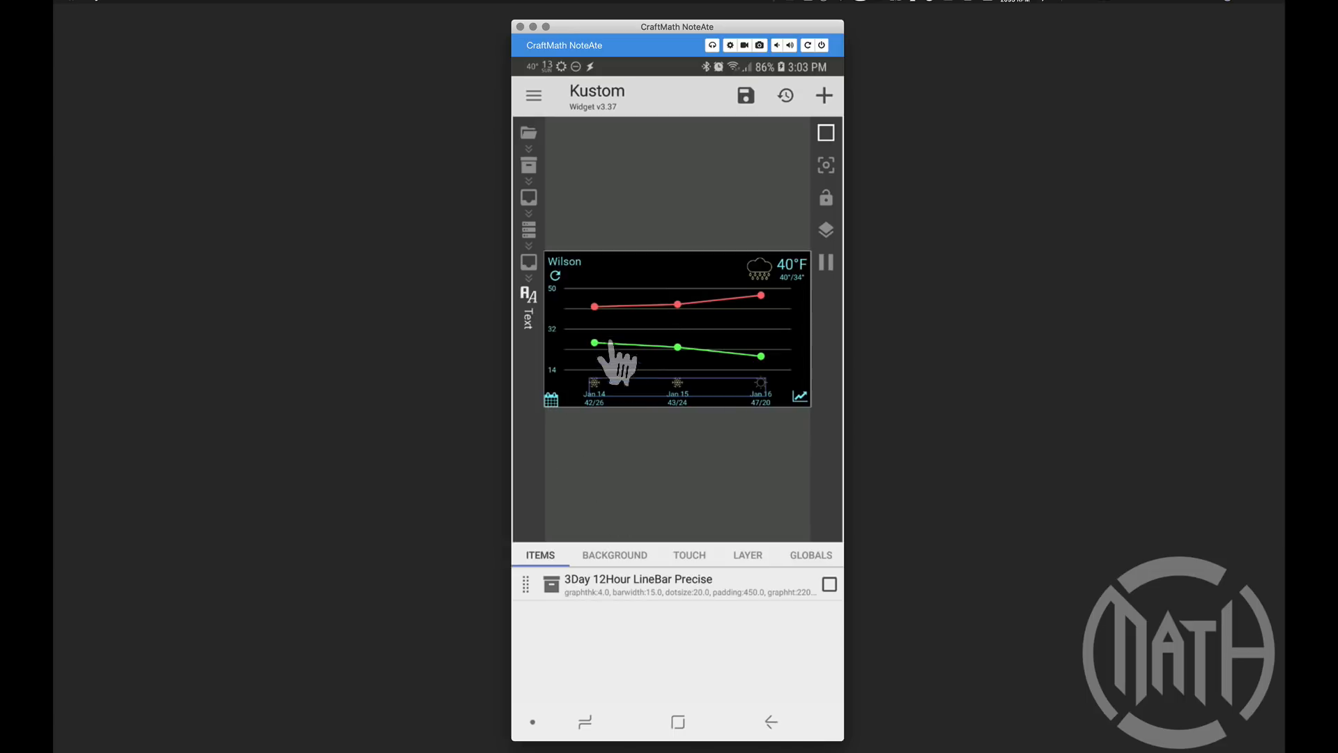
left_click(533, 95)
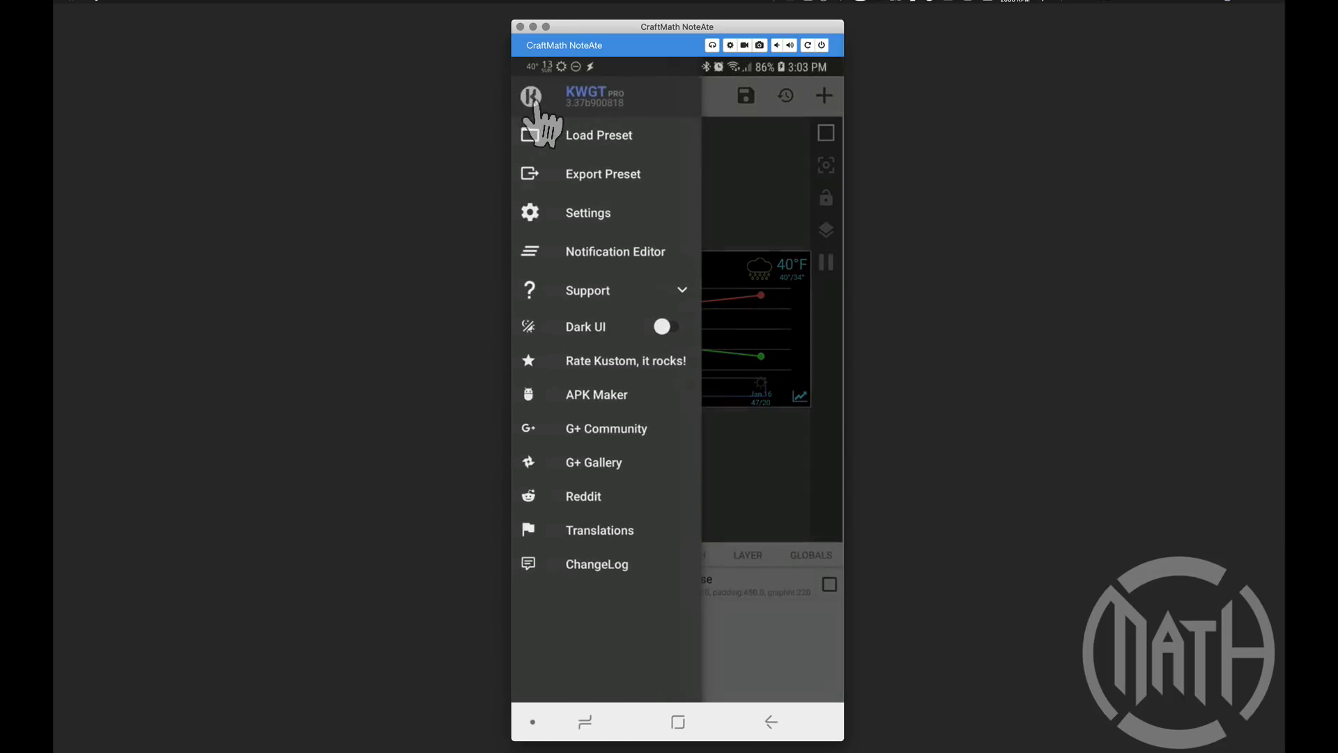
left_click(598, 135)
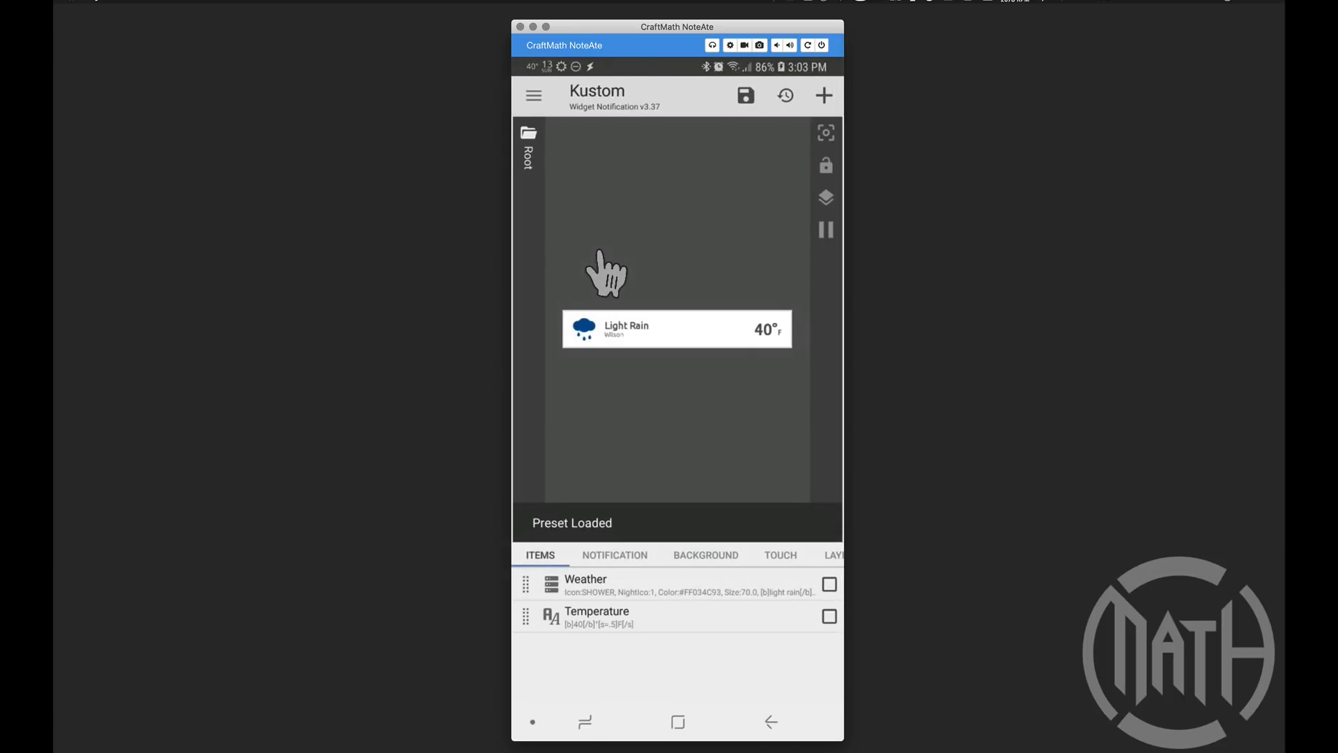
left_click(615, 554)
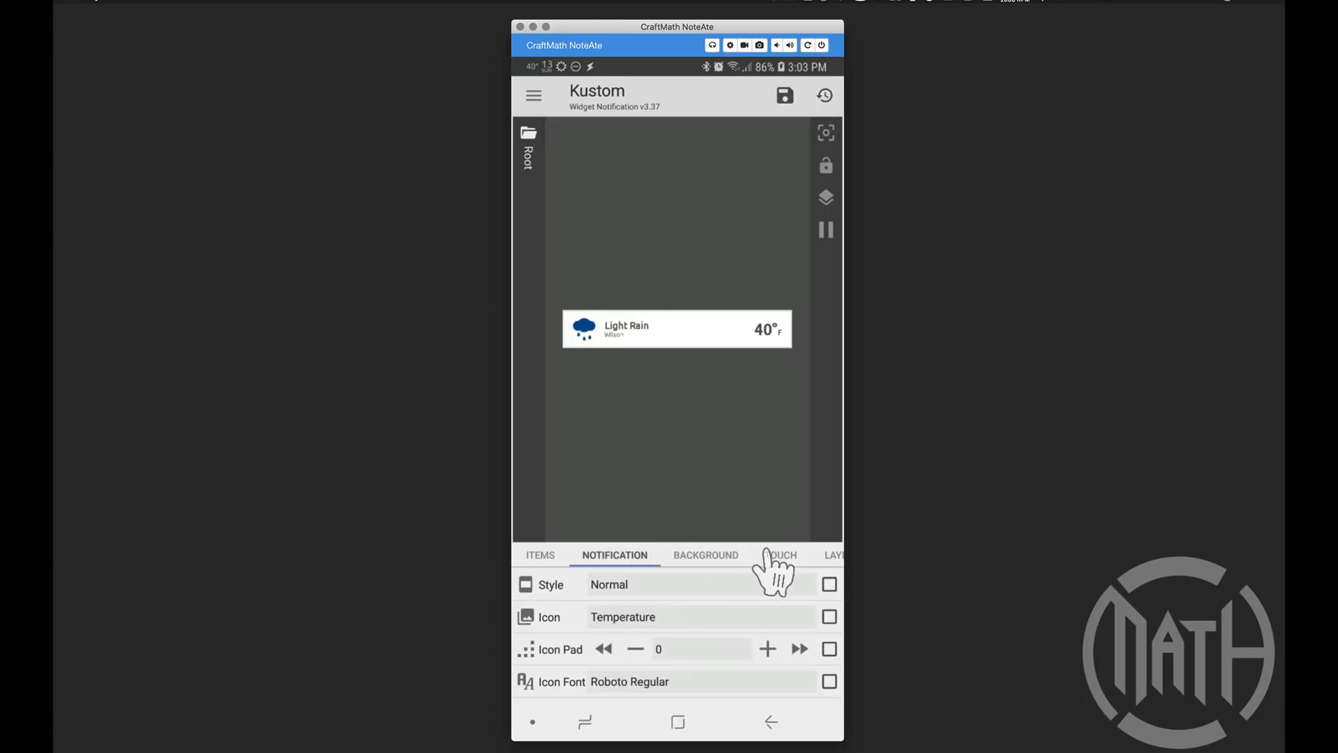
left_click(781, 554)
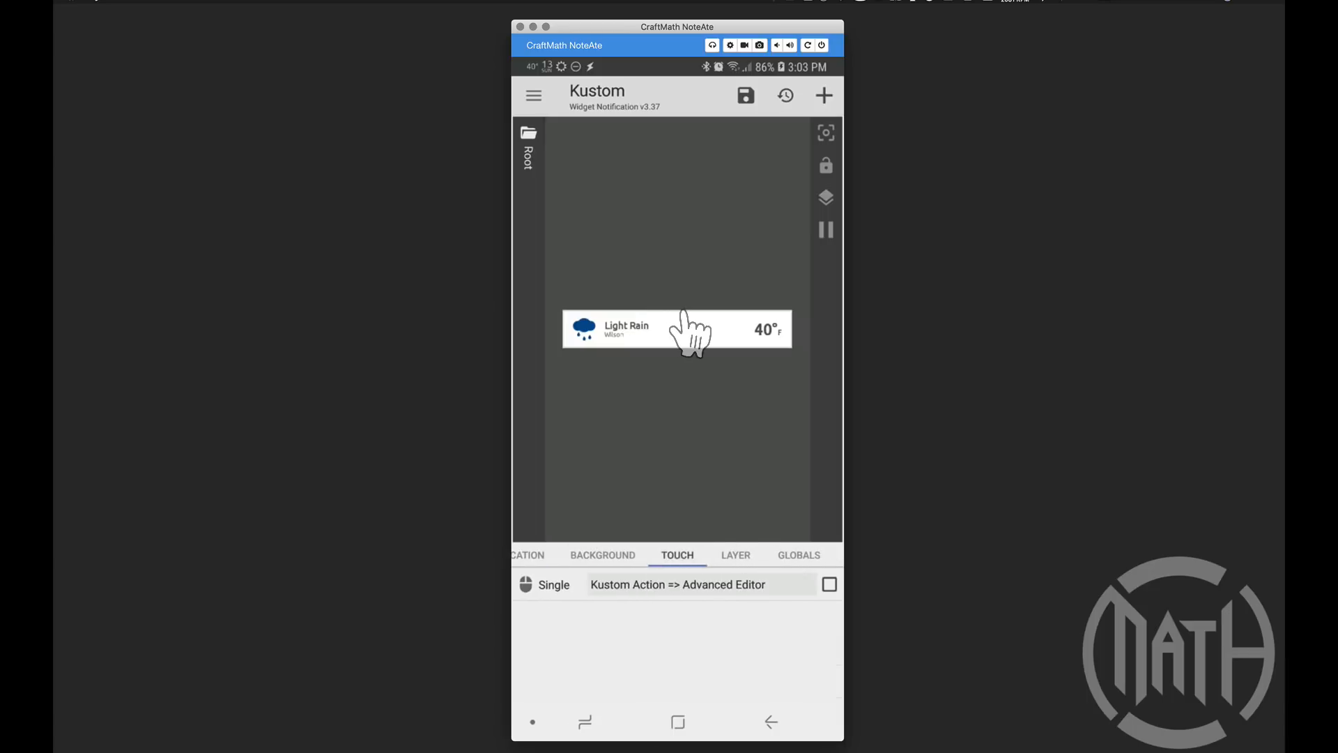
mouse_move(647, 615)
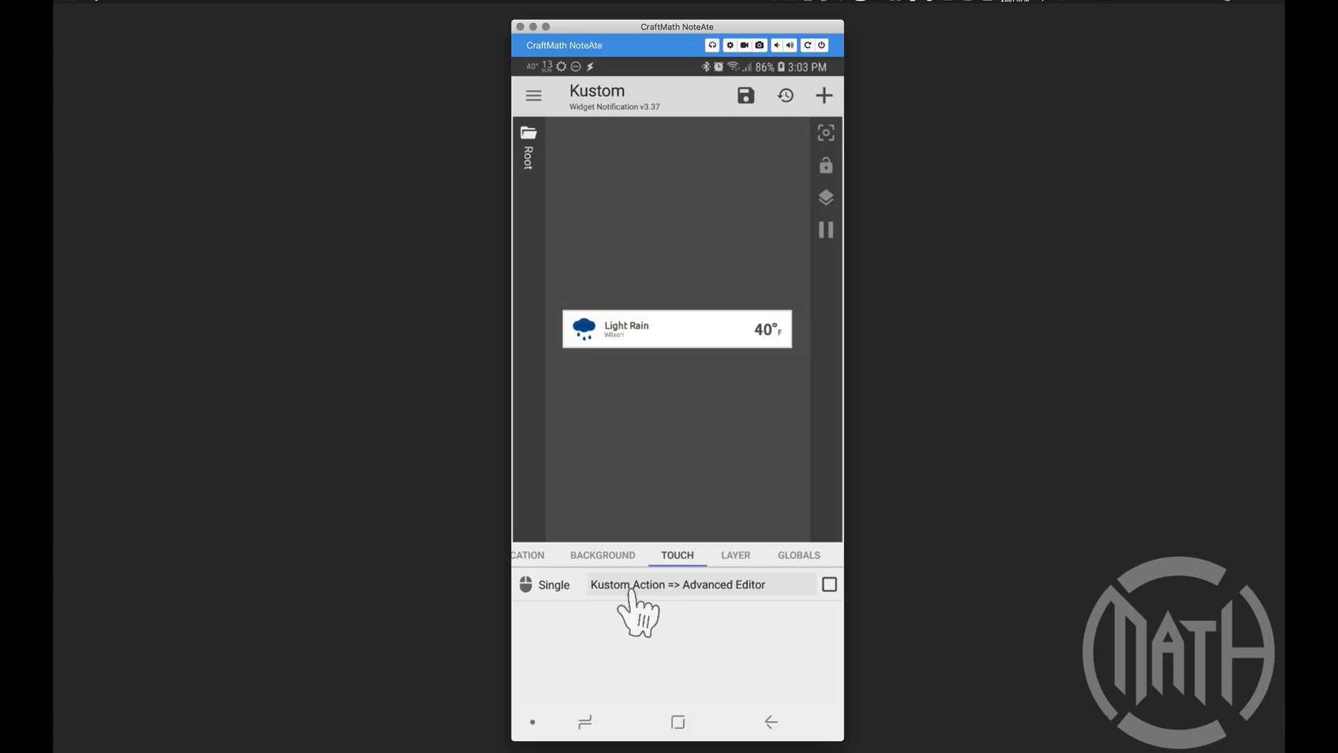
mouse_move(652, 611)
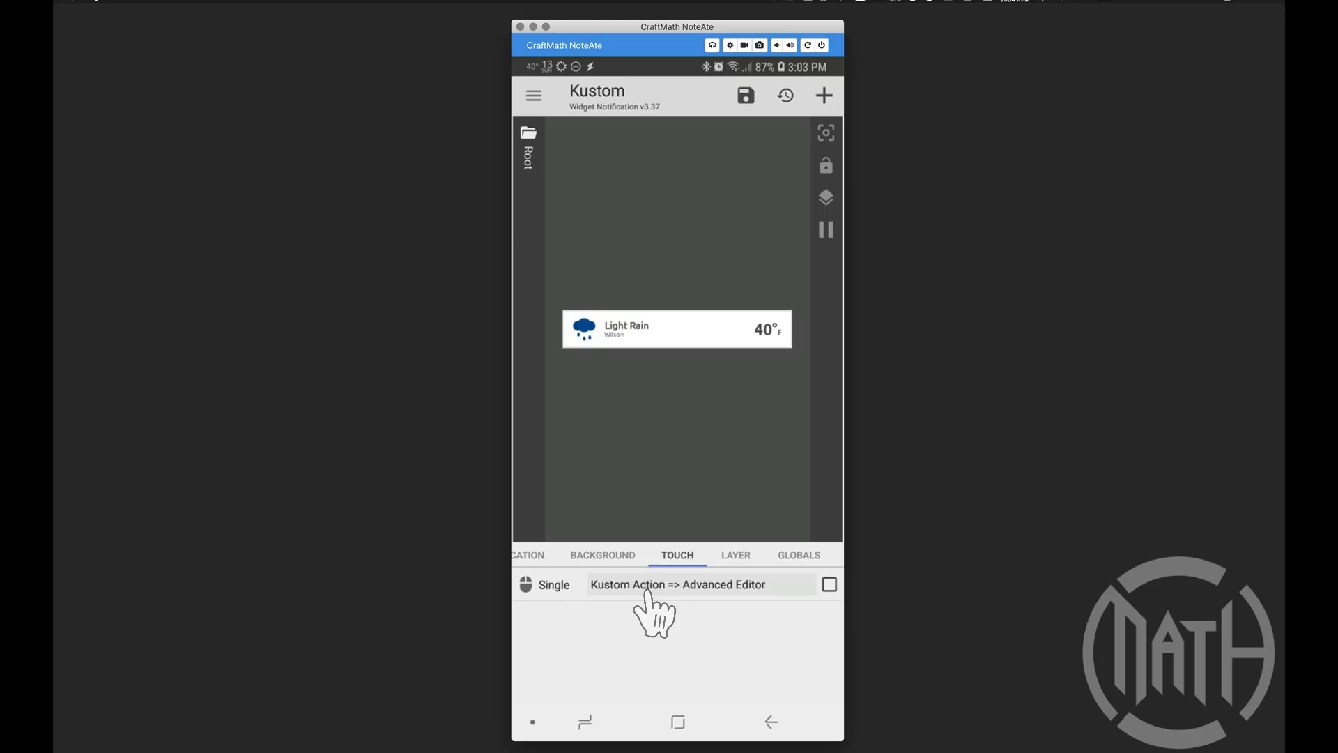
mouse_move(775, 661)
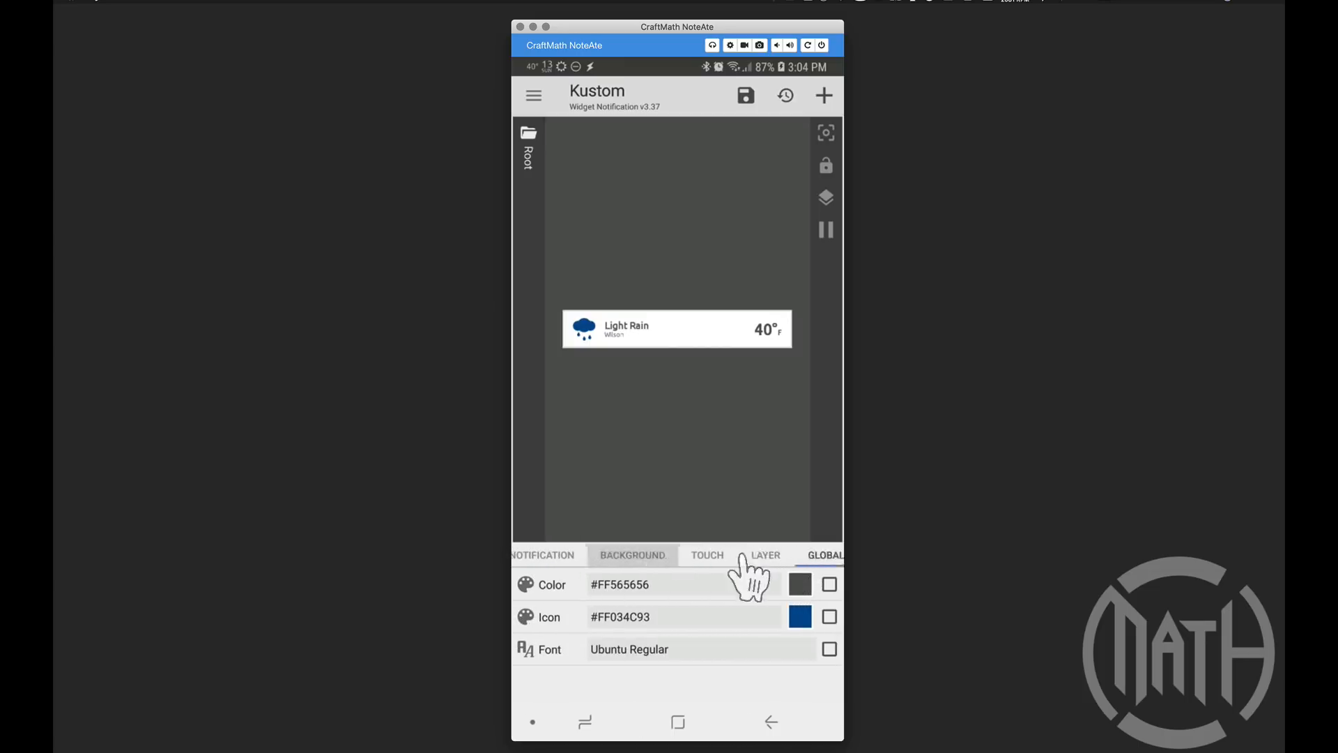
left_click(540, 555)
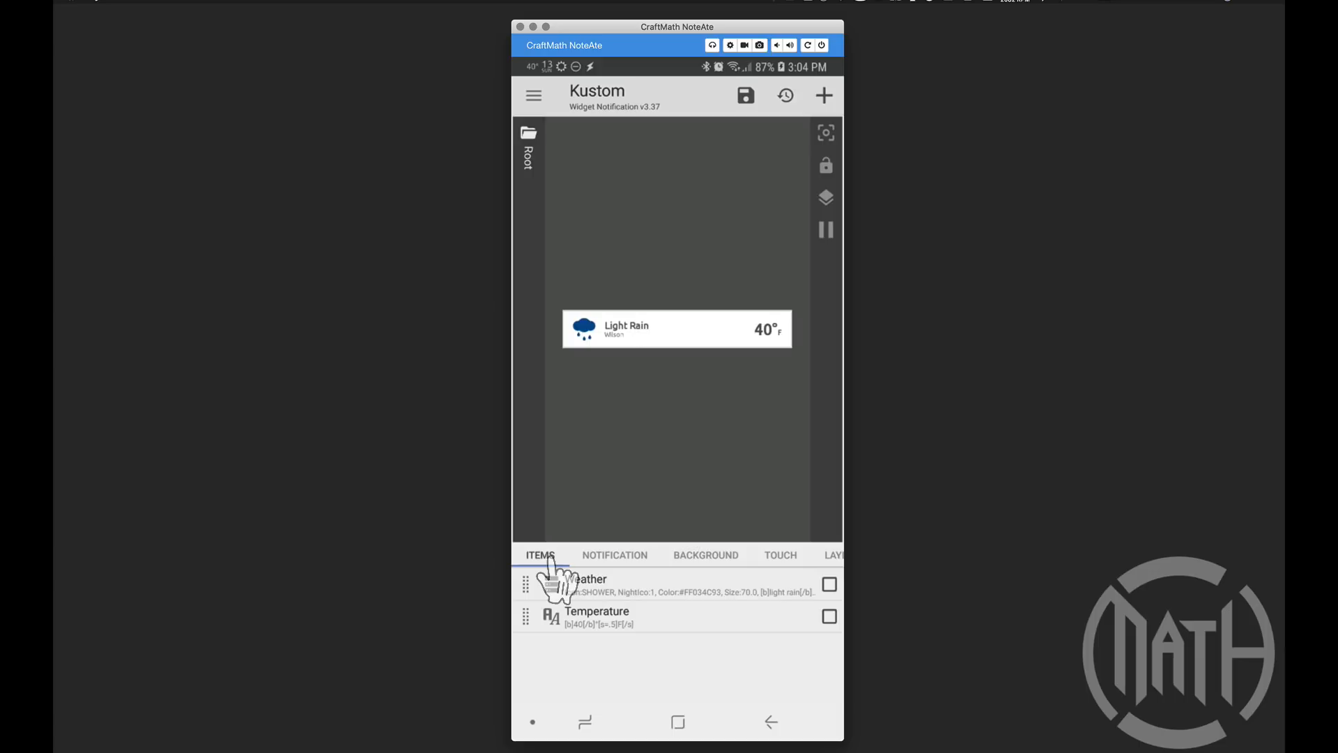
mouse_move(621, 149)
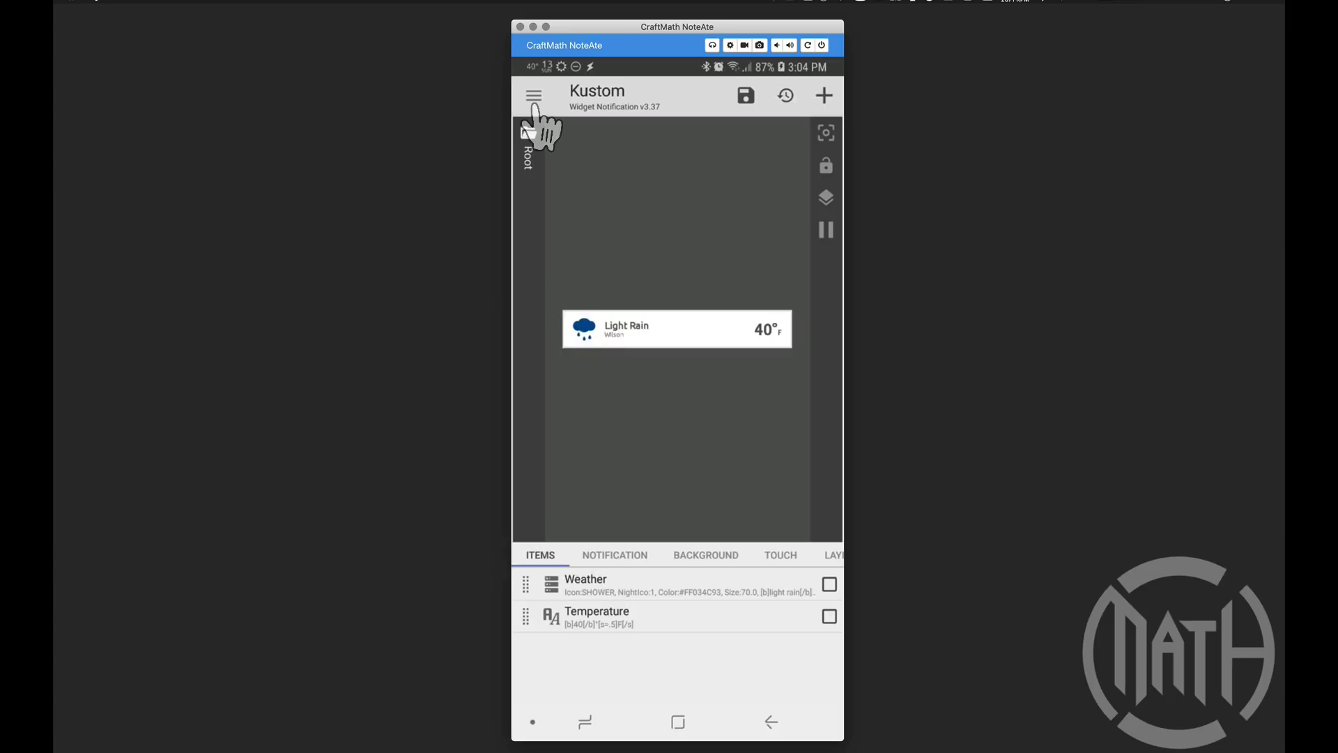
Set KWGT's Notification Mode to Disabled, then head to the home screen's Kustom folder
left_click(533, 94)
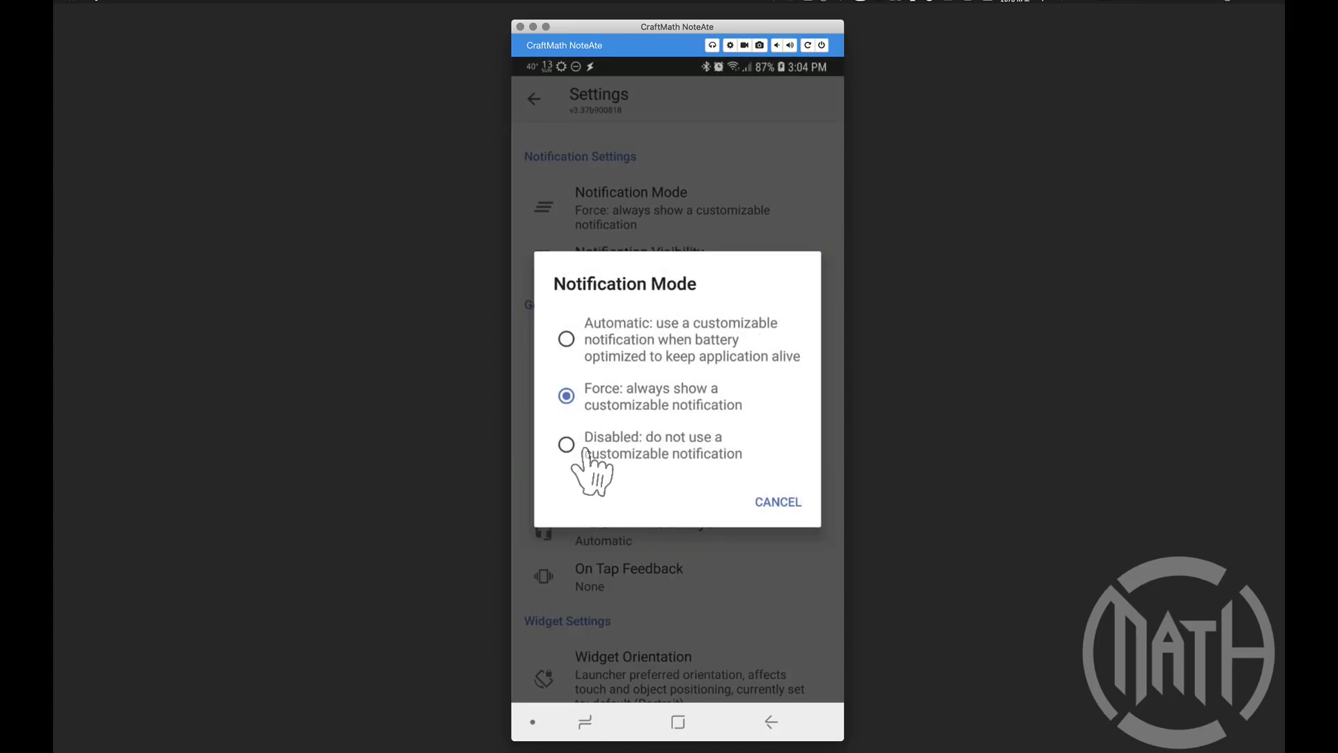
left_click(565, 443)
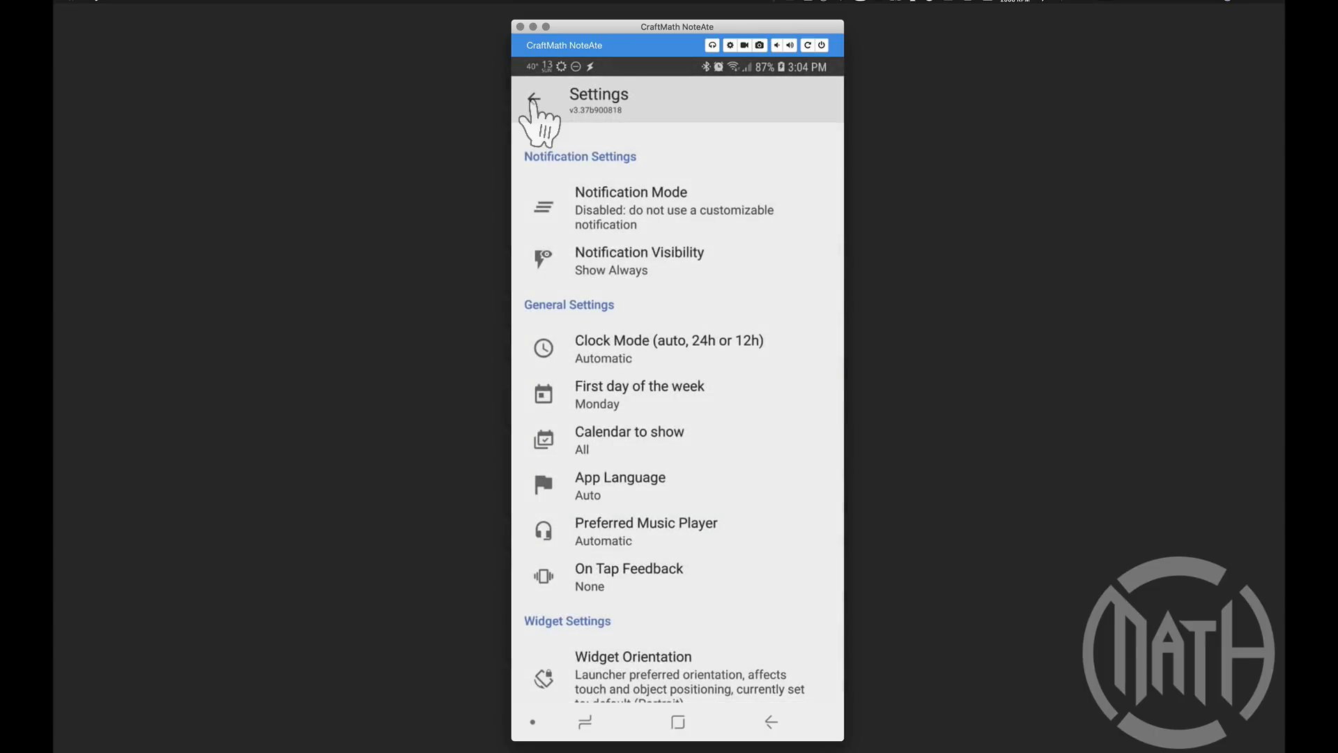
left_click(533, 100)
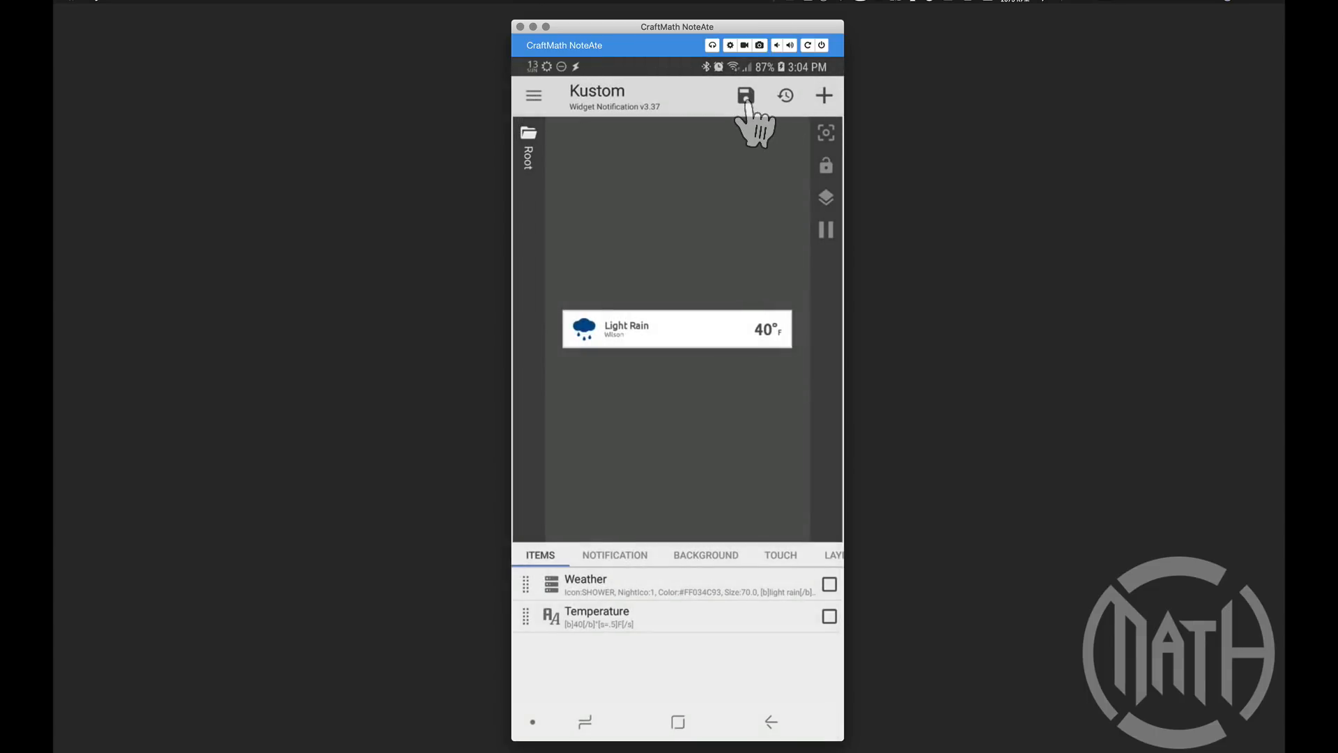
mouse_move(540, 90)
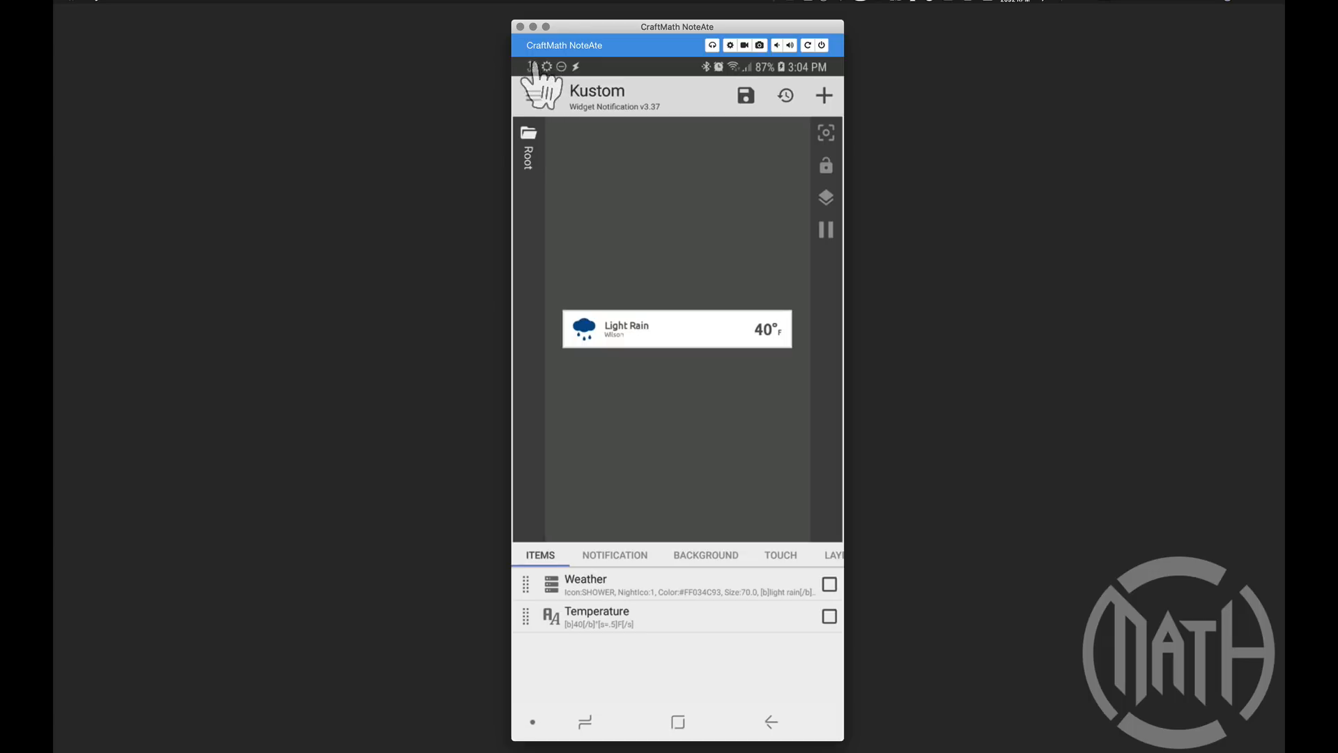
mouse_move(791, 141)
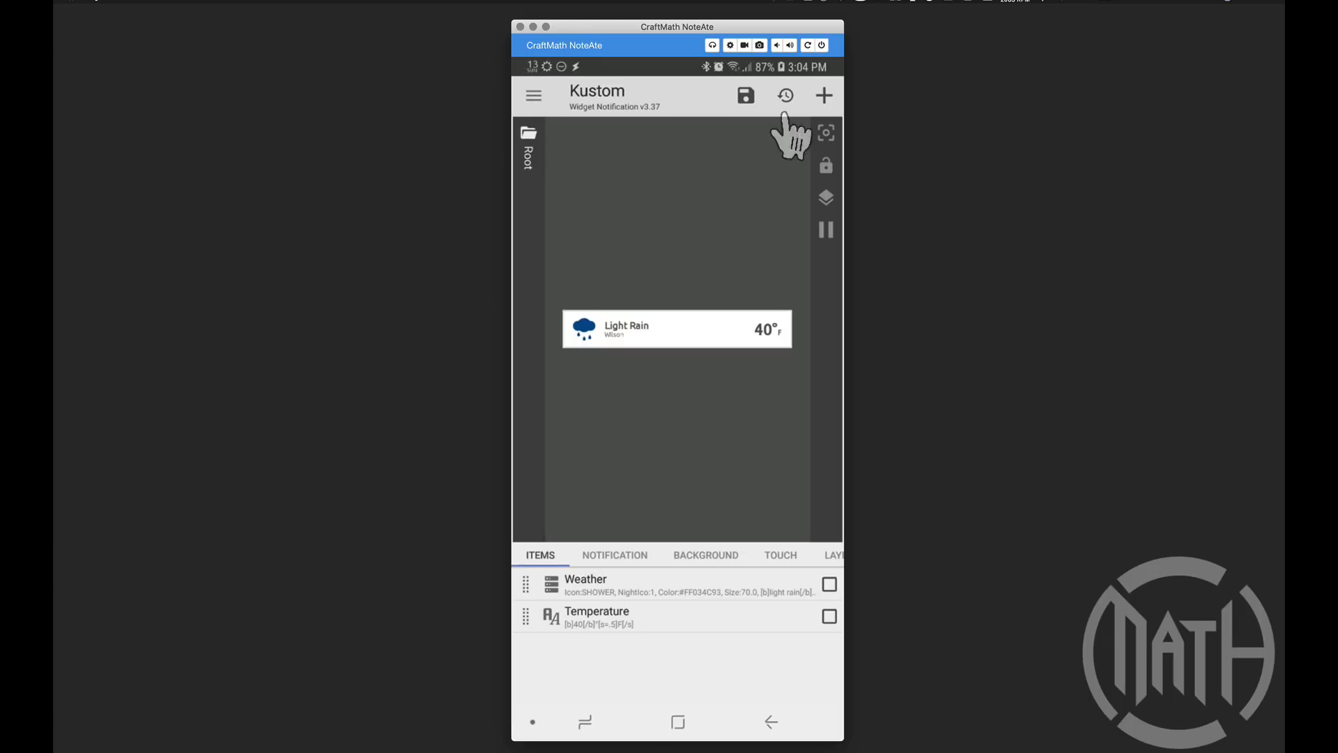
left_click(744, 95)
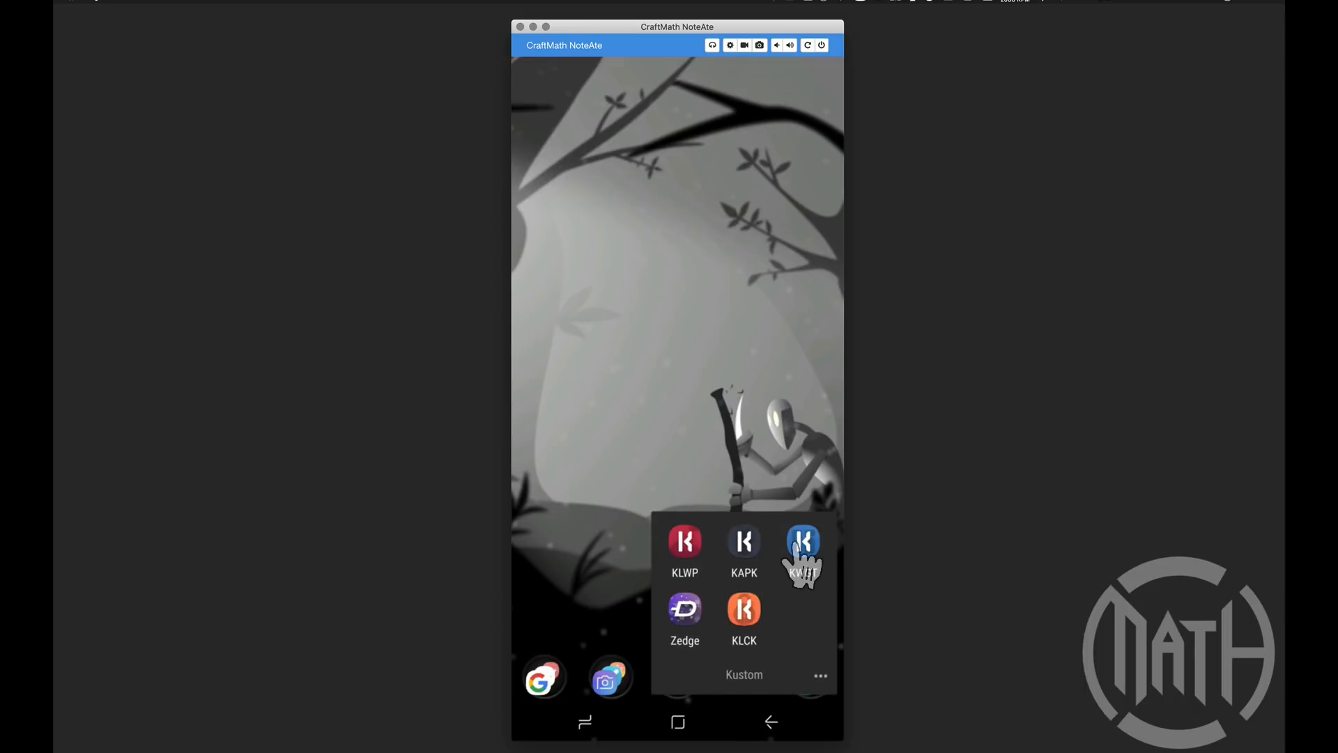
Launch KWGT and set its Notification Mode to Force
left_click(802, 542)
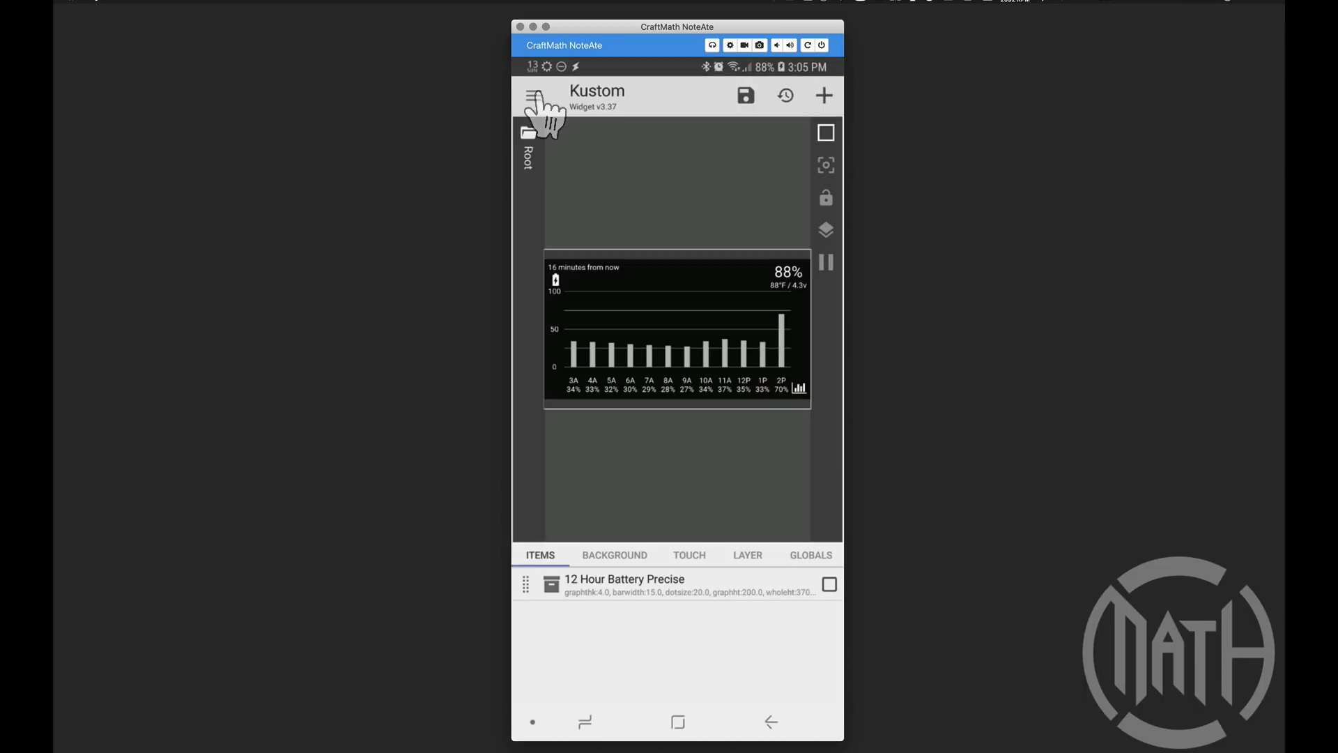
left_click(531, 94)
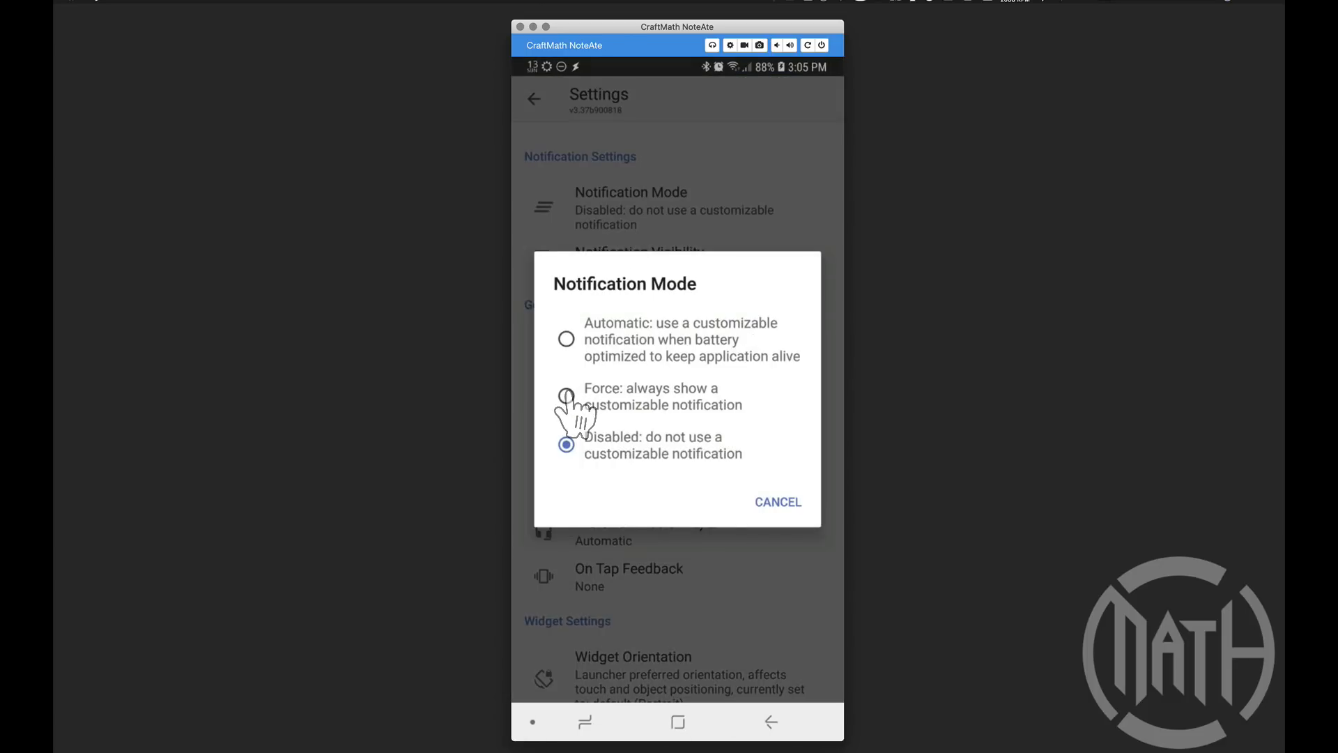
left_click(566, 395)
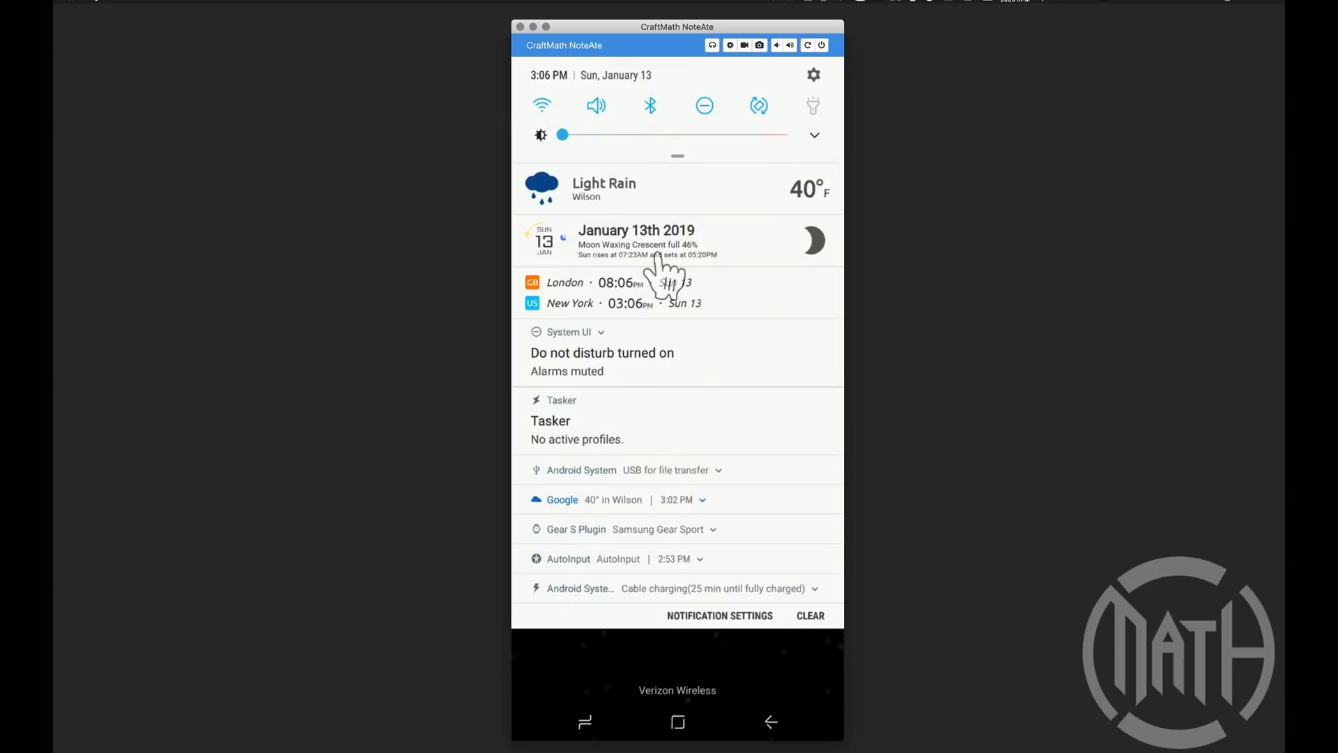
mouse_move(644, 265)
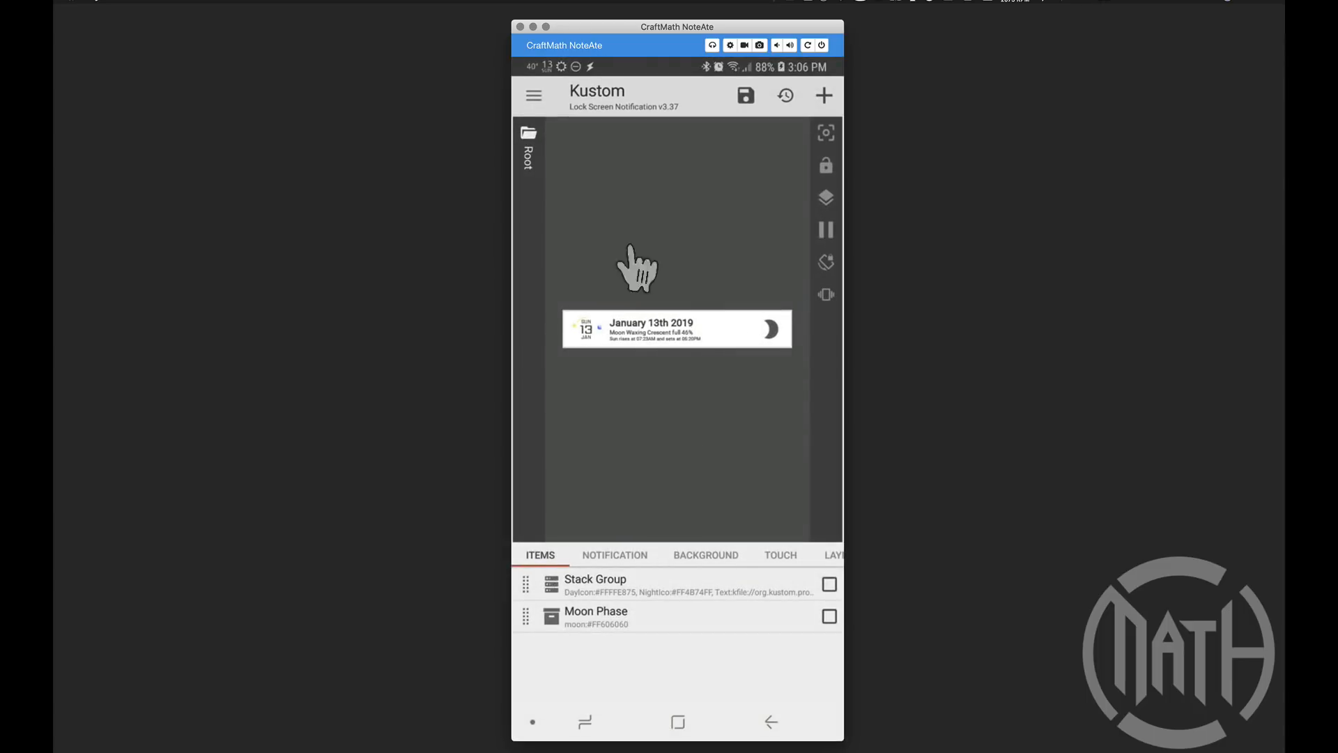
In KLCK, switch to the Main Editor and check Settings shows Notification Mode Force
left_click(533, 95)
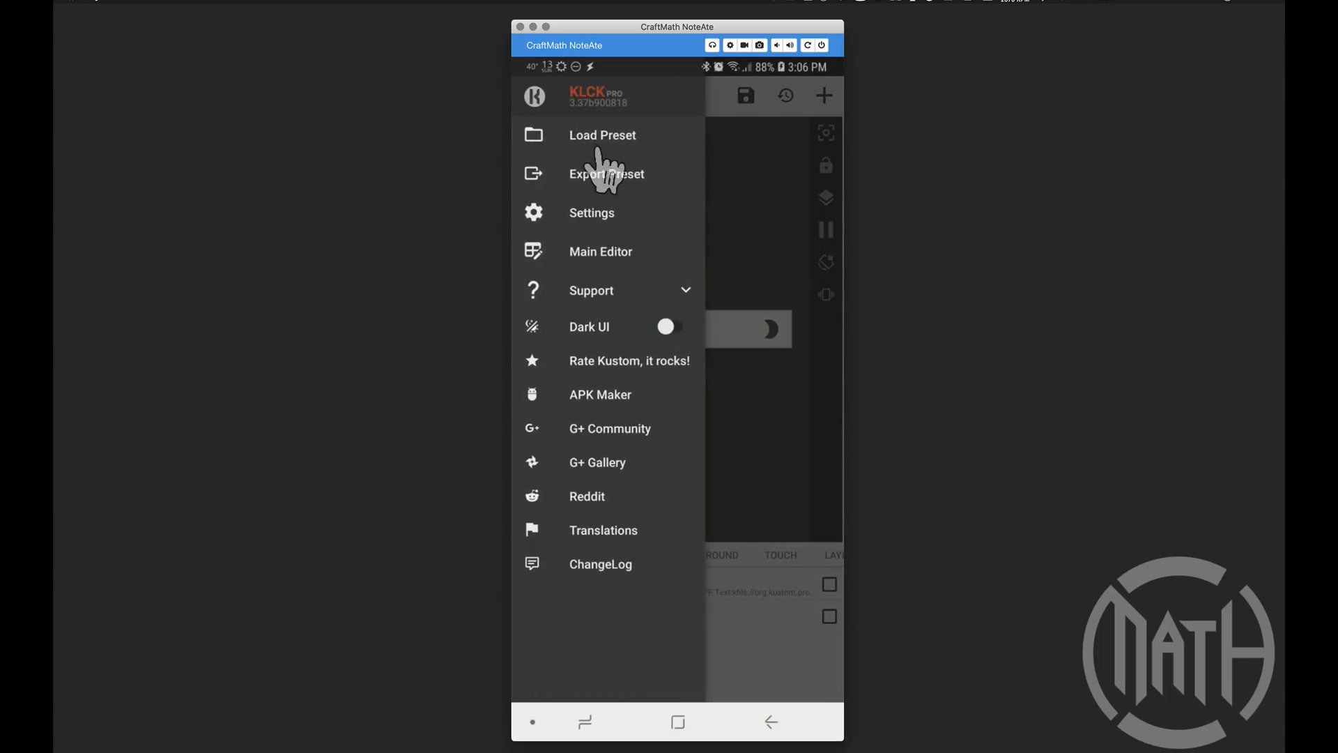
left_click(600, 251)
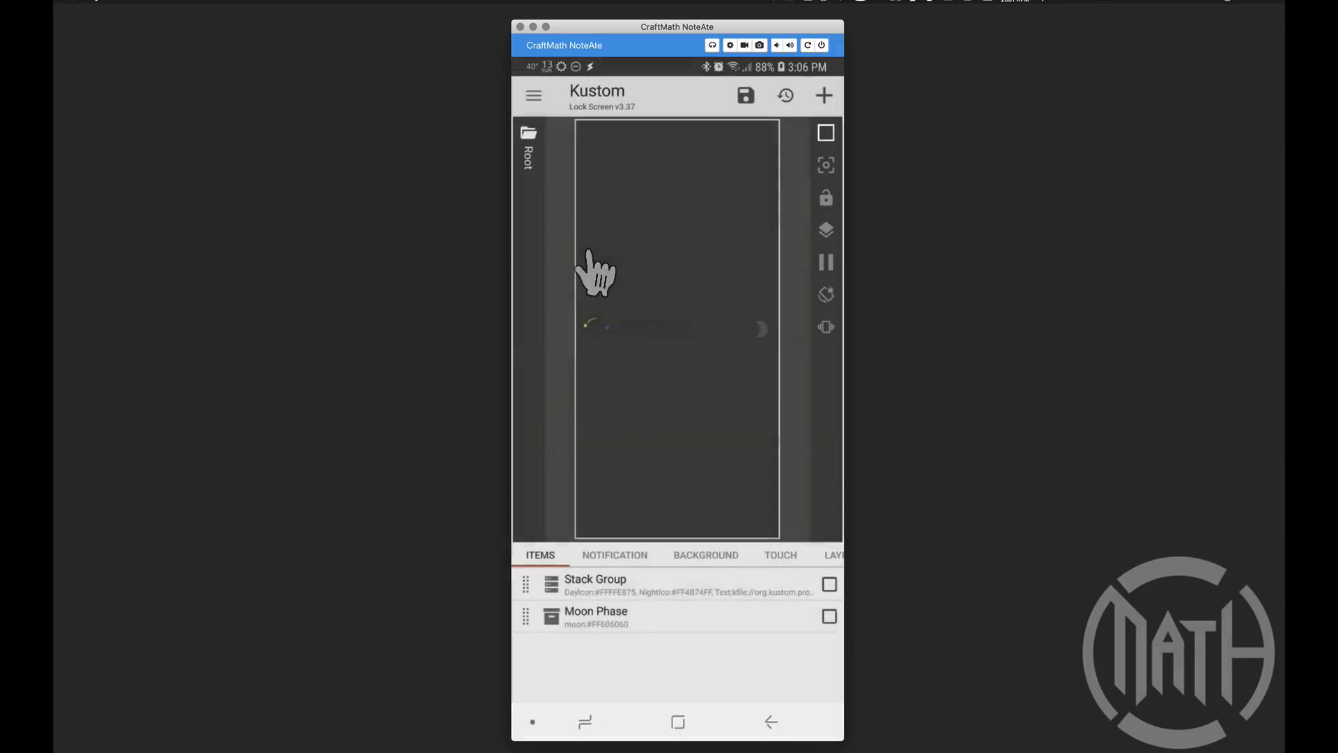
left_click(533, 95)
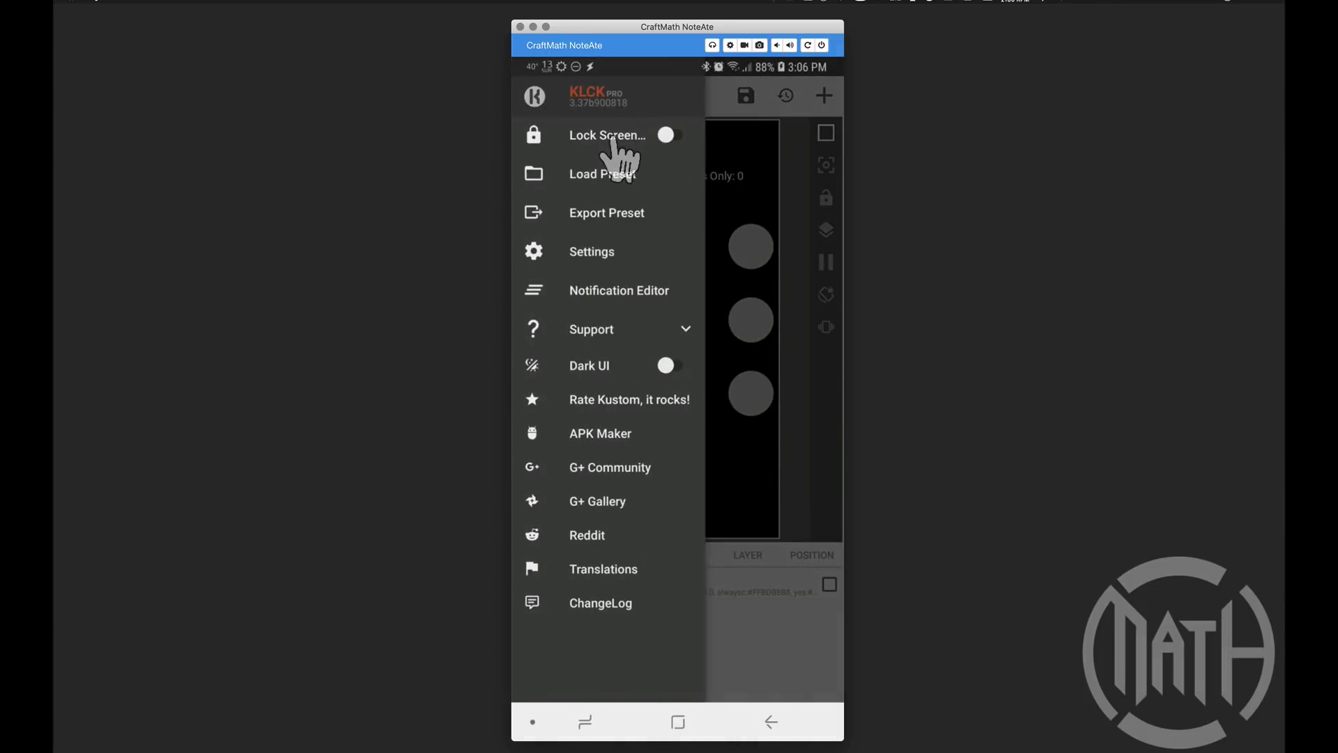
mouse_move(665, 163)
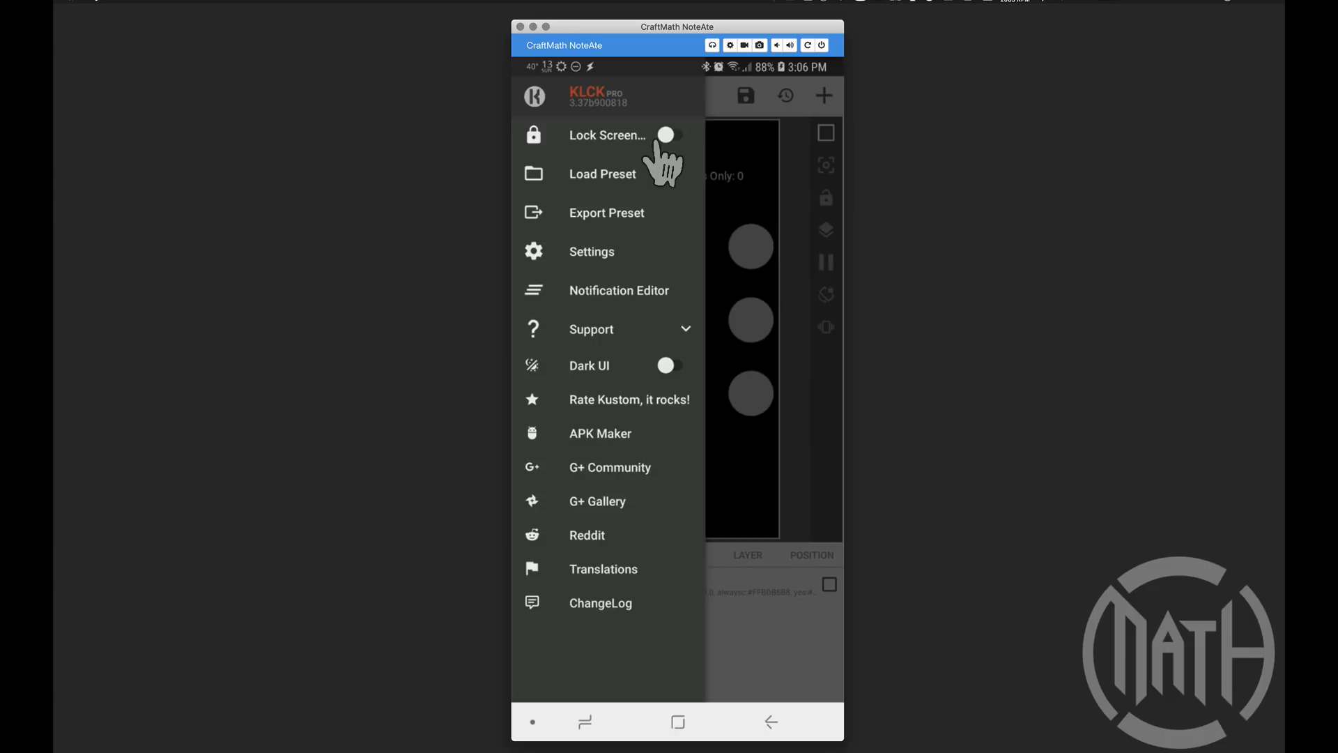
mouse_move(621, 309)
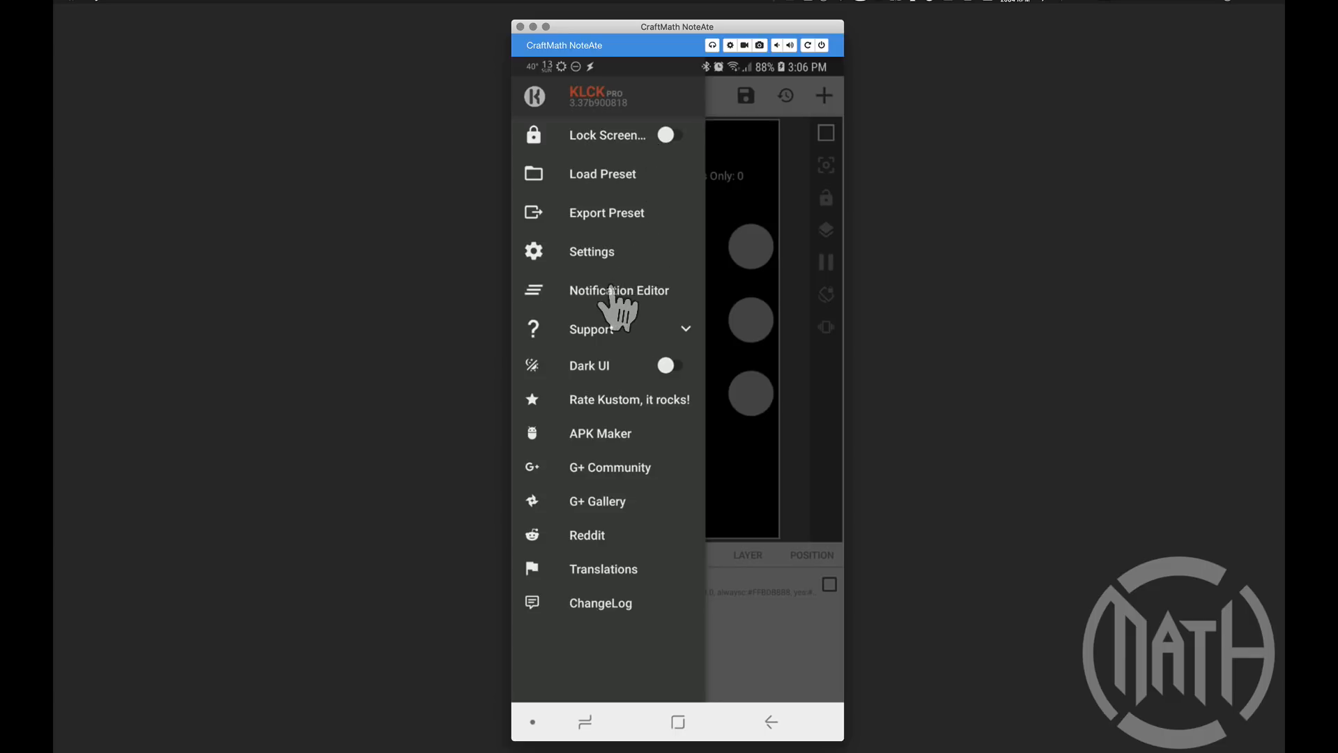
left_click(592, 251)
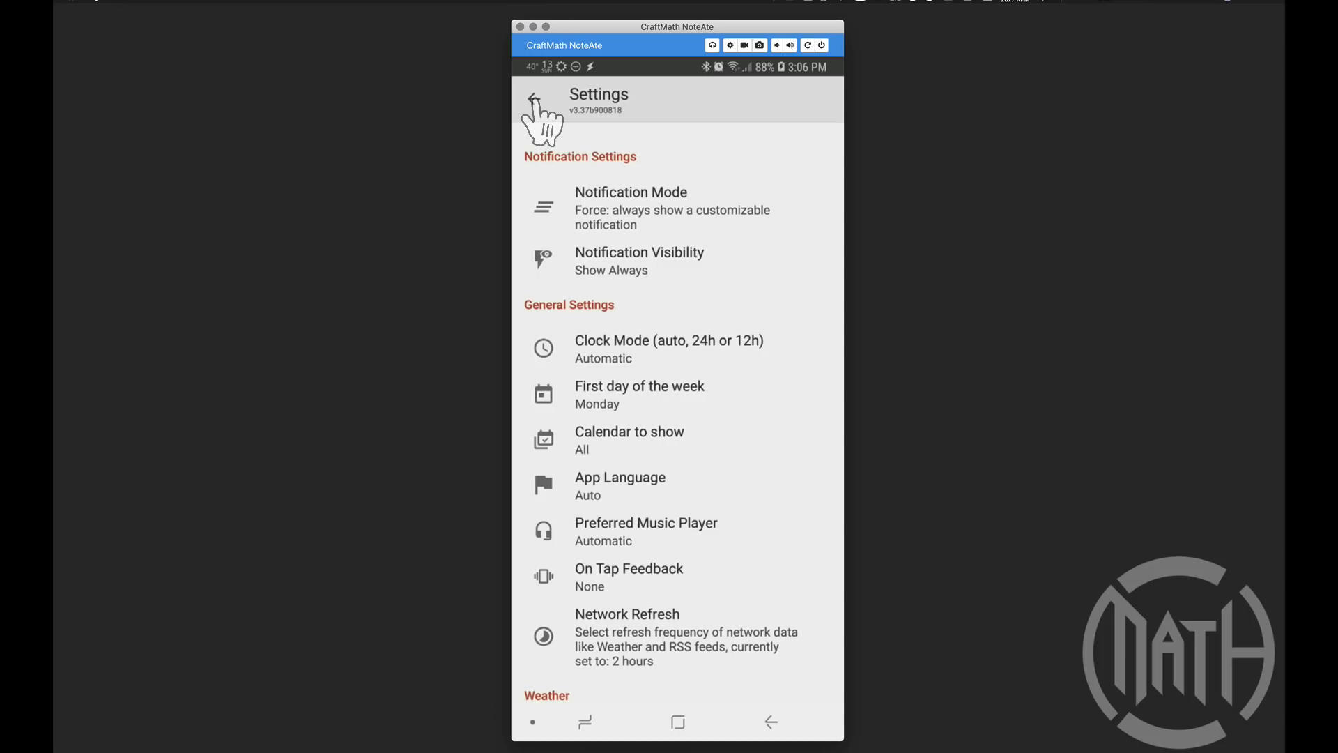
left_click(535, 94)
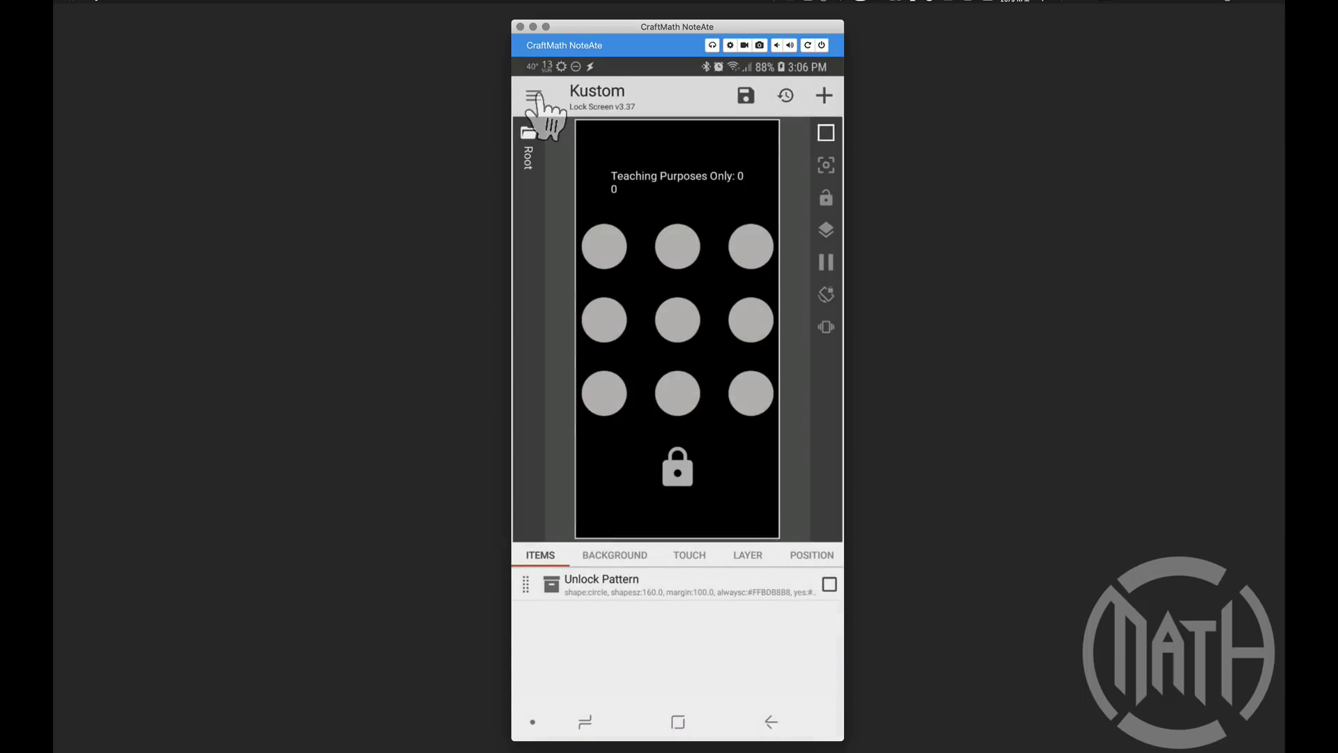
left_click(533, 95)
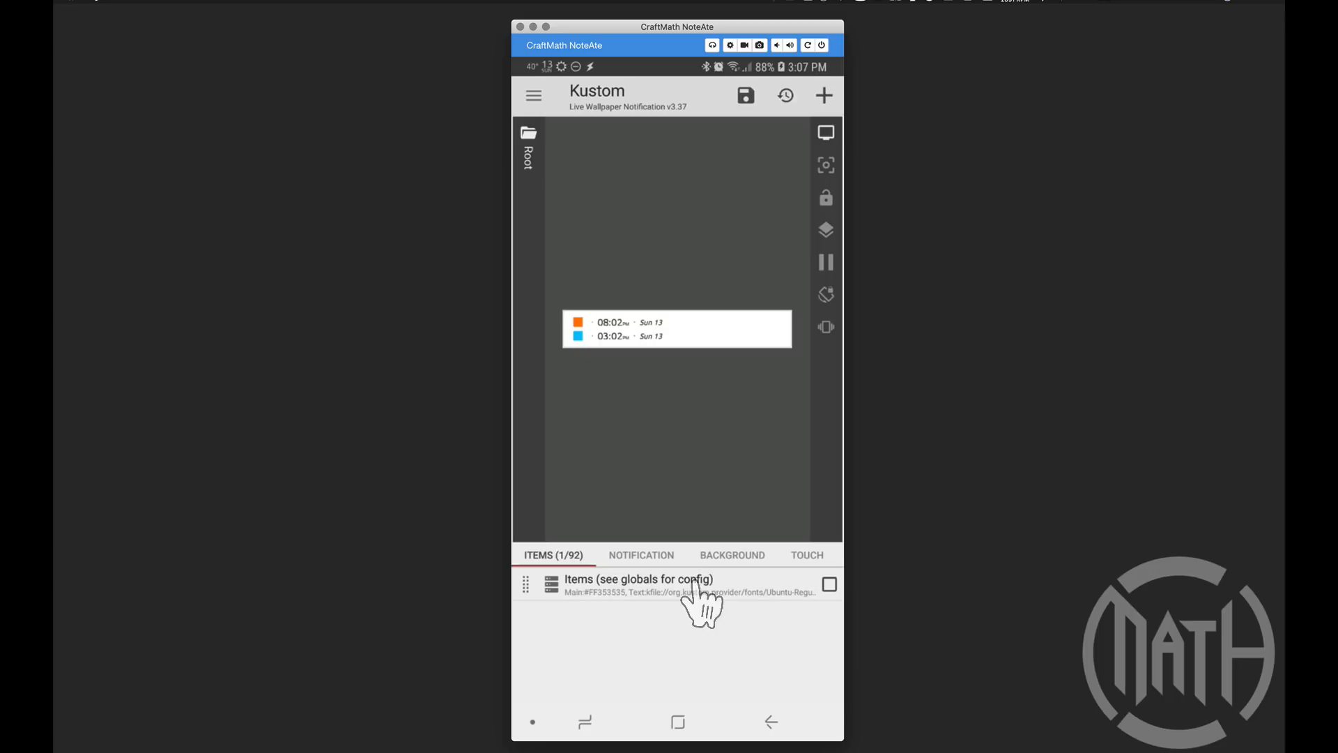
Load the installed Battery Info preset as KLWP's notification
left_click(533, 95)
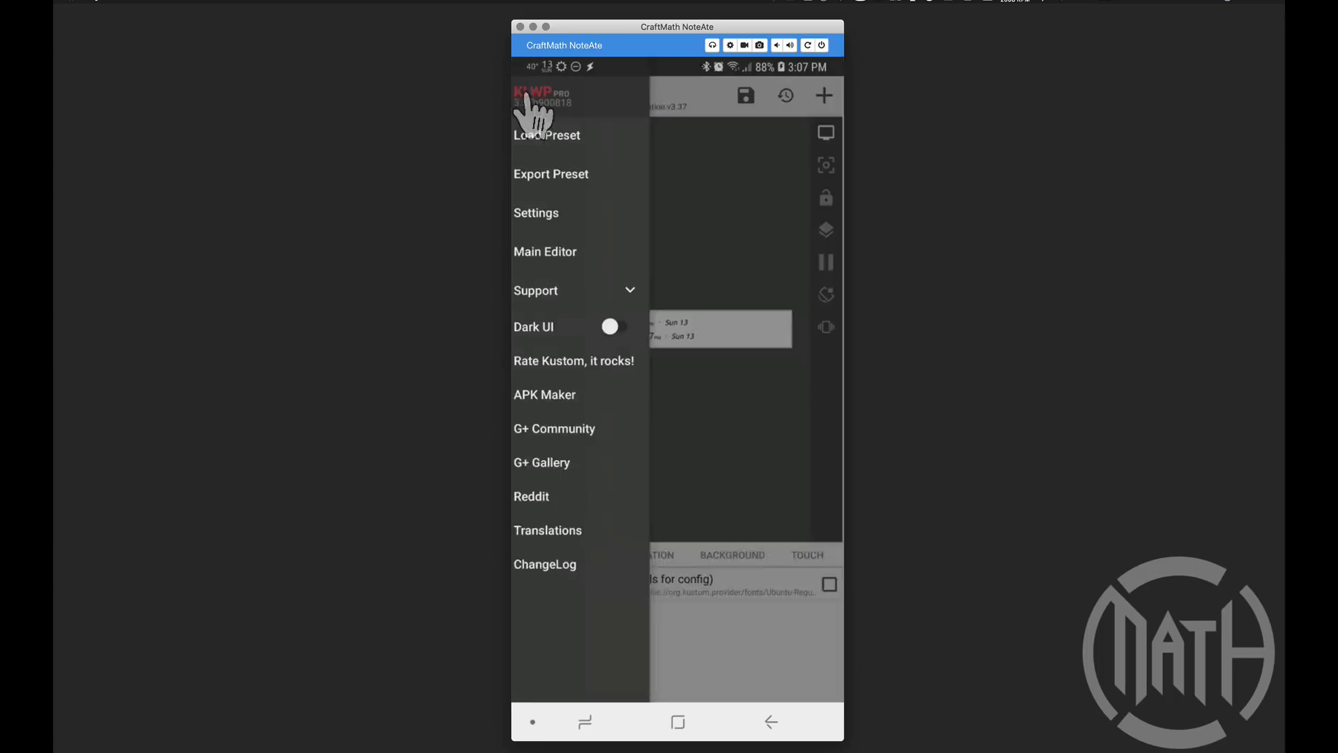
left_click(547, 134)
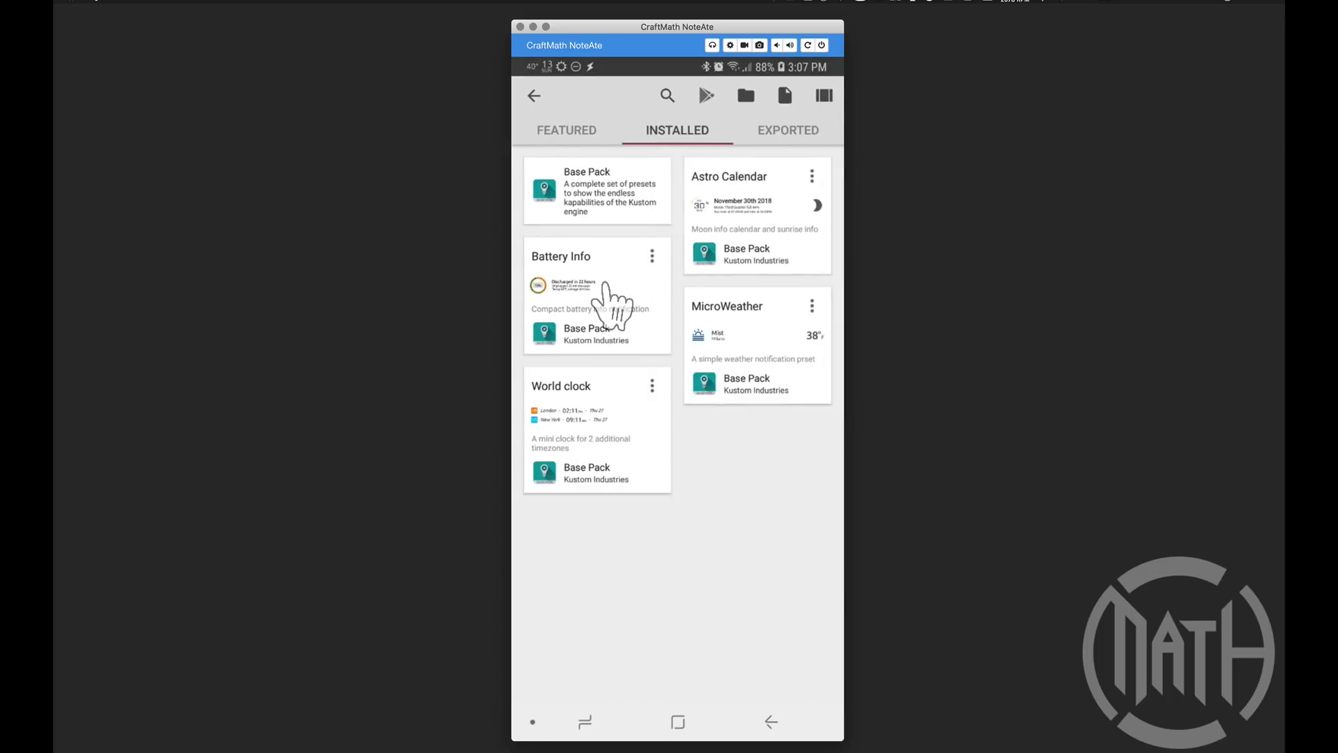
left_click(595, 294)
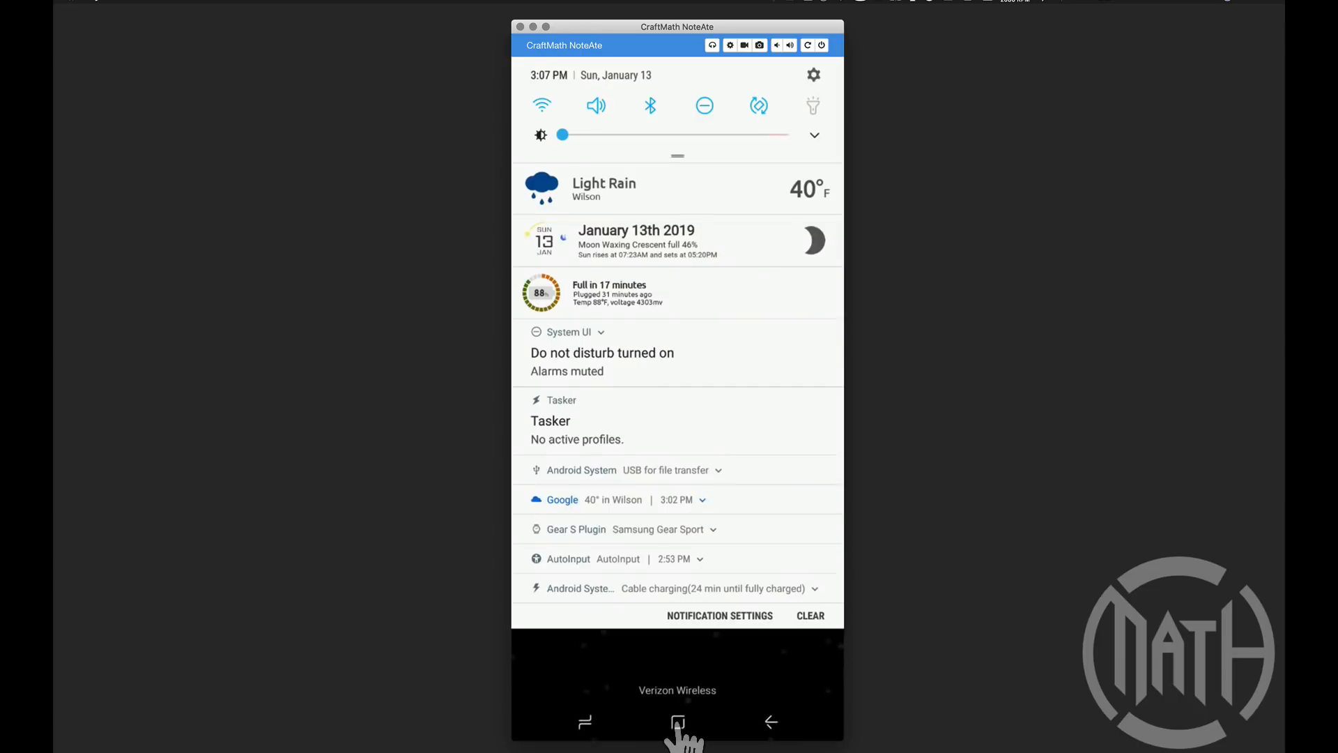
mouse_move(714, 647)
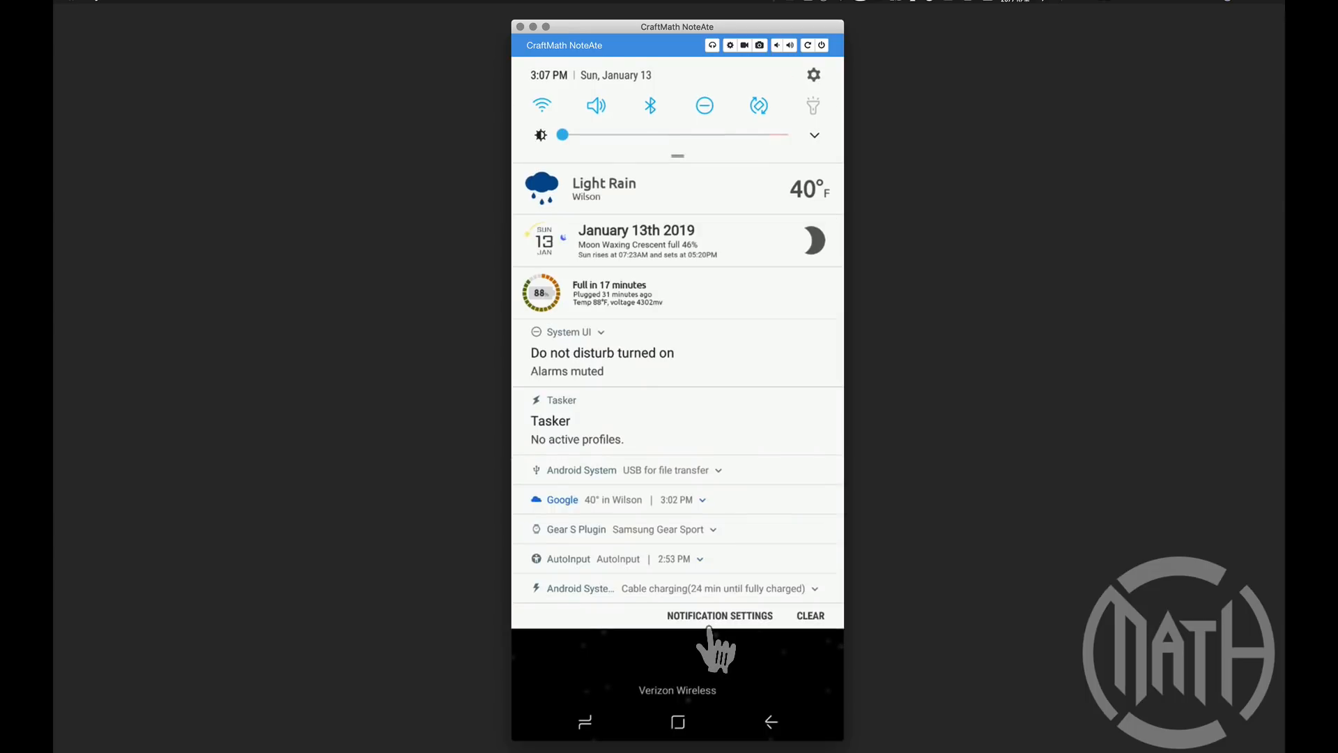